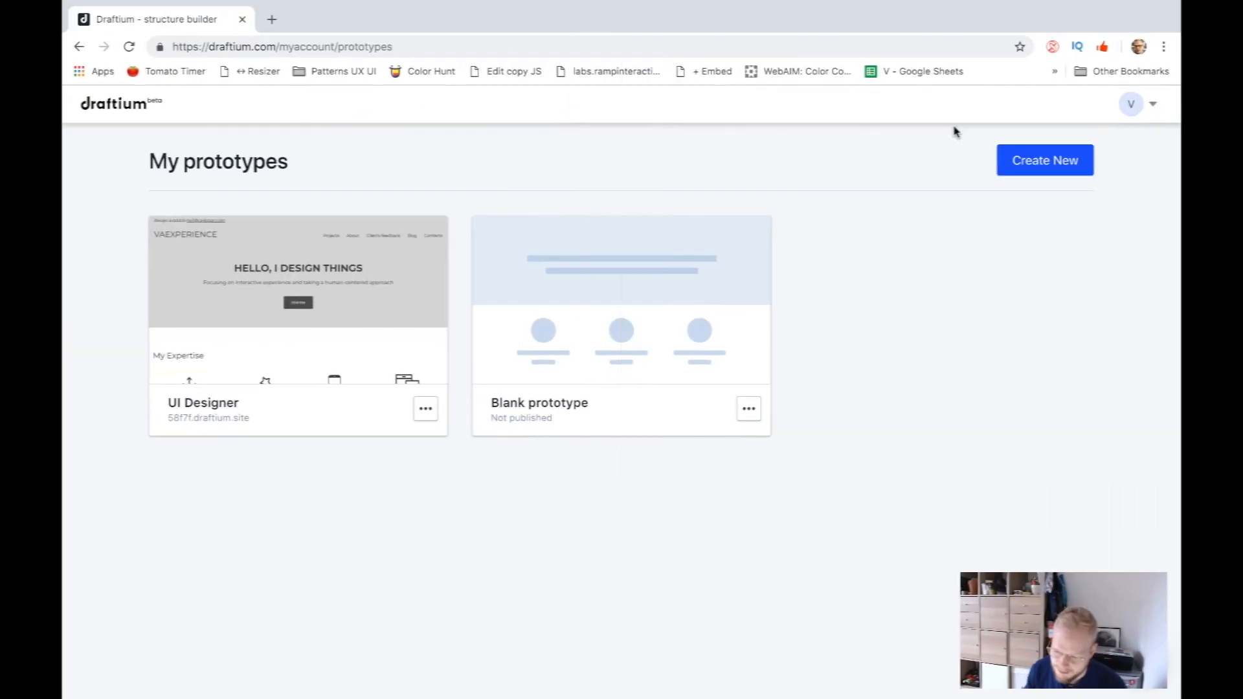
mouse_move(541, 368)
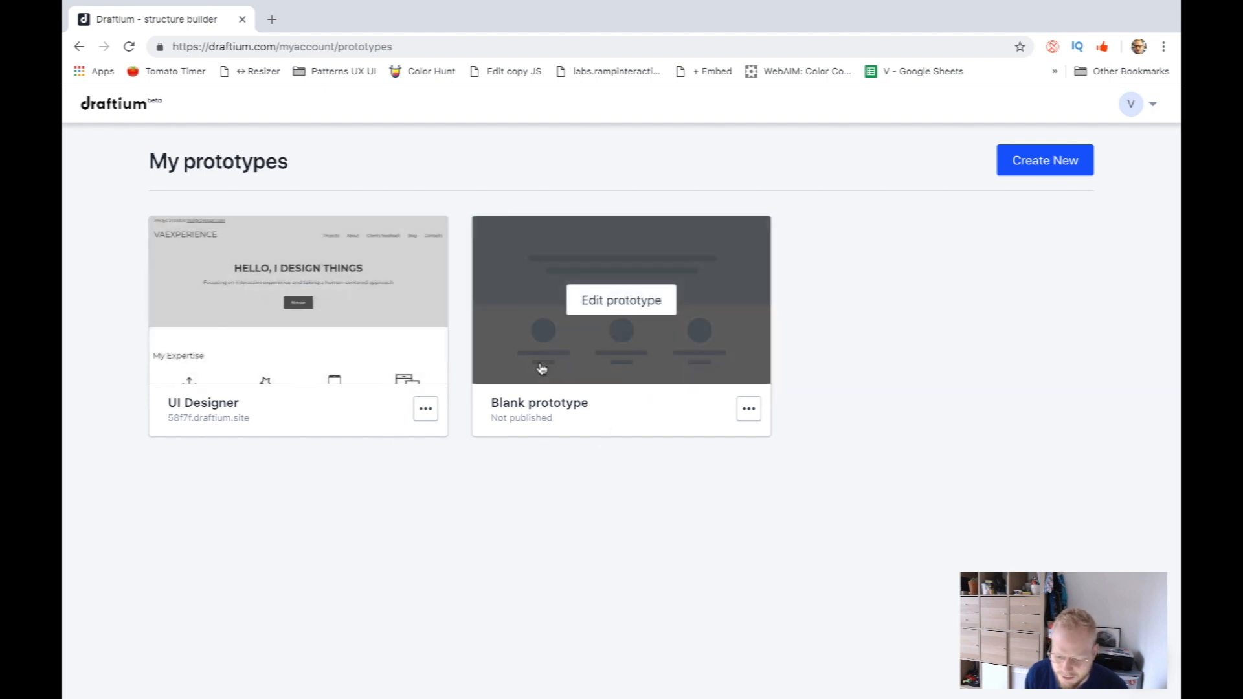
mouse_move(652, 462)
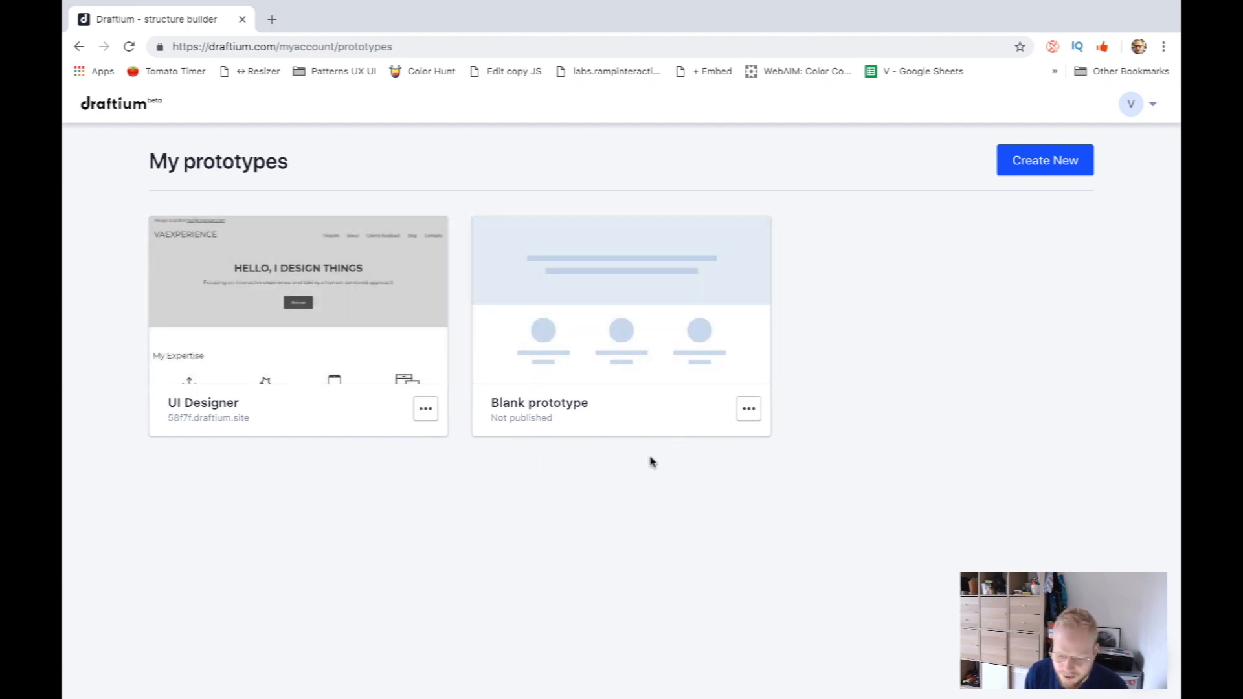
mouse_move(643, 457)
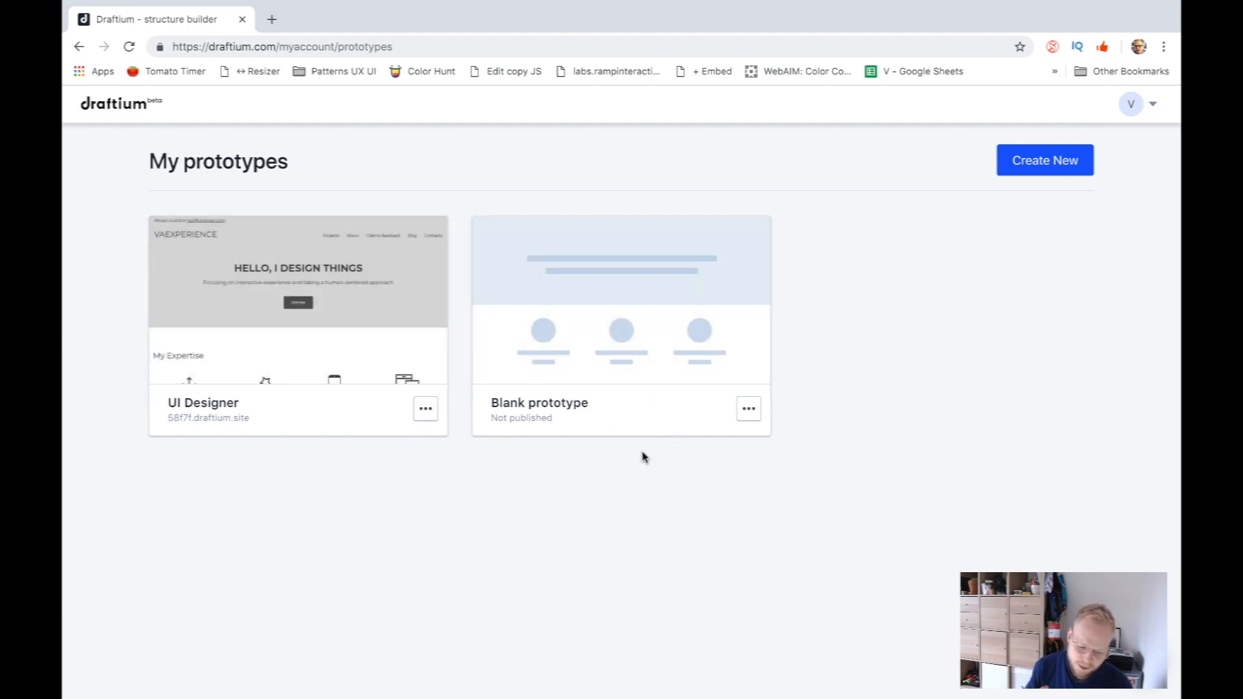
- Start a new prototype and browse the free templates and the Business Services category
click(1044, 160)
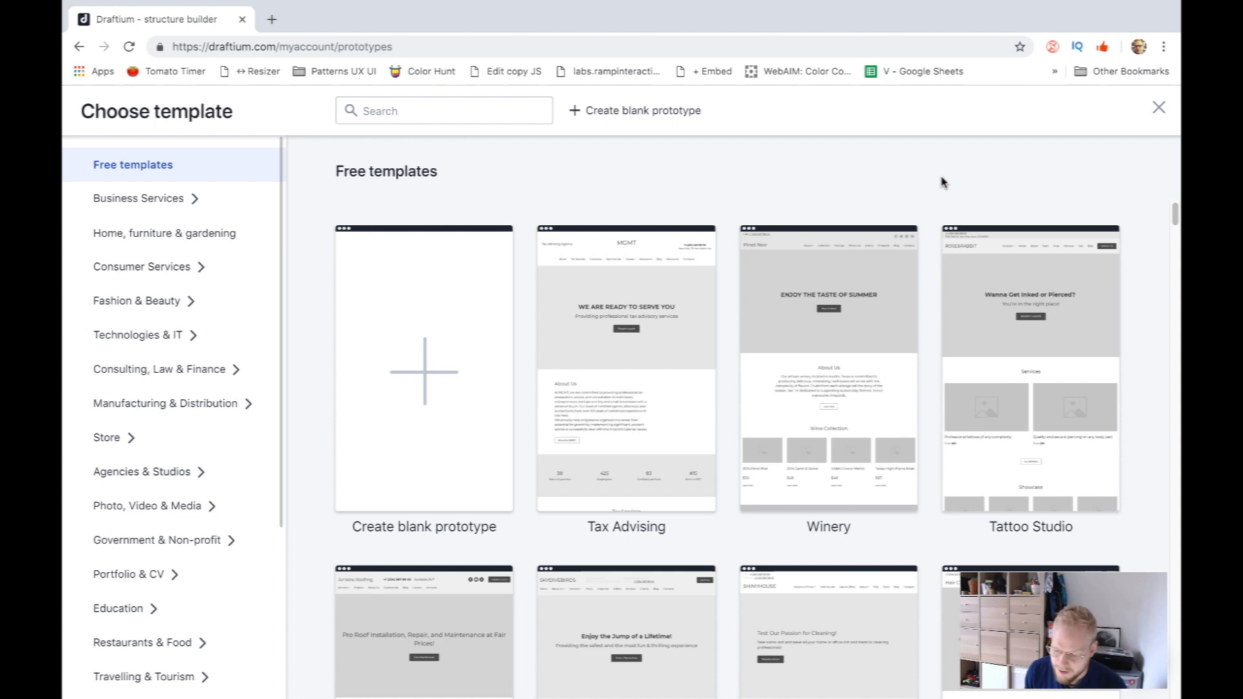
scroll(down, 3)
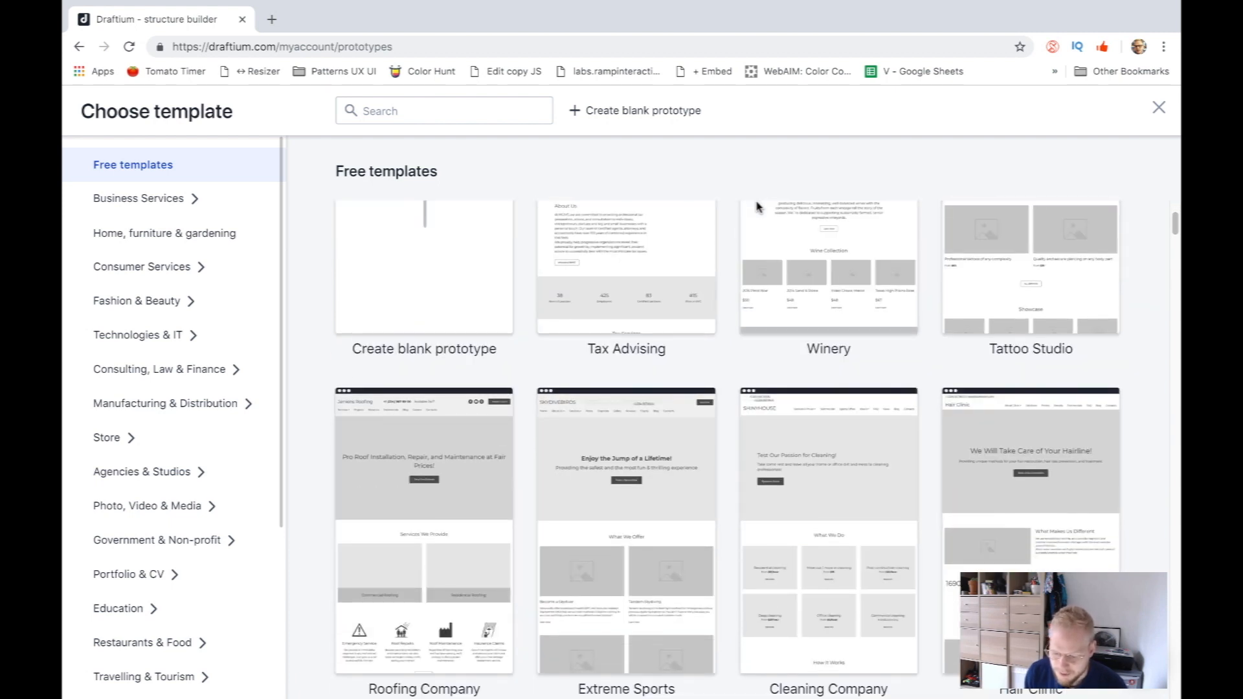
scroll(down, 3)
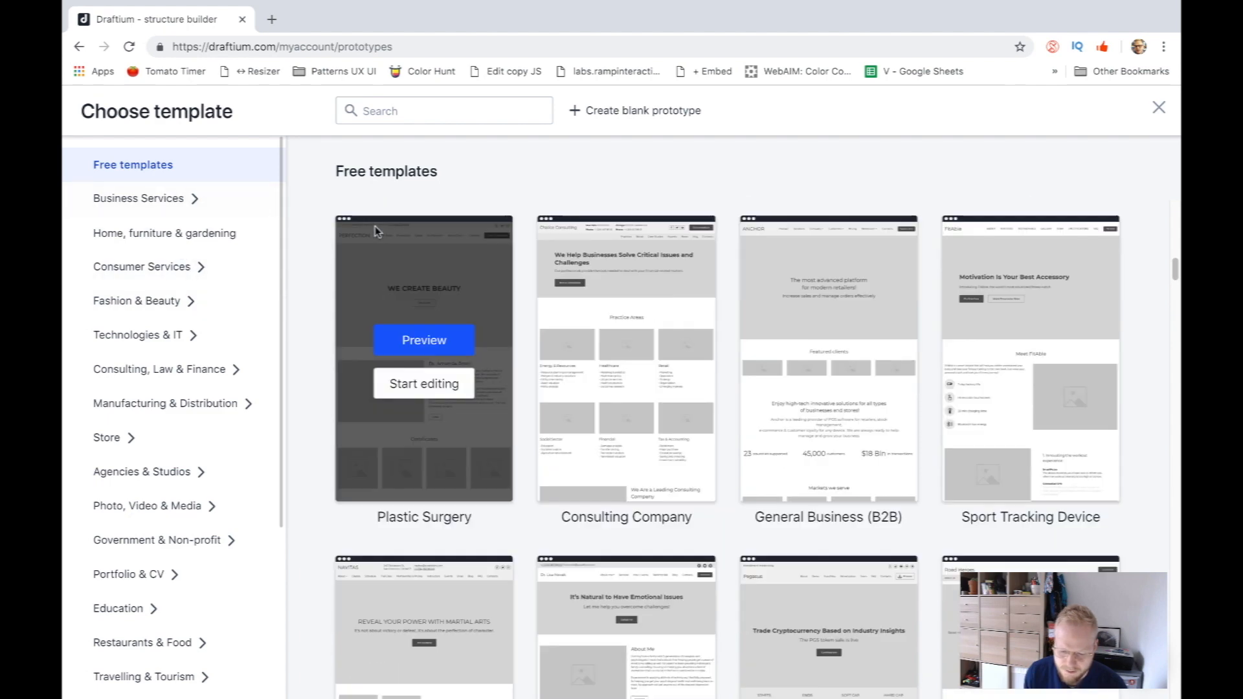
click(138, 198)
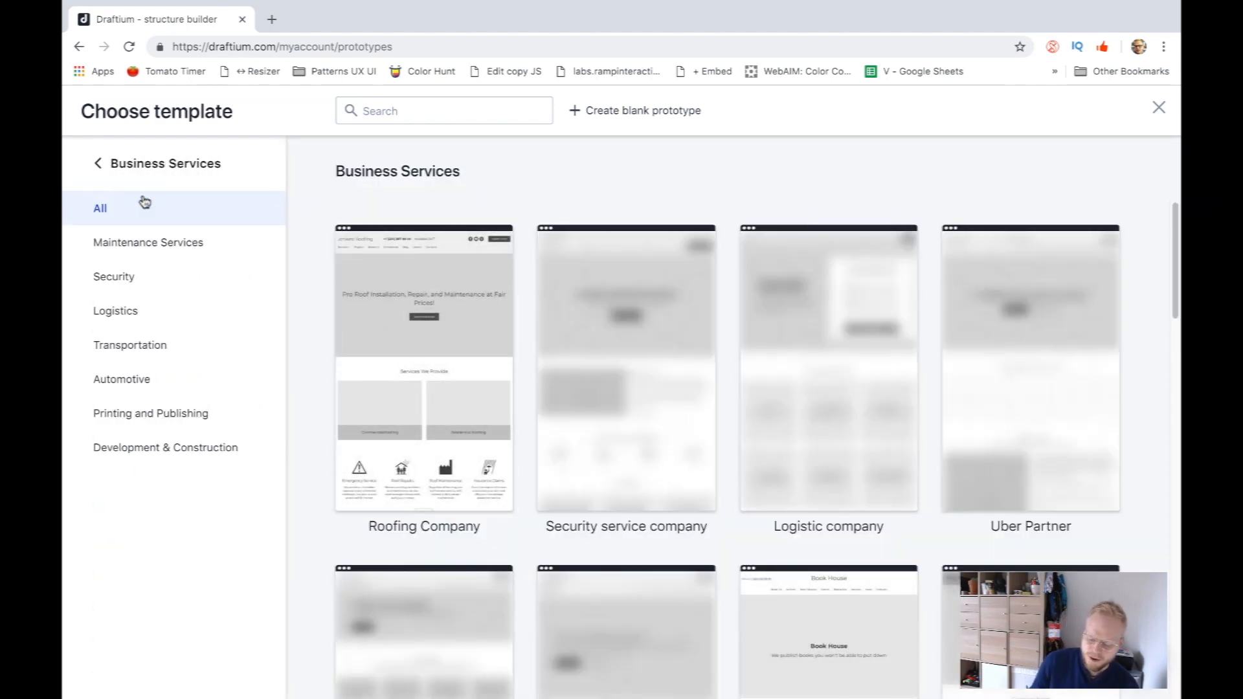
click(97, 163)
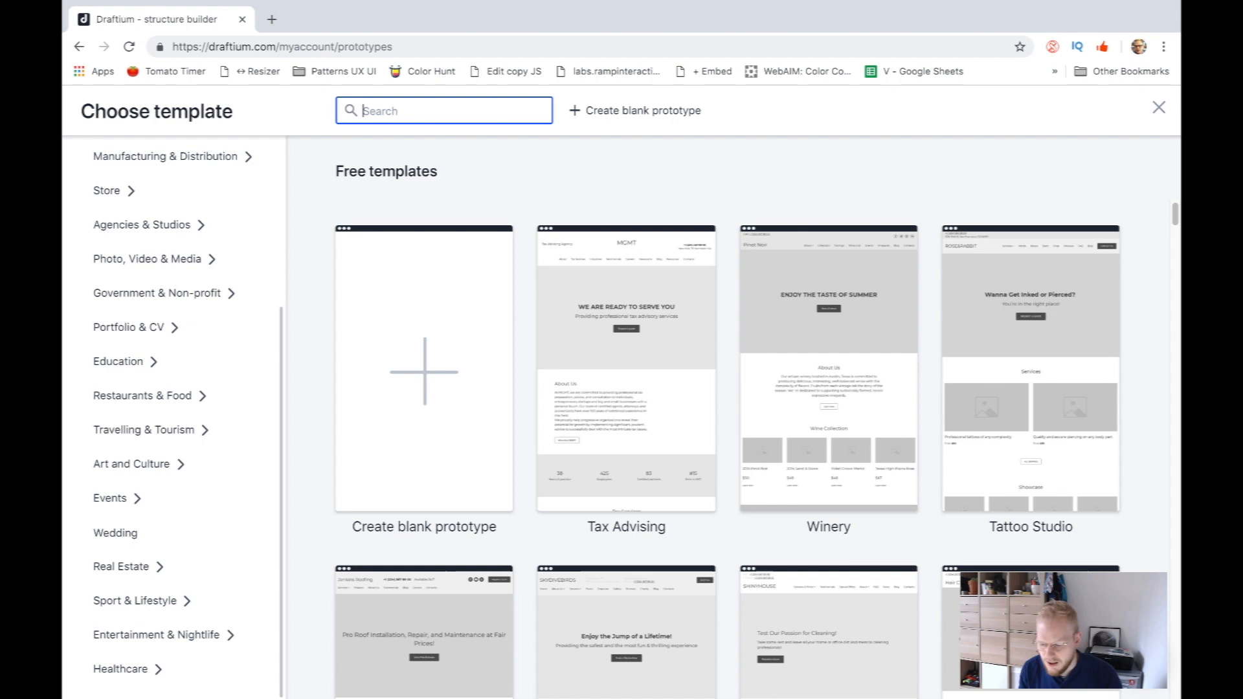
- Search templates for 'shop' and start editing the Signage and LED displays shop template
text(shop)
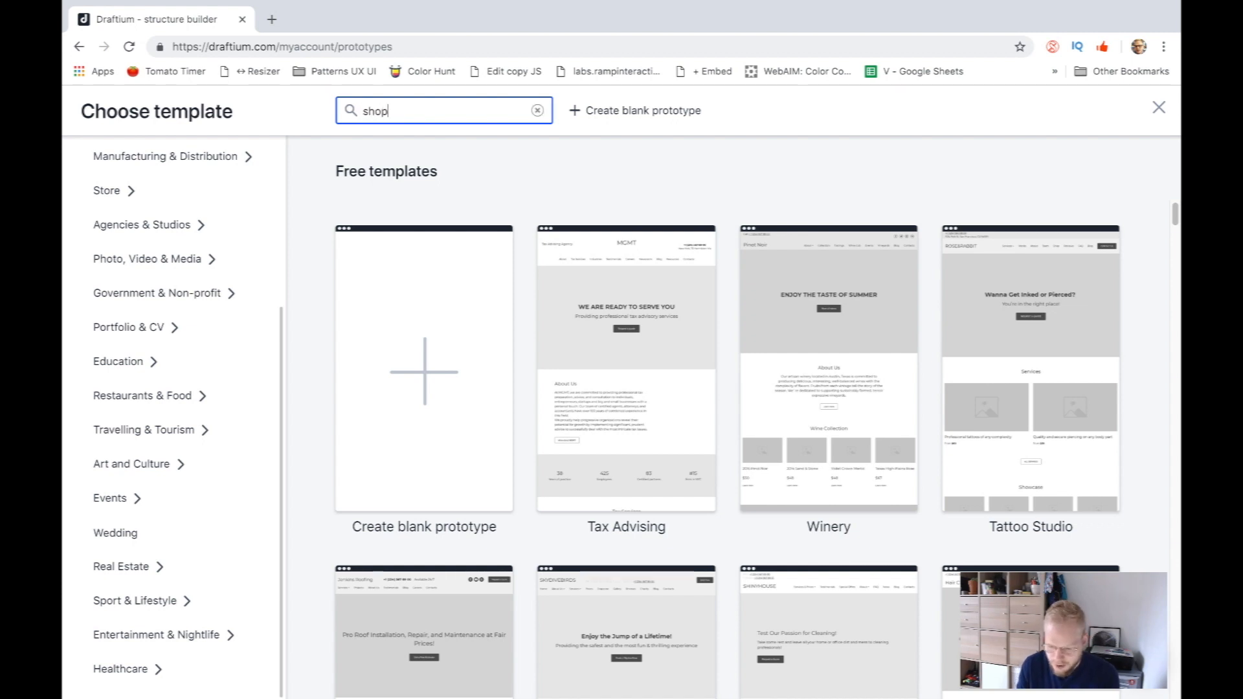
text(shop)
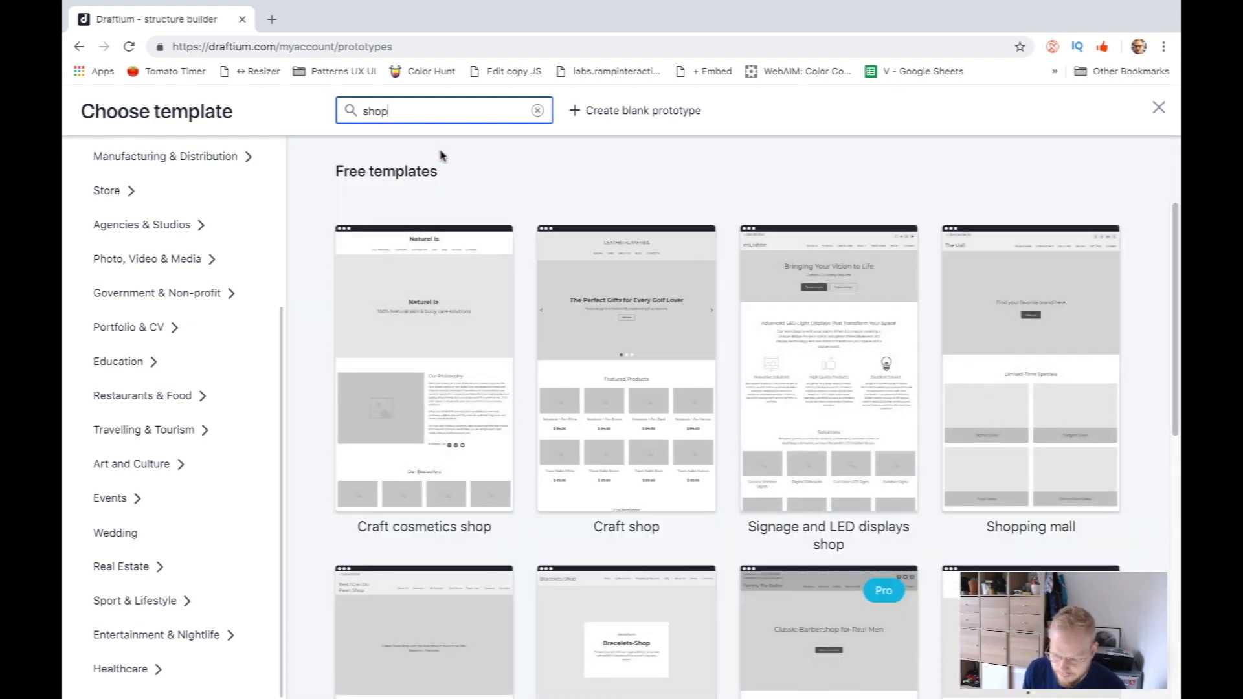
mouse_move(1059, 317)
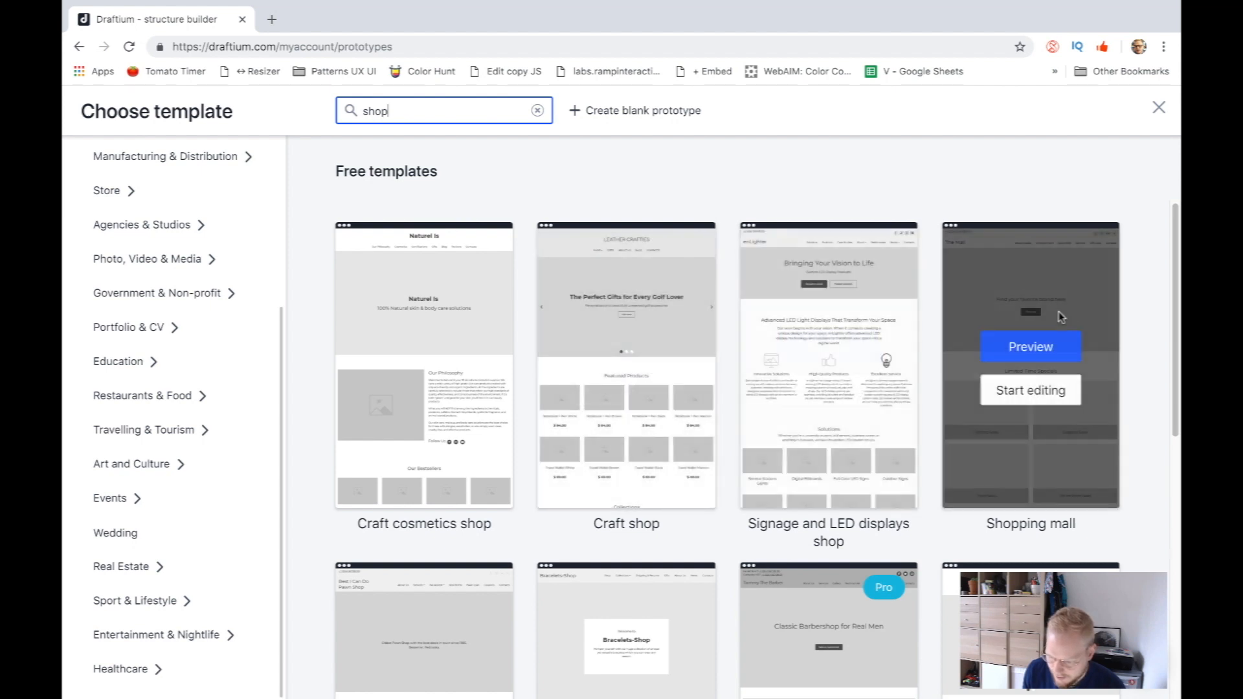
scroll(down, 3)
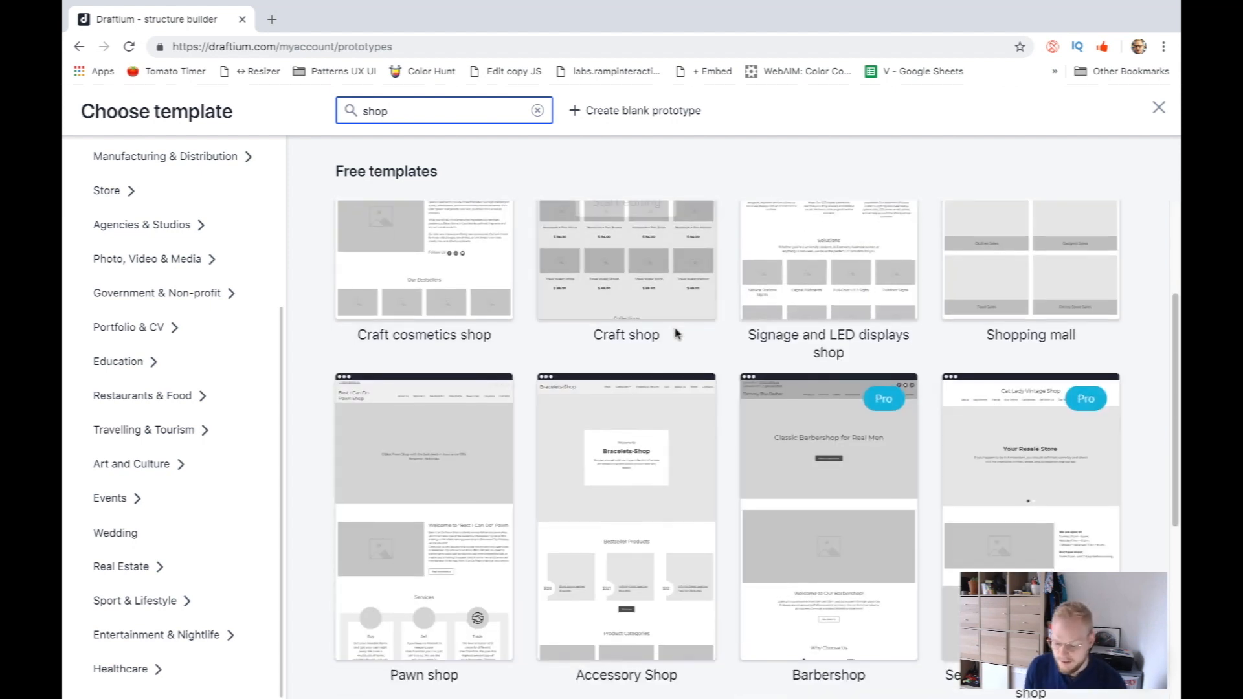
scroll(down, 3)
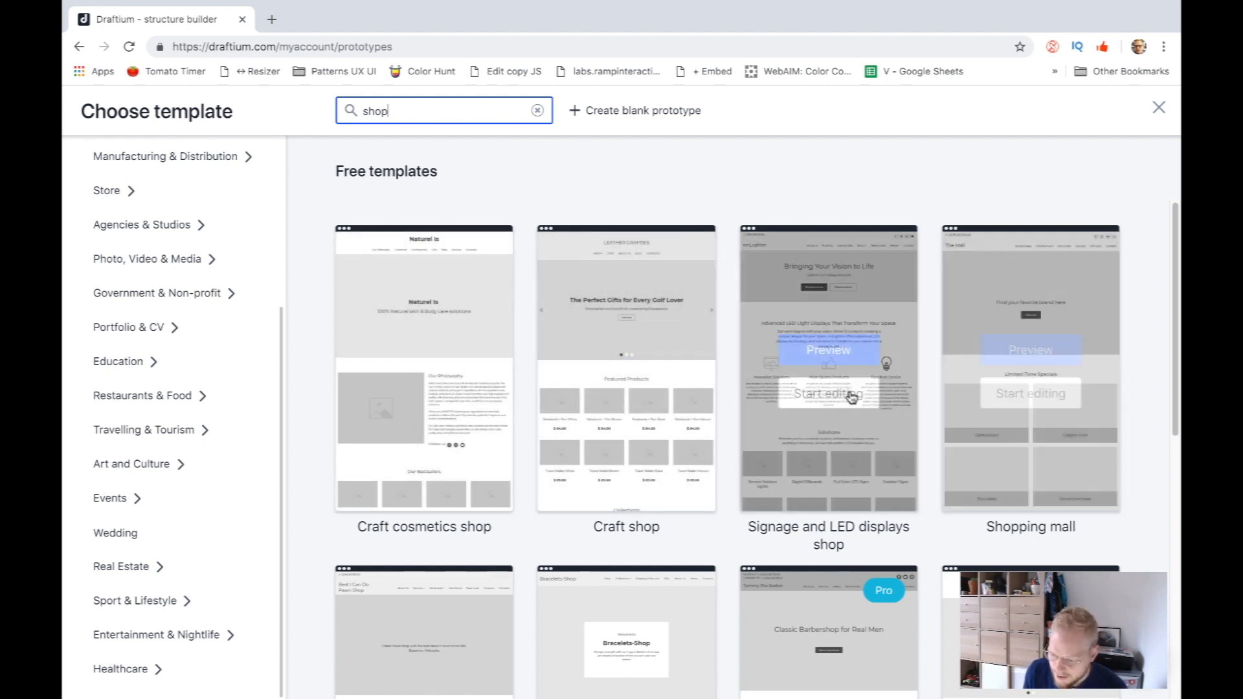
click(827, 394)
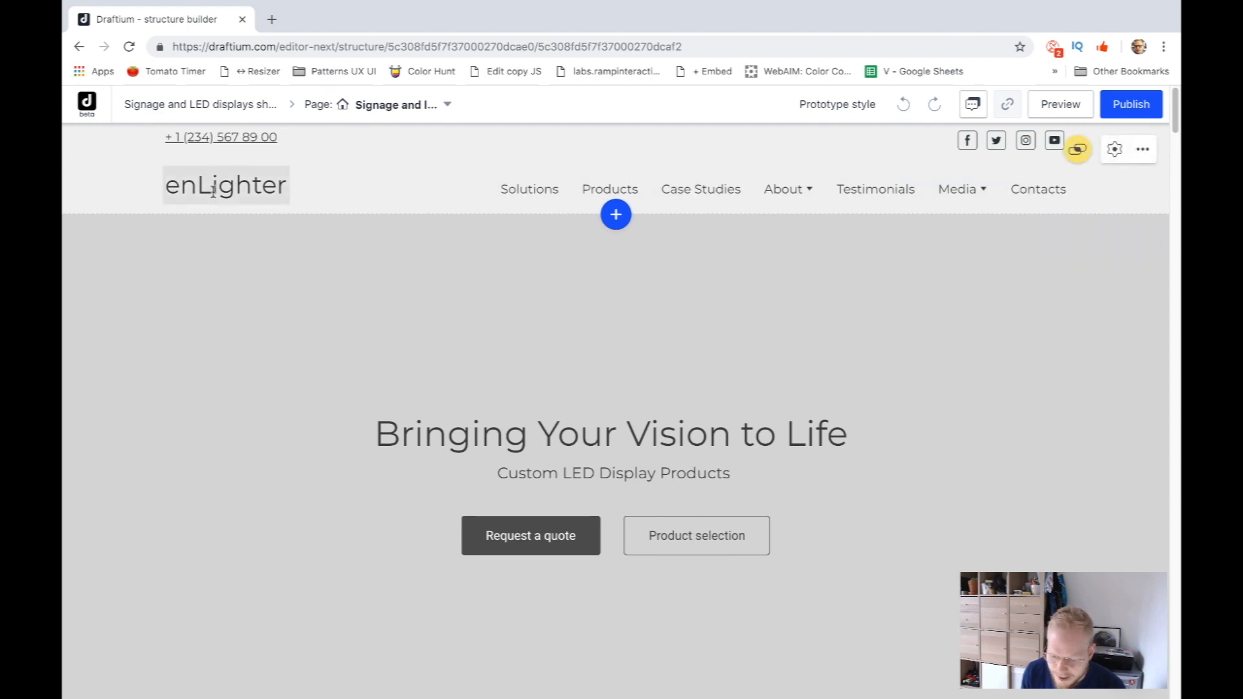
- Replace the hero heading with 'Subscribe to my channel for more videos like these'
click(530, 536)
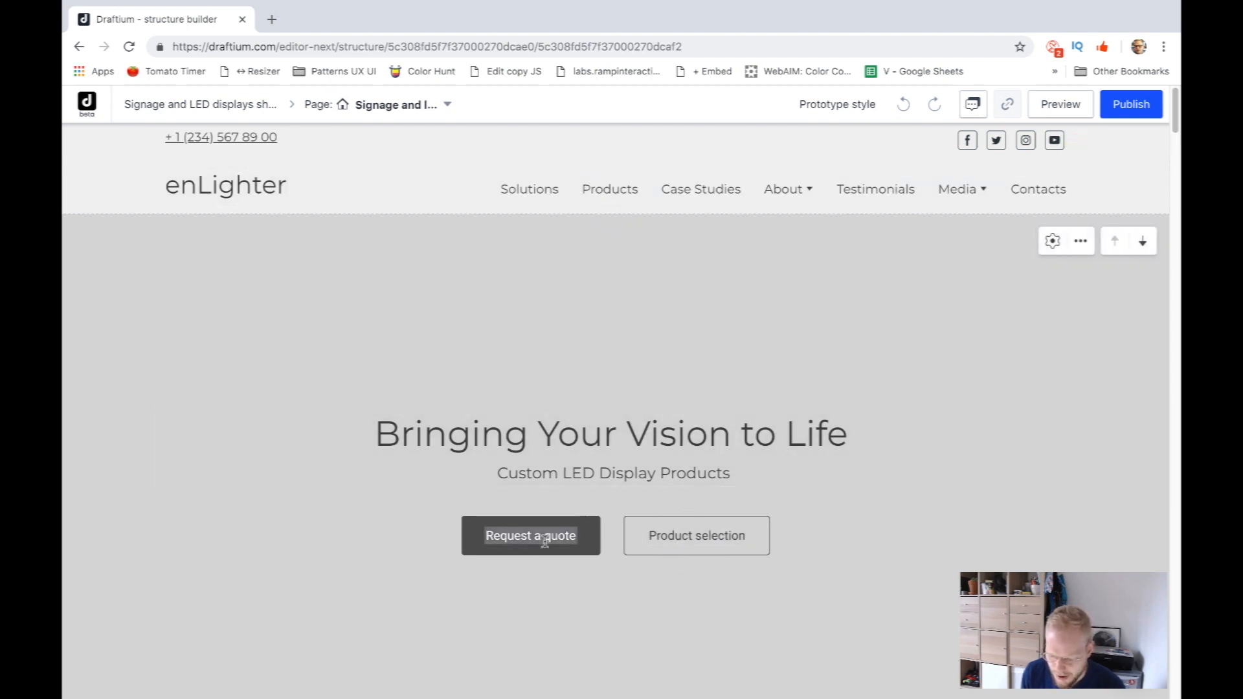
scroll(down, 3)
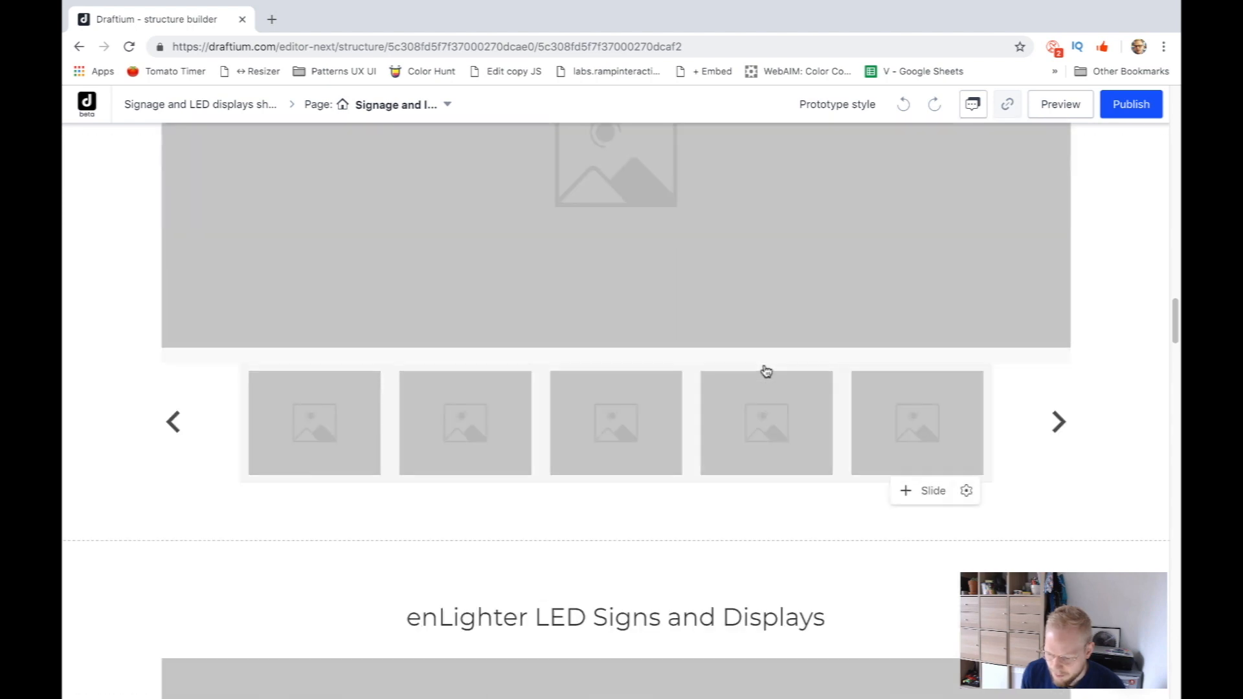
scroll(down, 3)
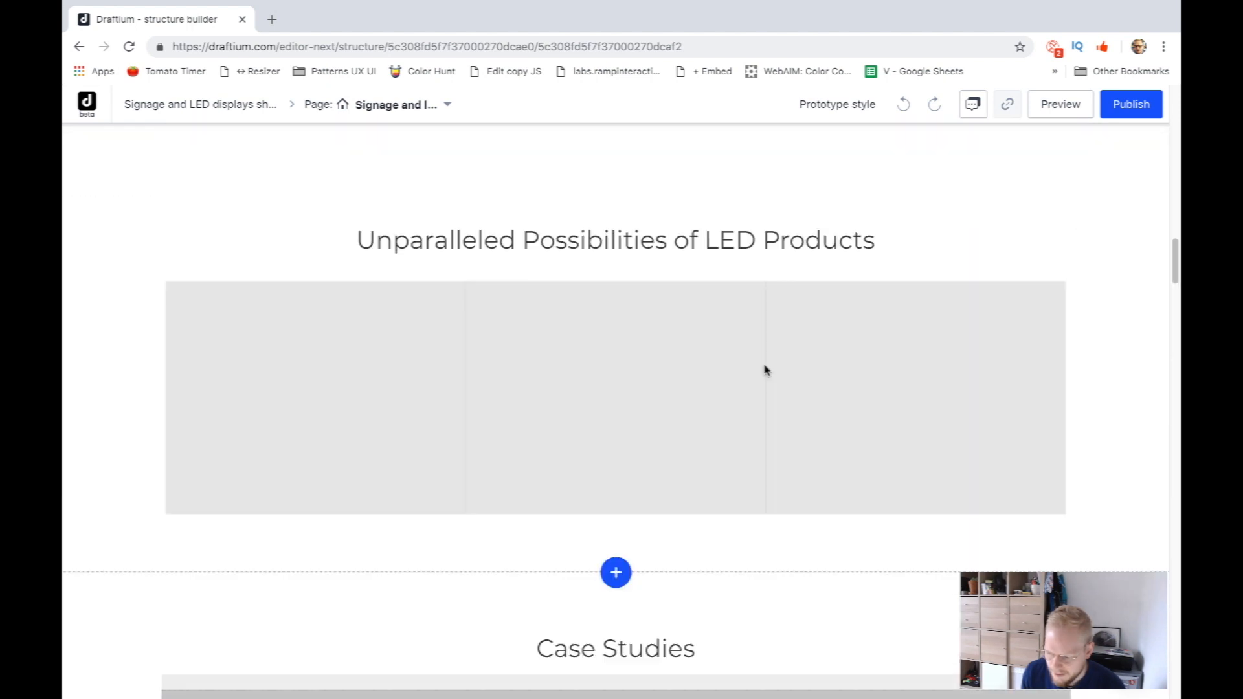
scroll(down, 3)
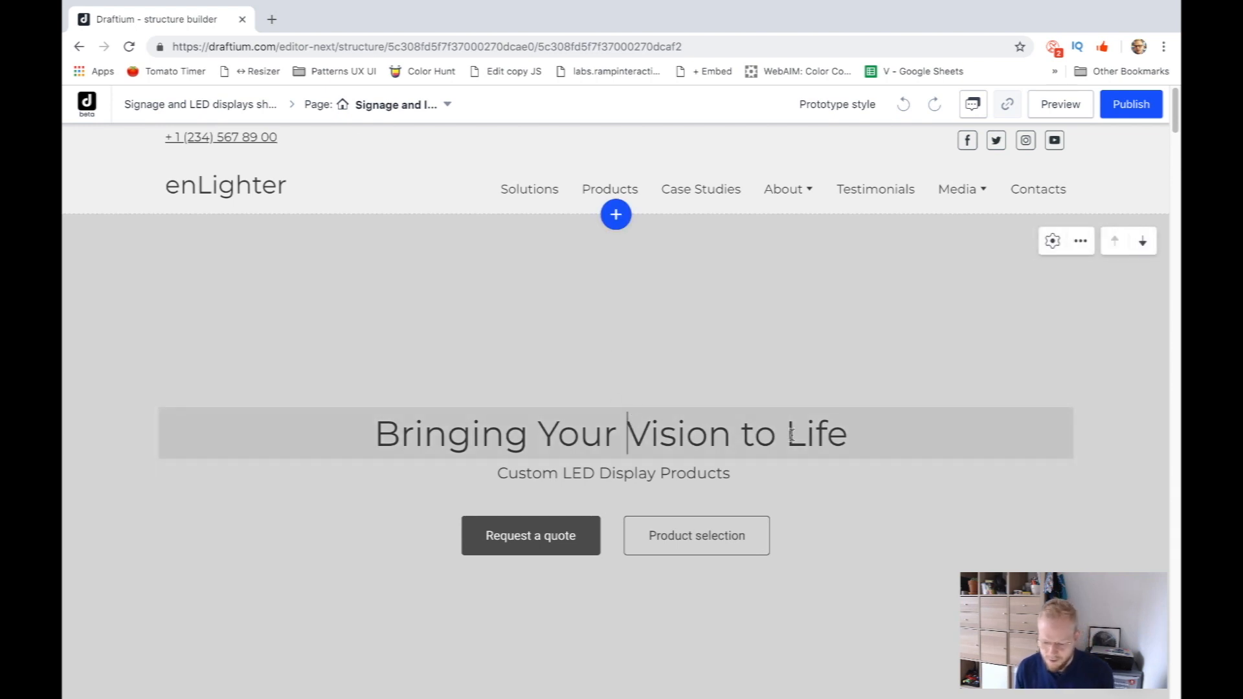
text(Sub)
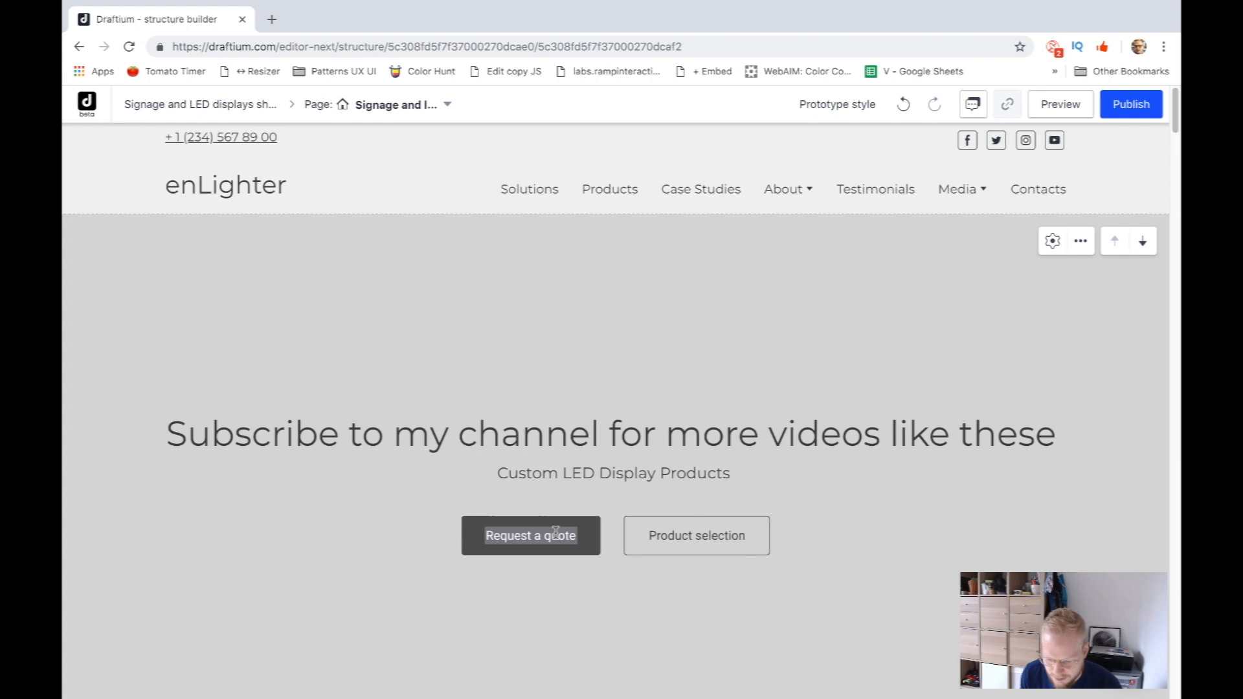
- Rename the hero's Request a quote button to 'Take me to X page'
click(531, 535)
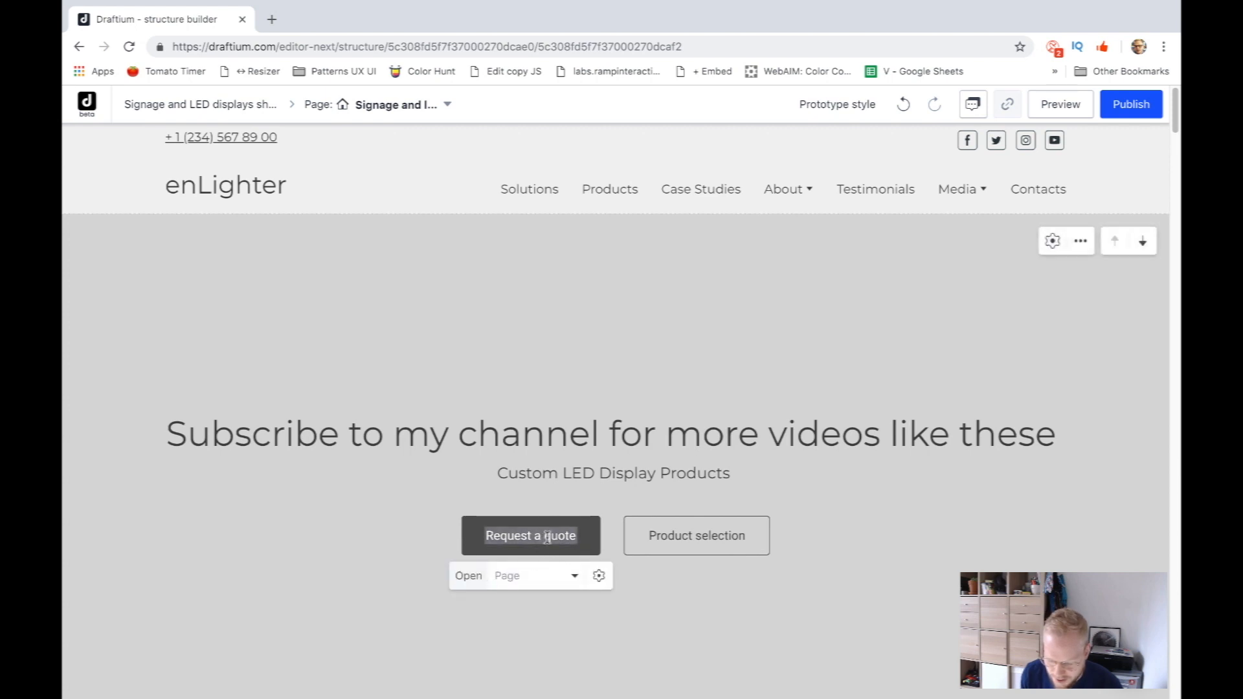
click(572, 575)
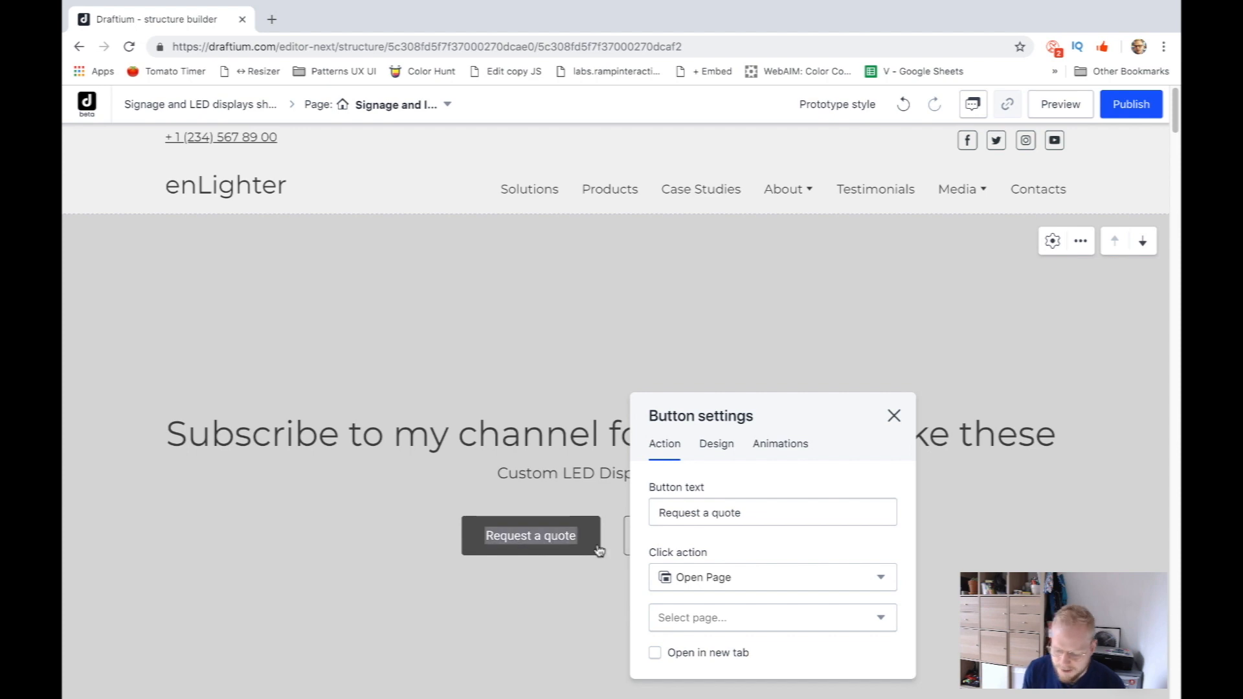
text(Take me to X page)
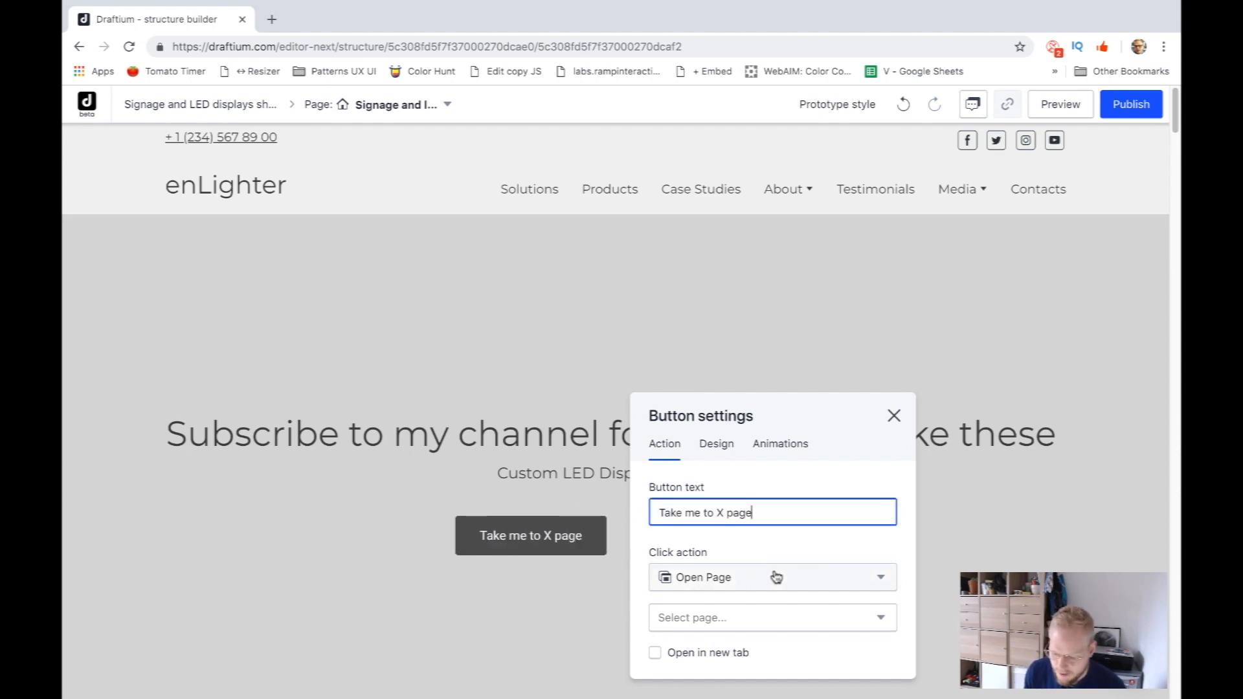
click(772, 576)
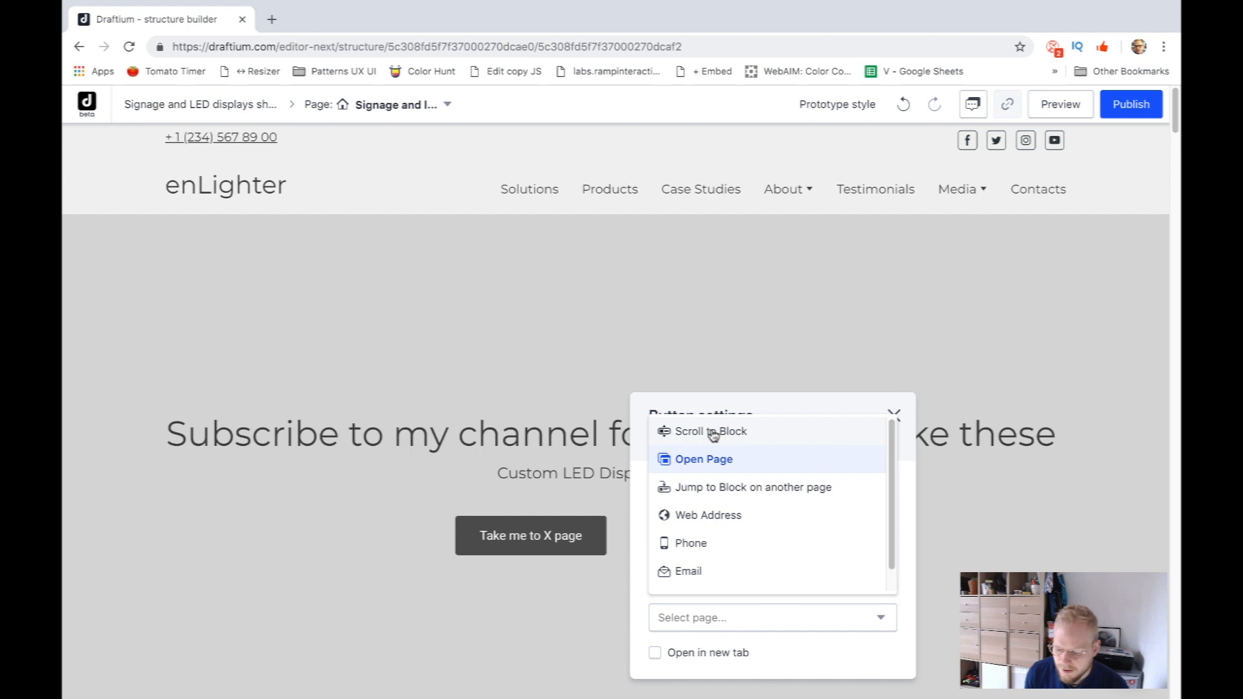
mouse_move(687, 531)
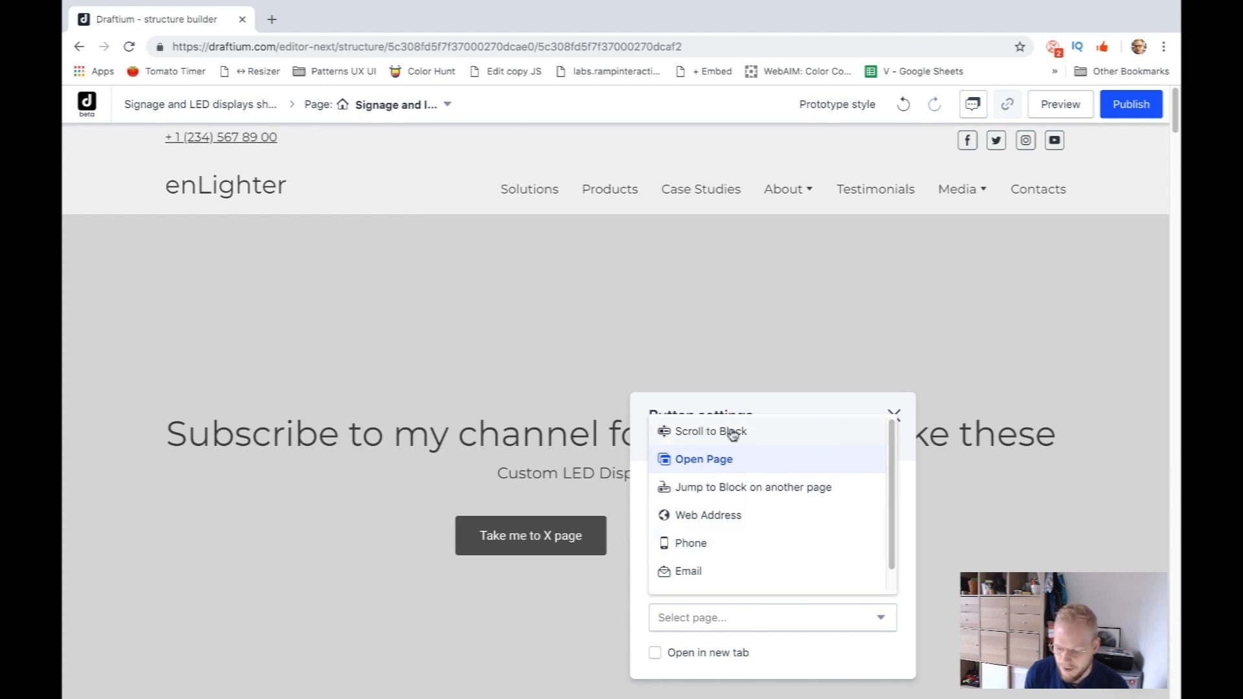
- Set the button's click action to Scroll to Block targeting #gallery-2
click(711, 431)
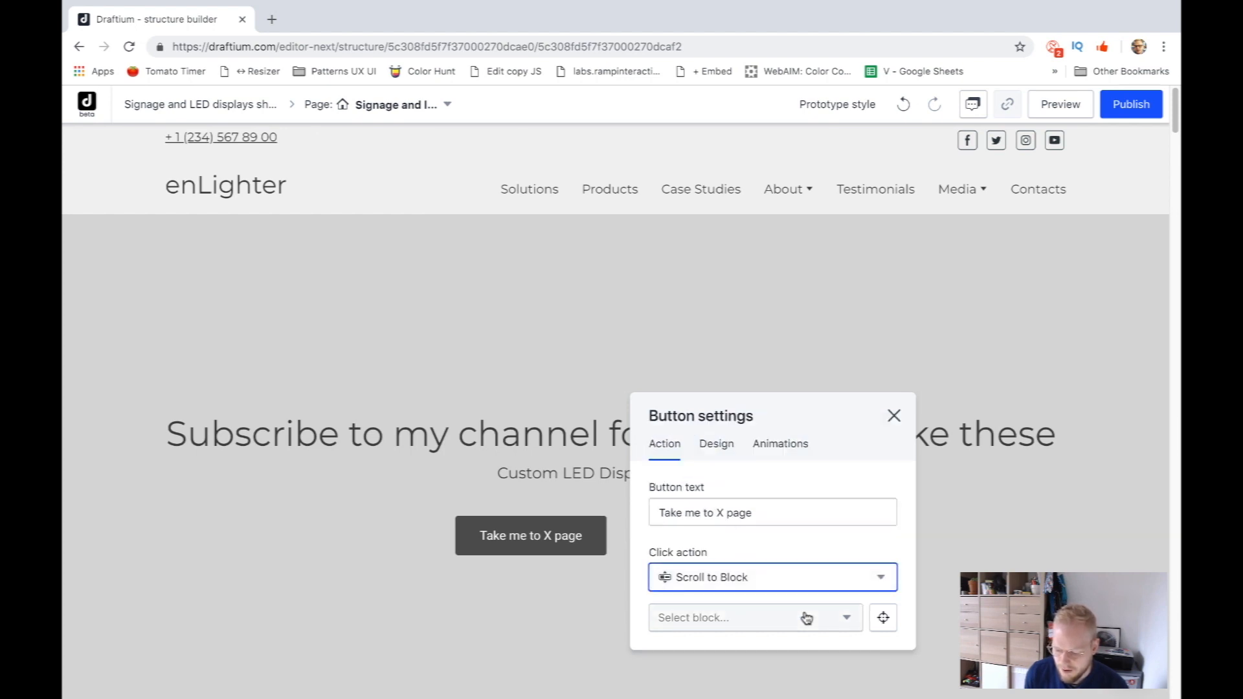
click(754, 617)
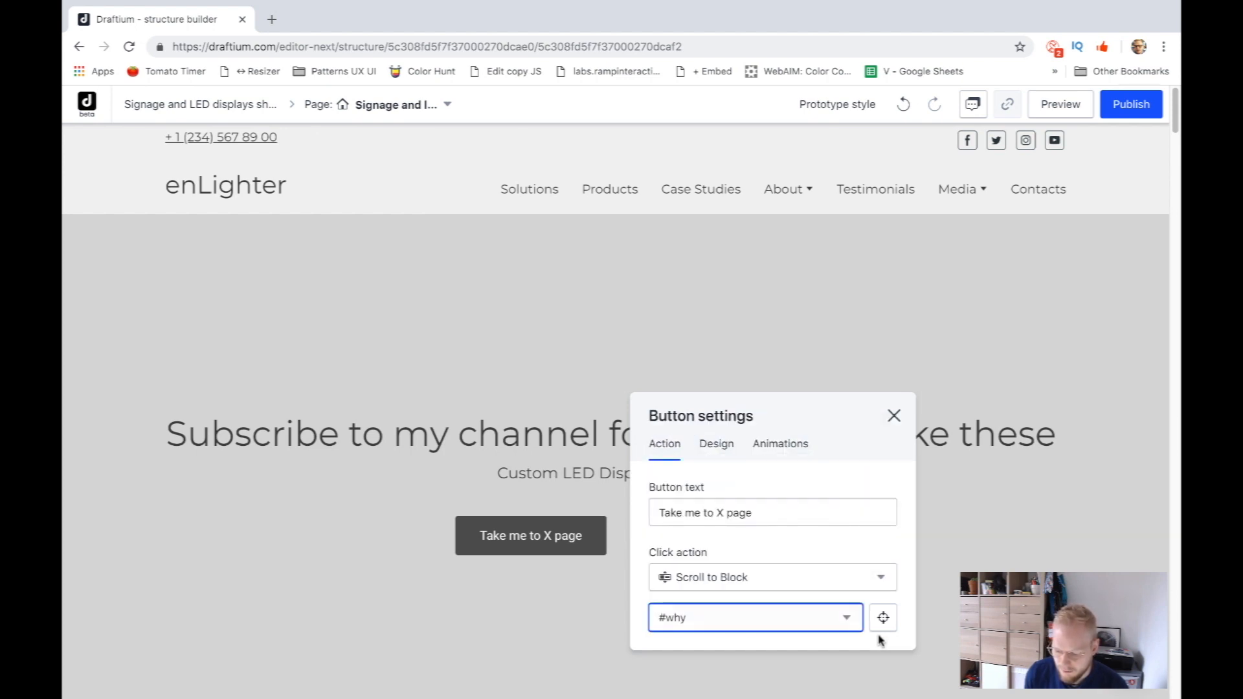
mouse_move(883, 618)
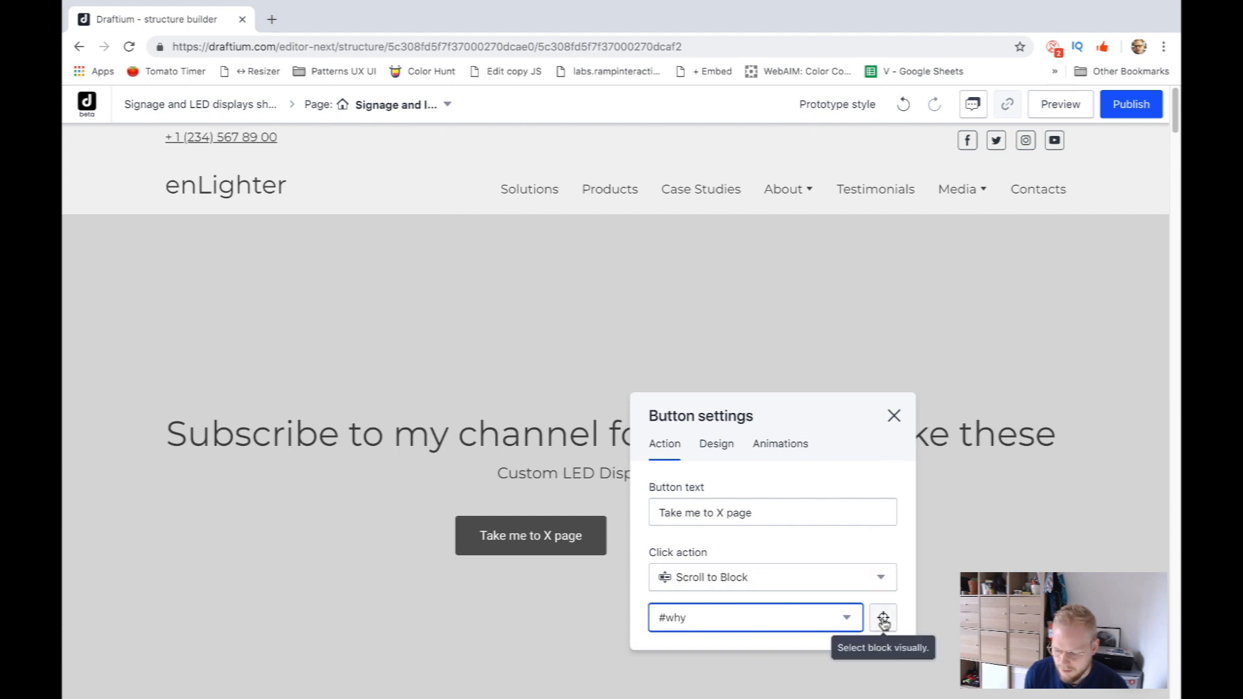
click(882, 618)
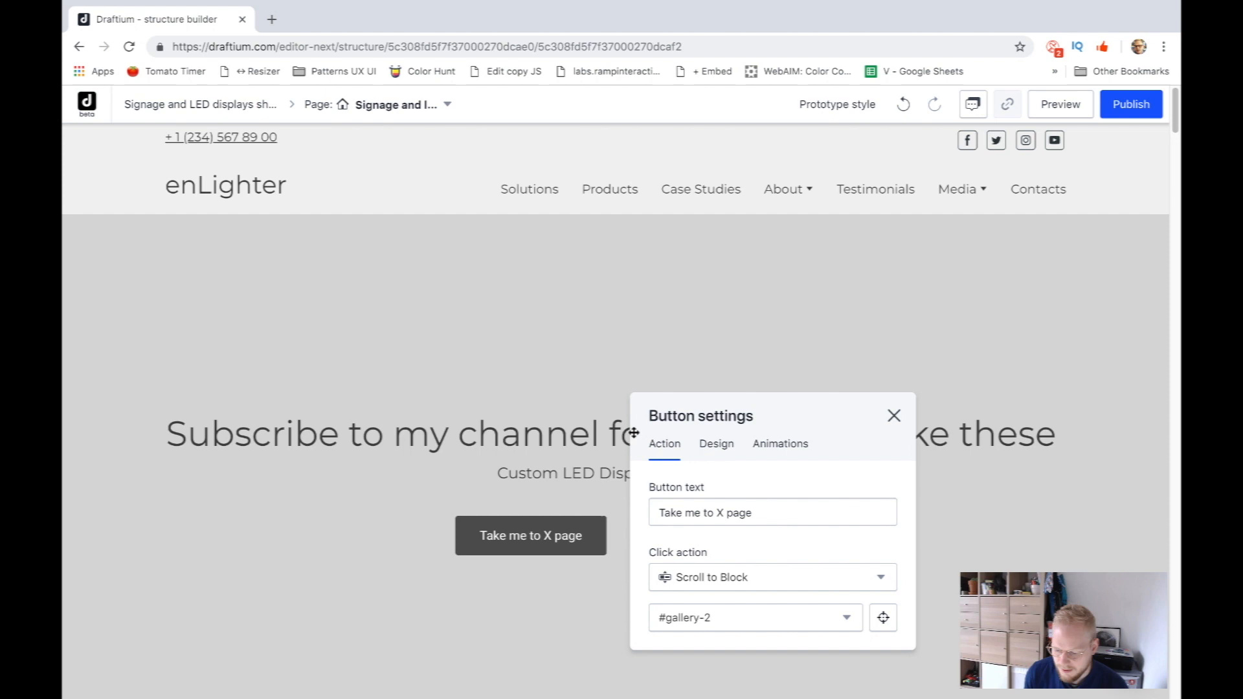
click(893, 415)
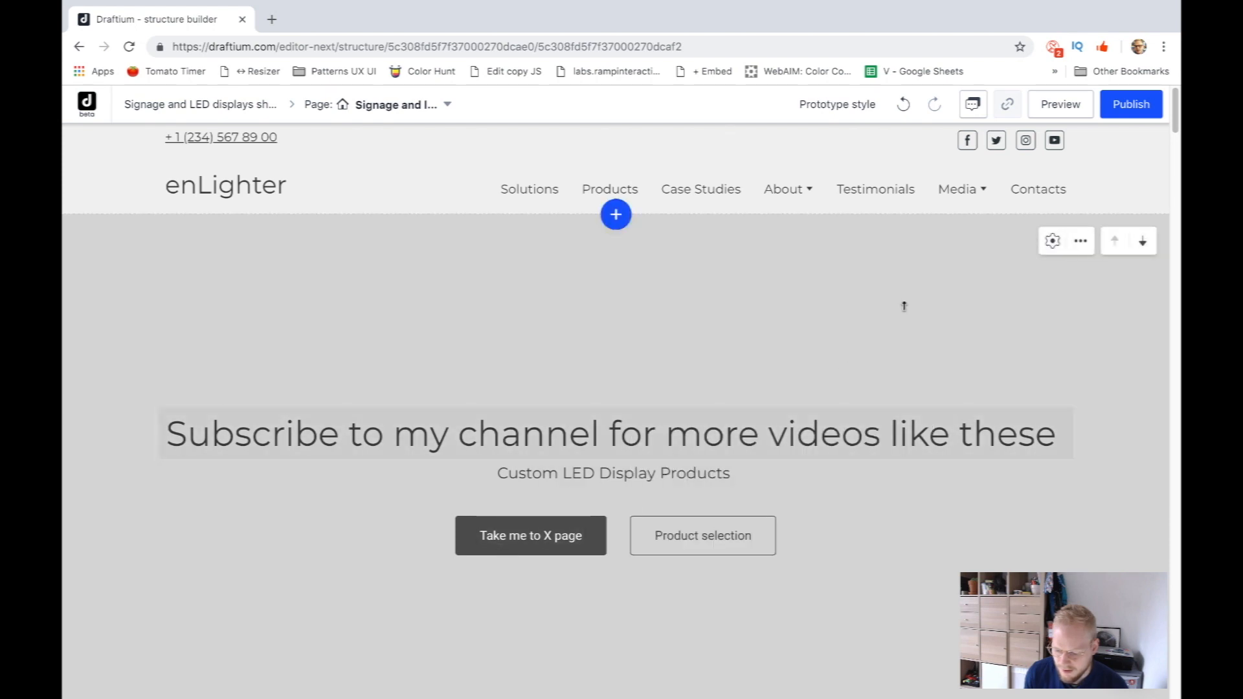
- Browse the Add Block library categories: testimonials, team, features, footer, gallery, header
click(1059, 104)
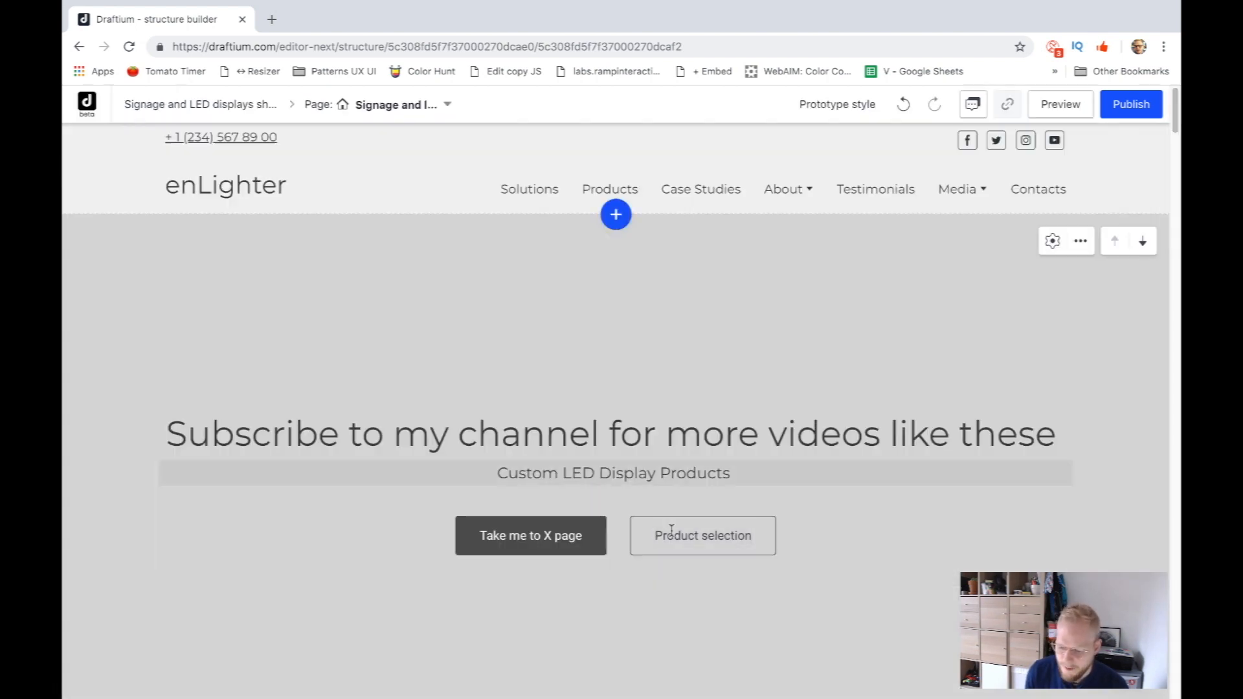
scroll(down, 3)
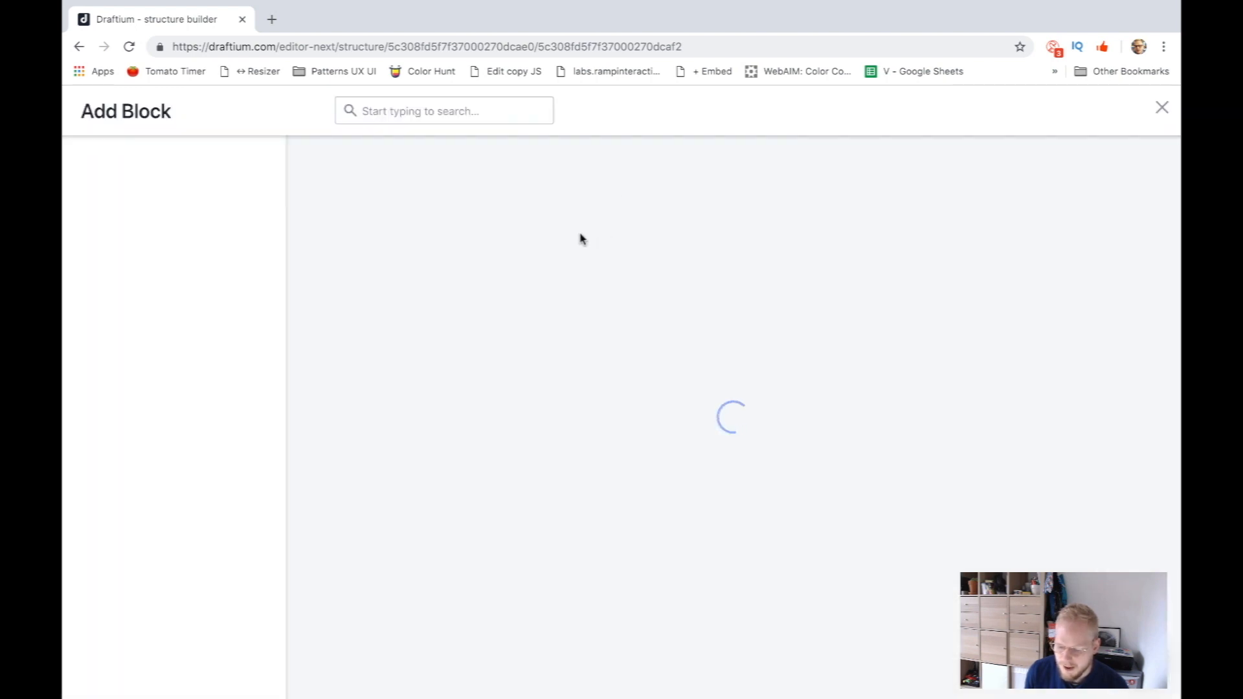
mouse_move(494, 233)
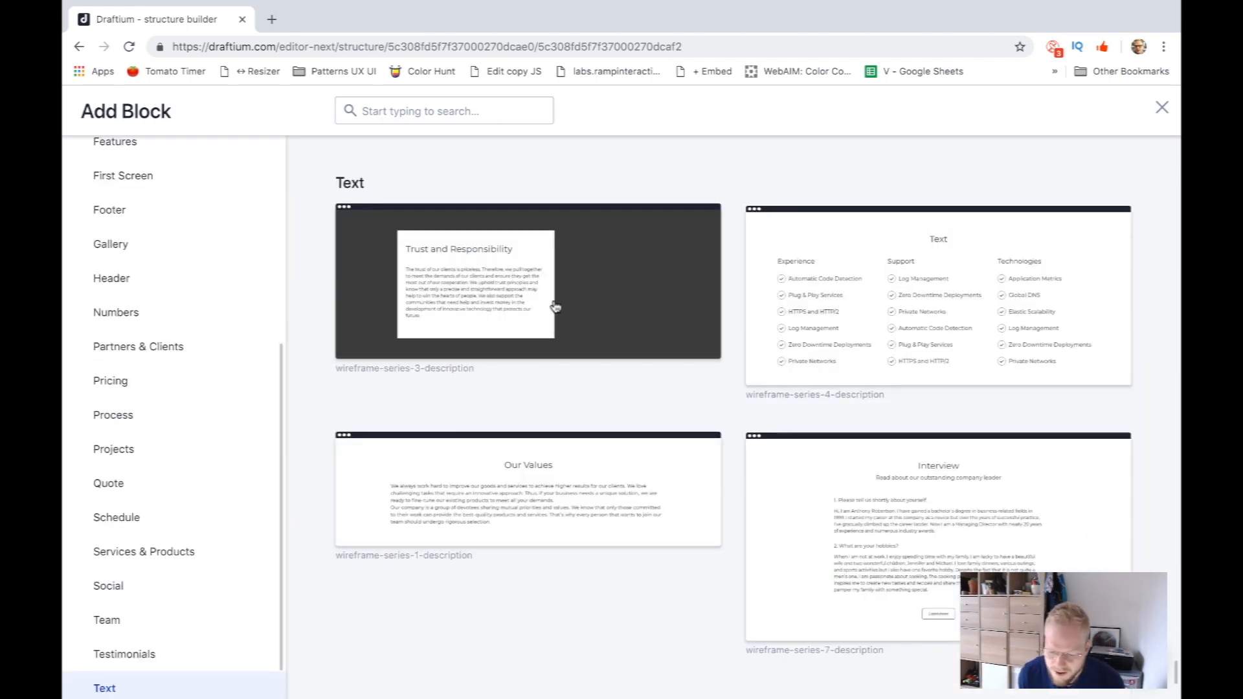
click(124, 654)
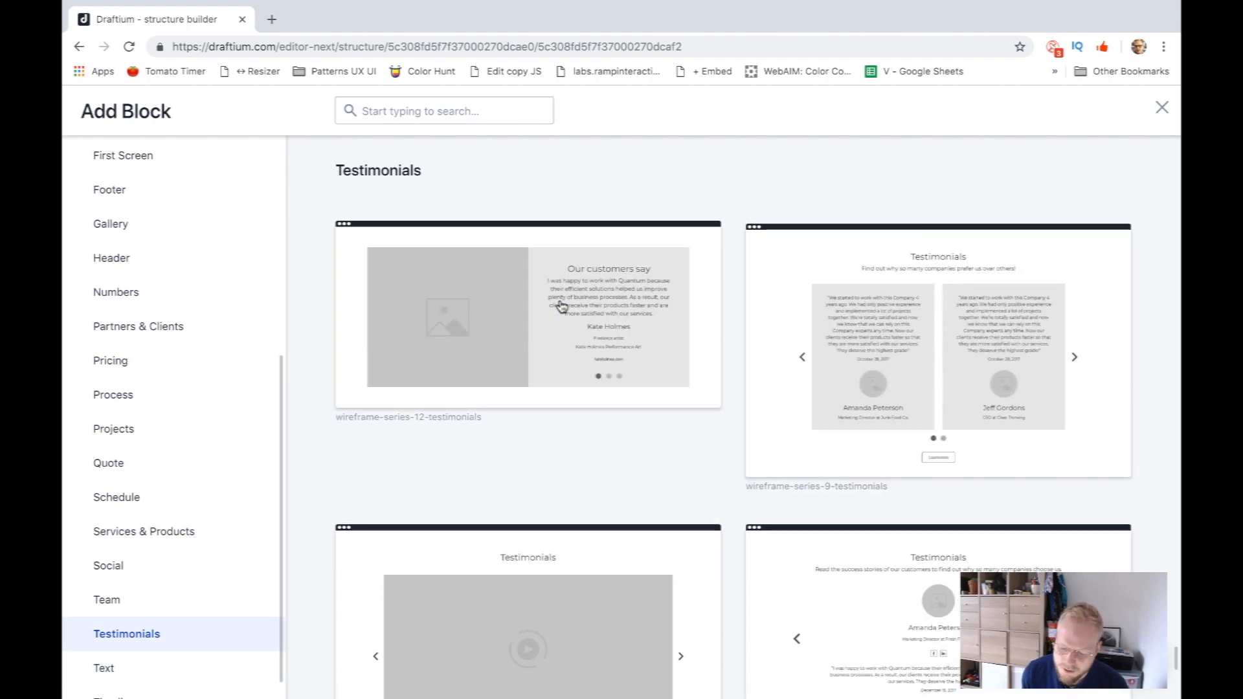
click(106, 600)
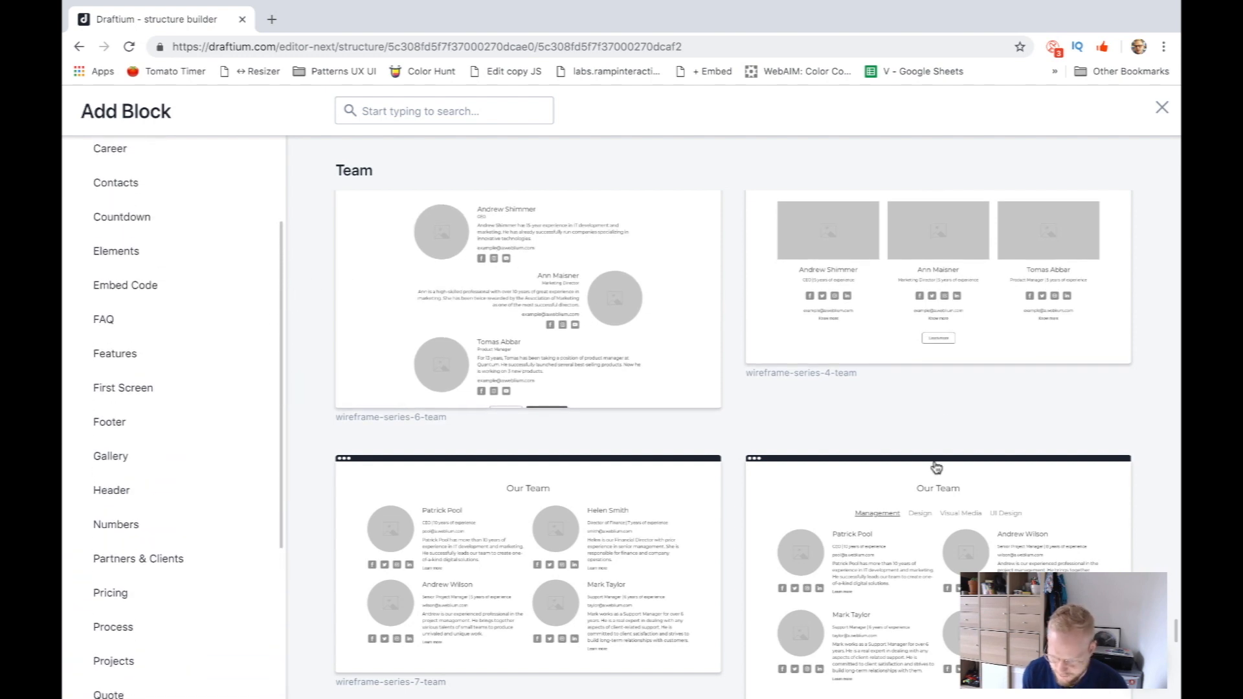
mouse_move(150, 442)
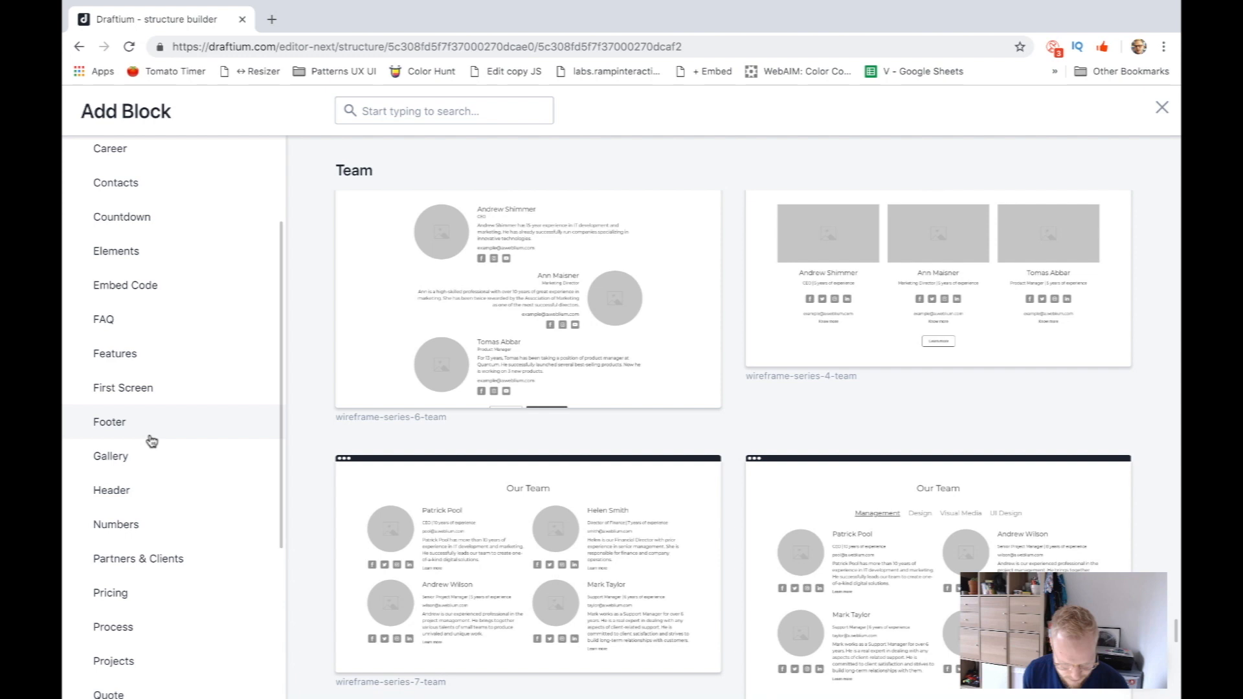
click(115, 354)
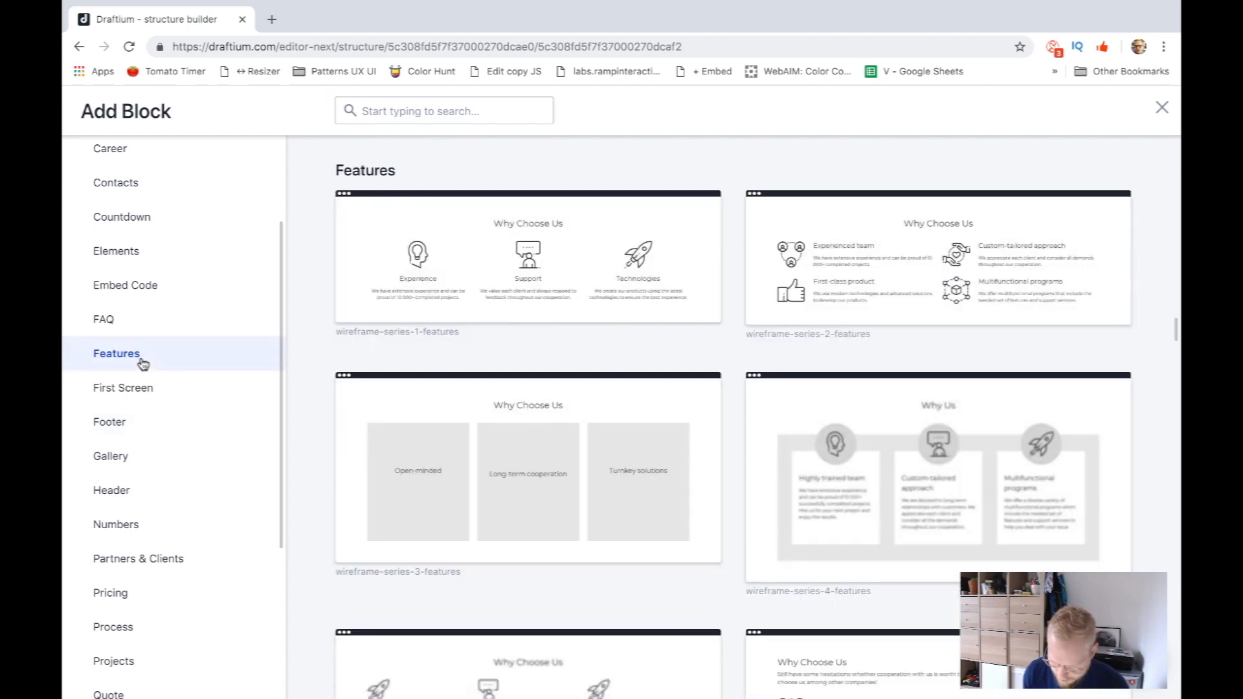
click(110, 422)
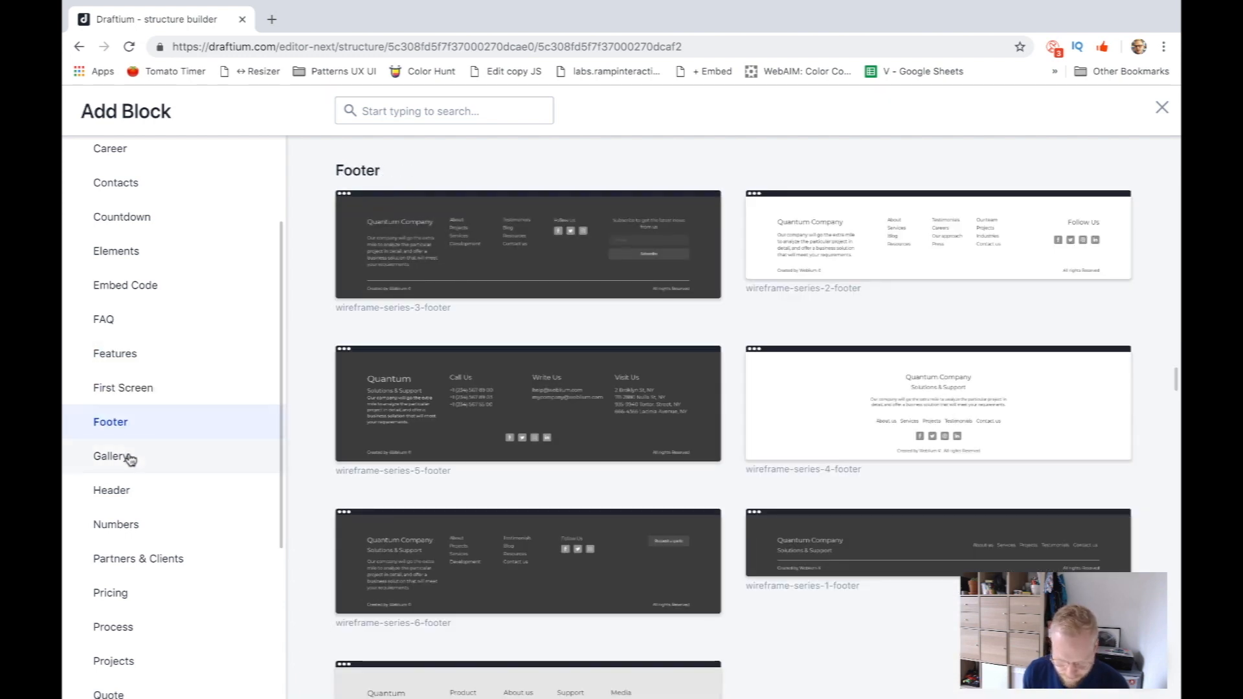
click(111, 455)
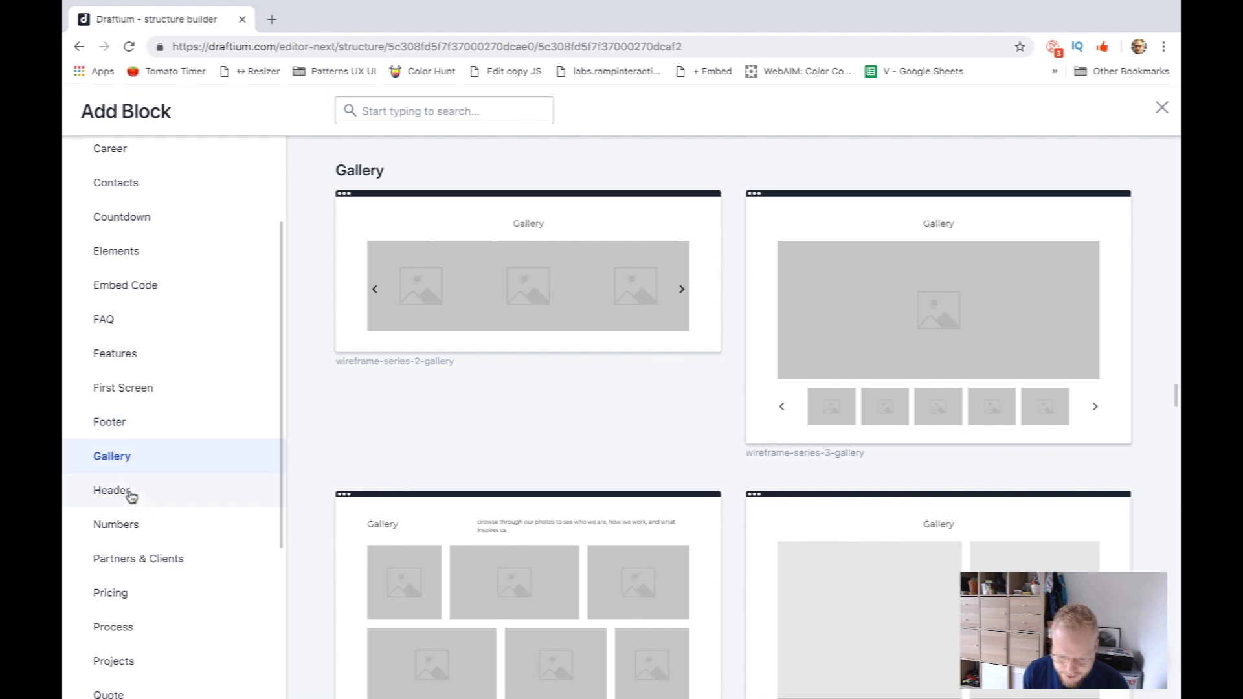
click(112, 490)
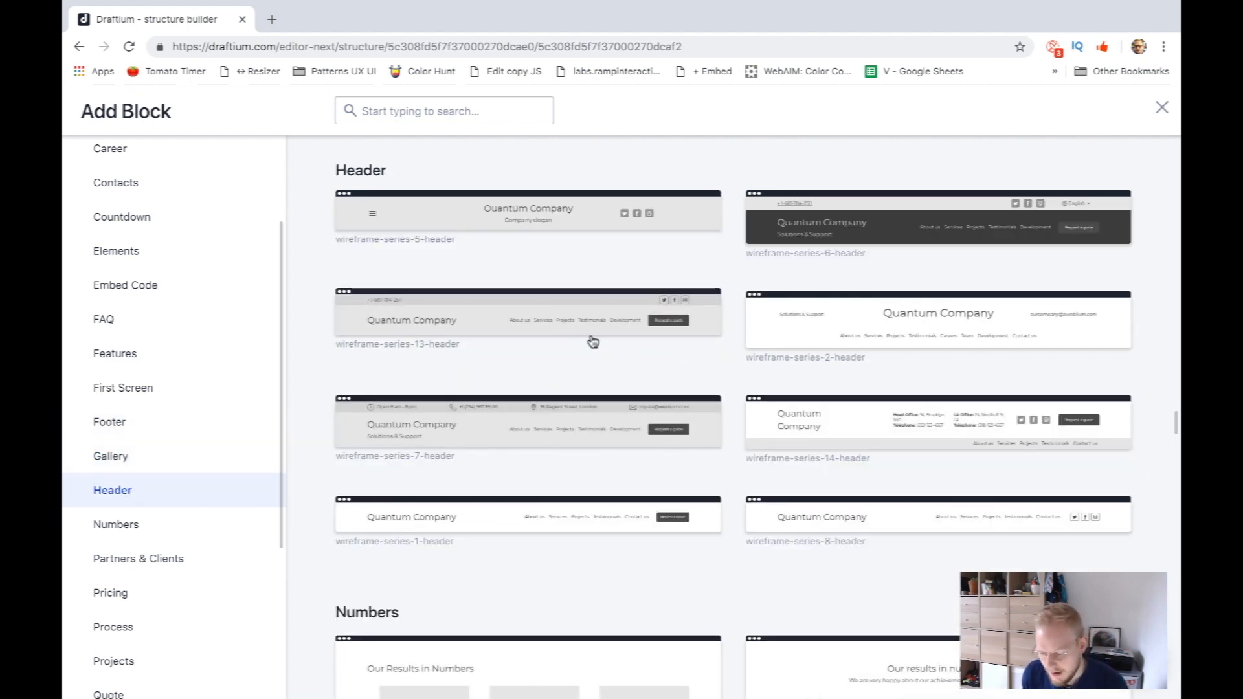
mouse_move(467, 330)
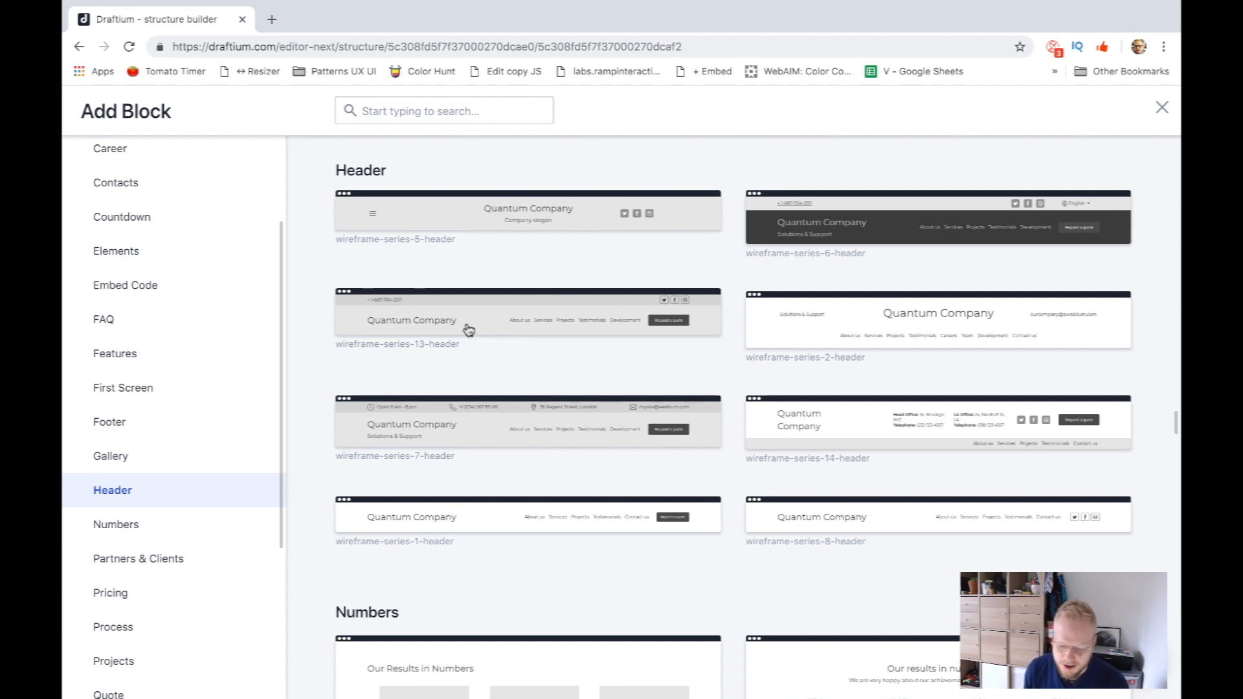
- Insert the Our Results in Numbers block below the header and select its first item's background
click(116, 524)
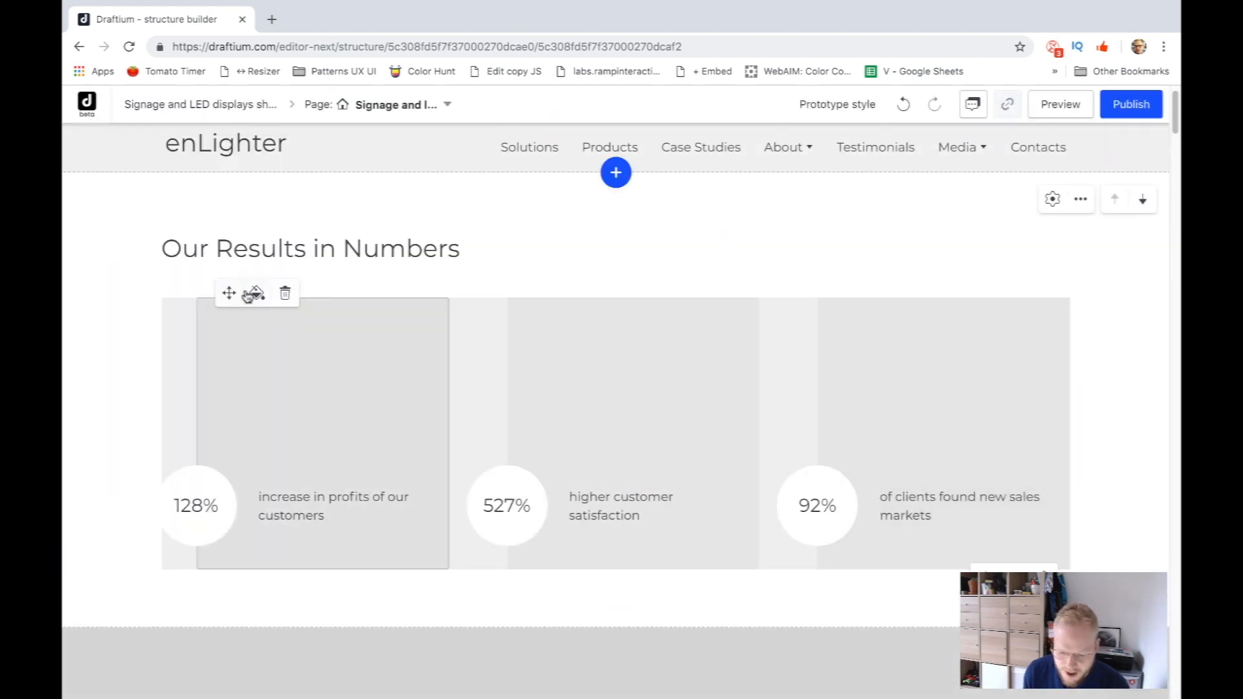
click(254, 294)
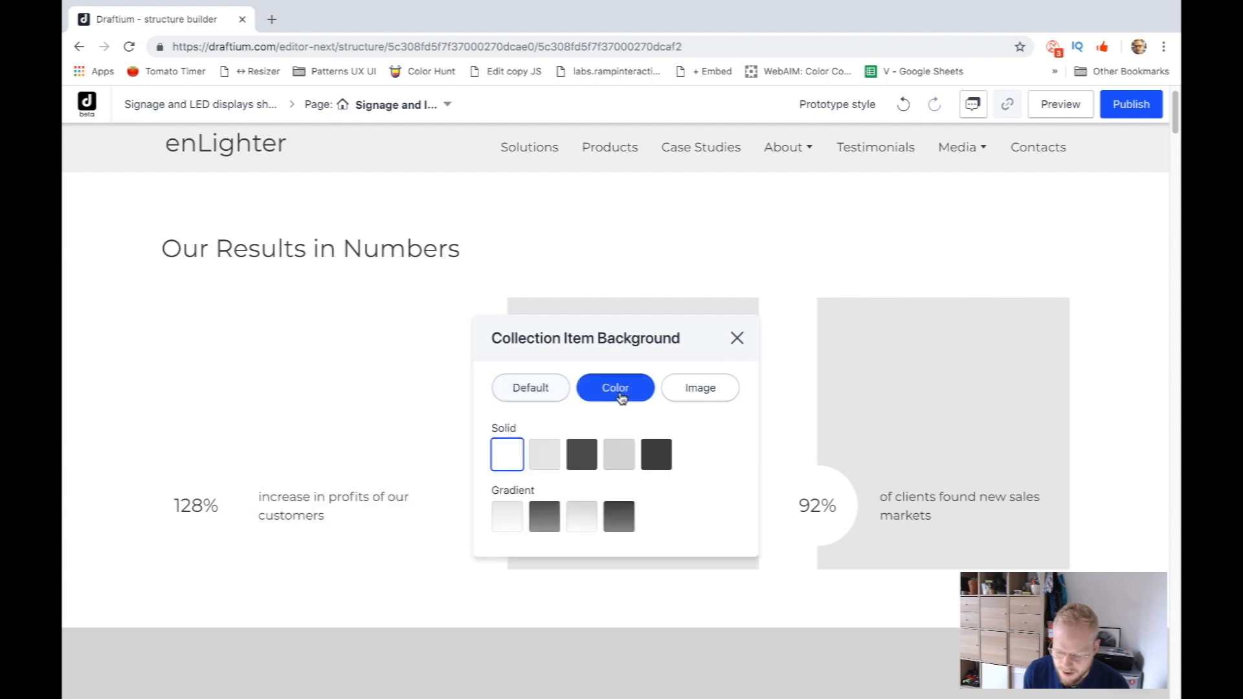
- Give the 128% numbers item the geometric architecture free photo as its background
click(581, 453)
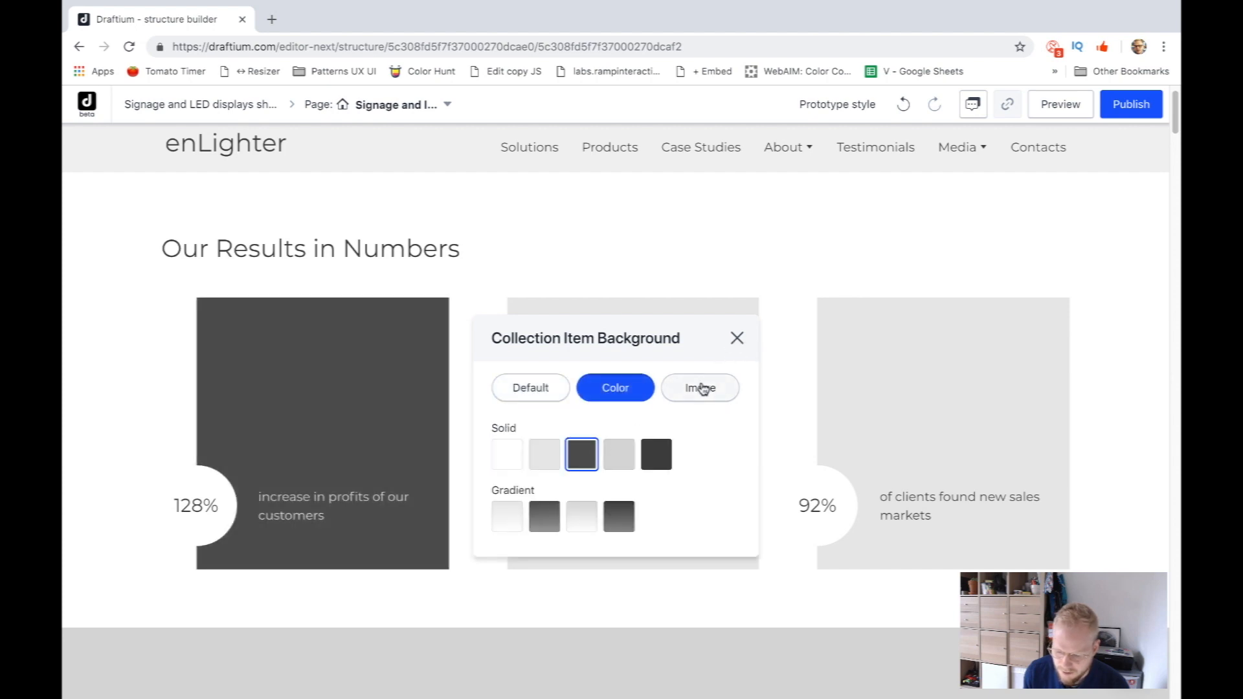
click(700, 388)
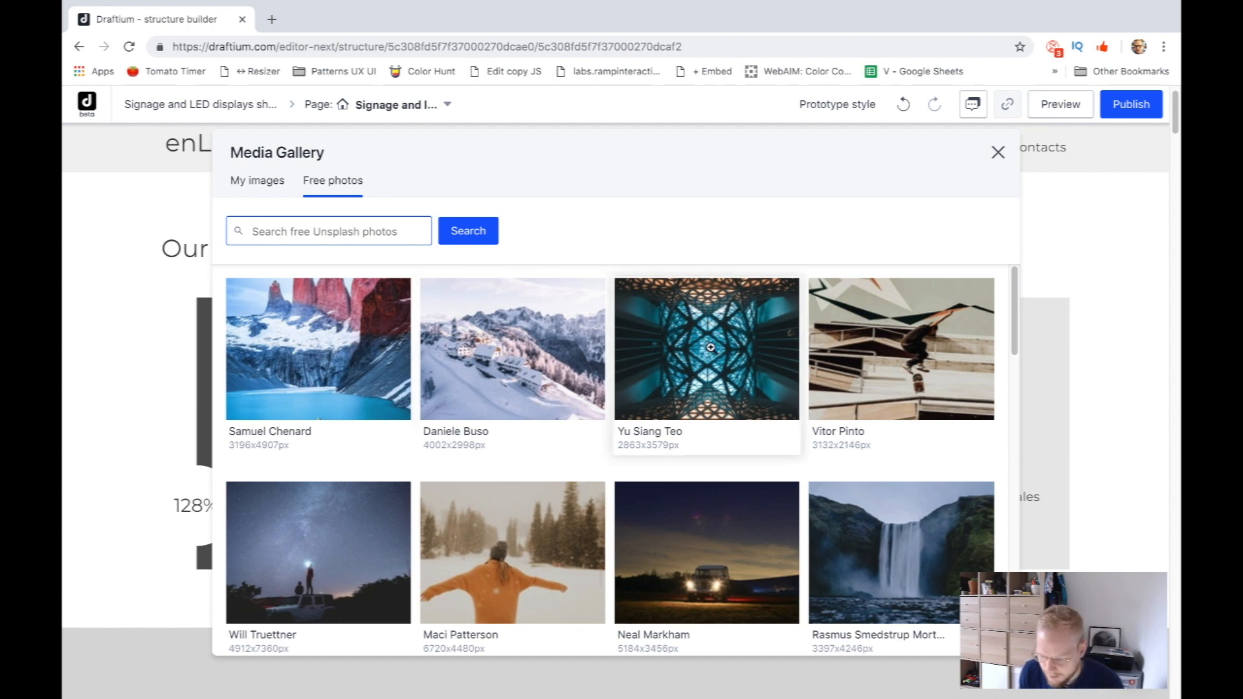
click(712, 348)
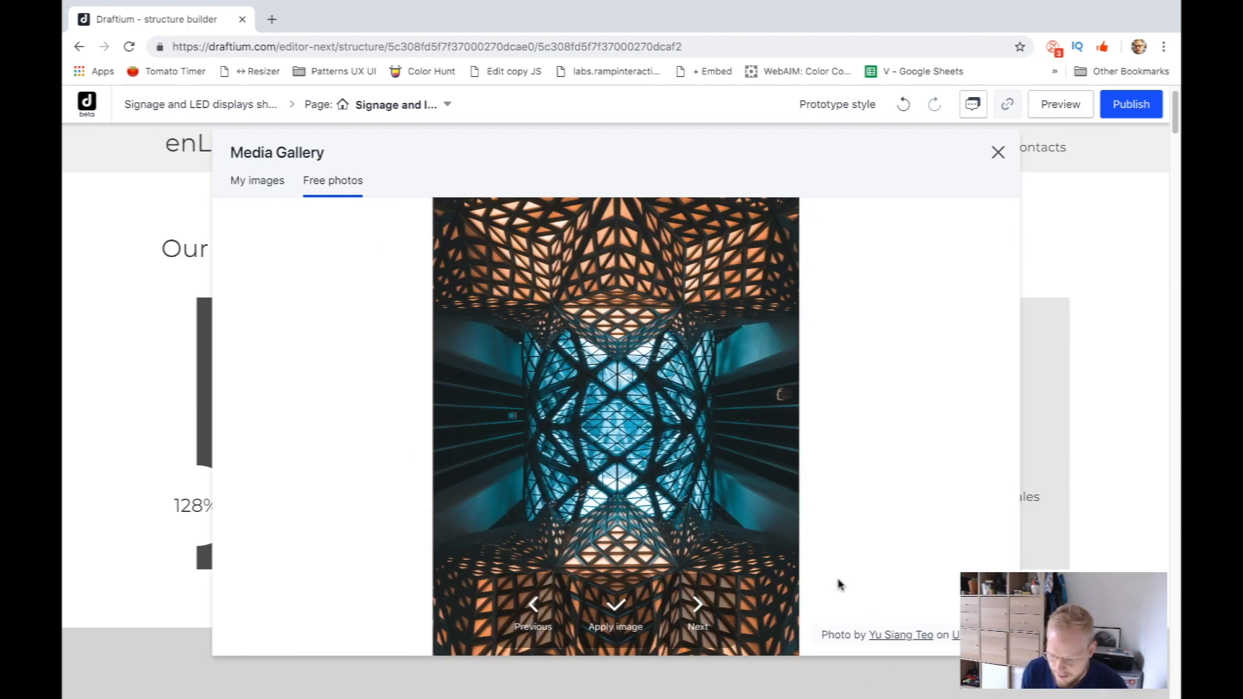
click(615, 609)
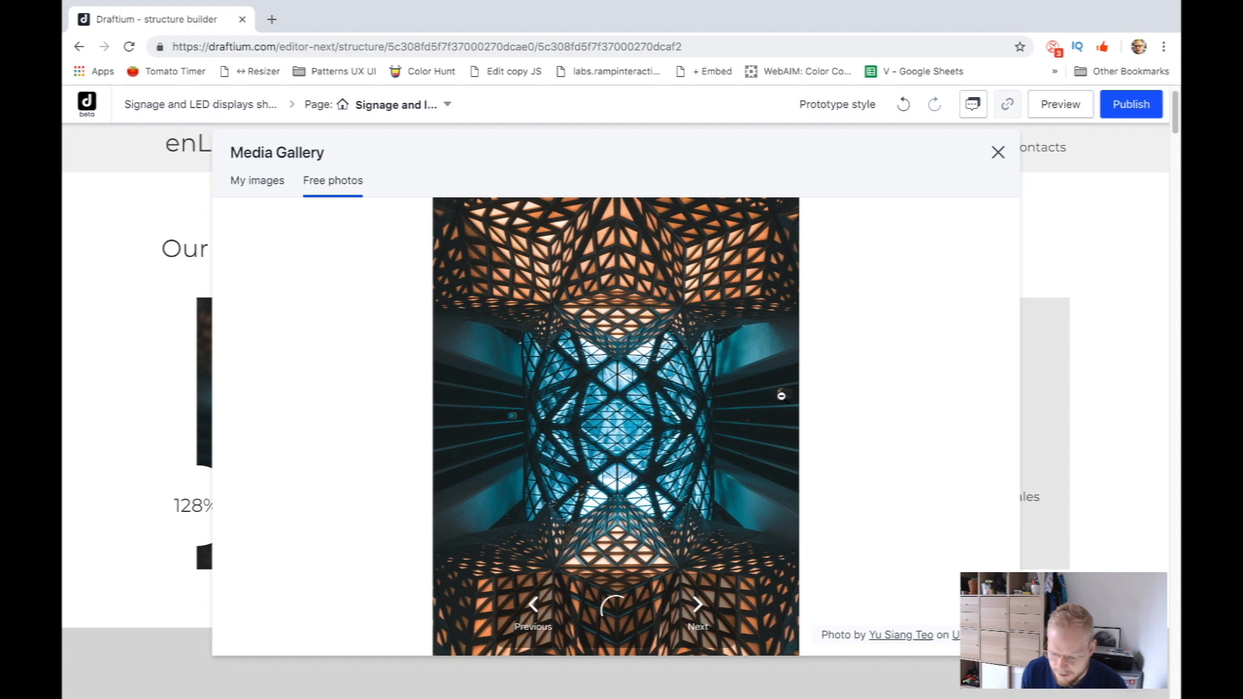
click(997, 151)
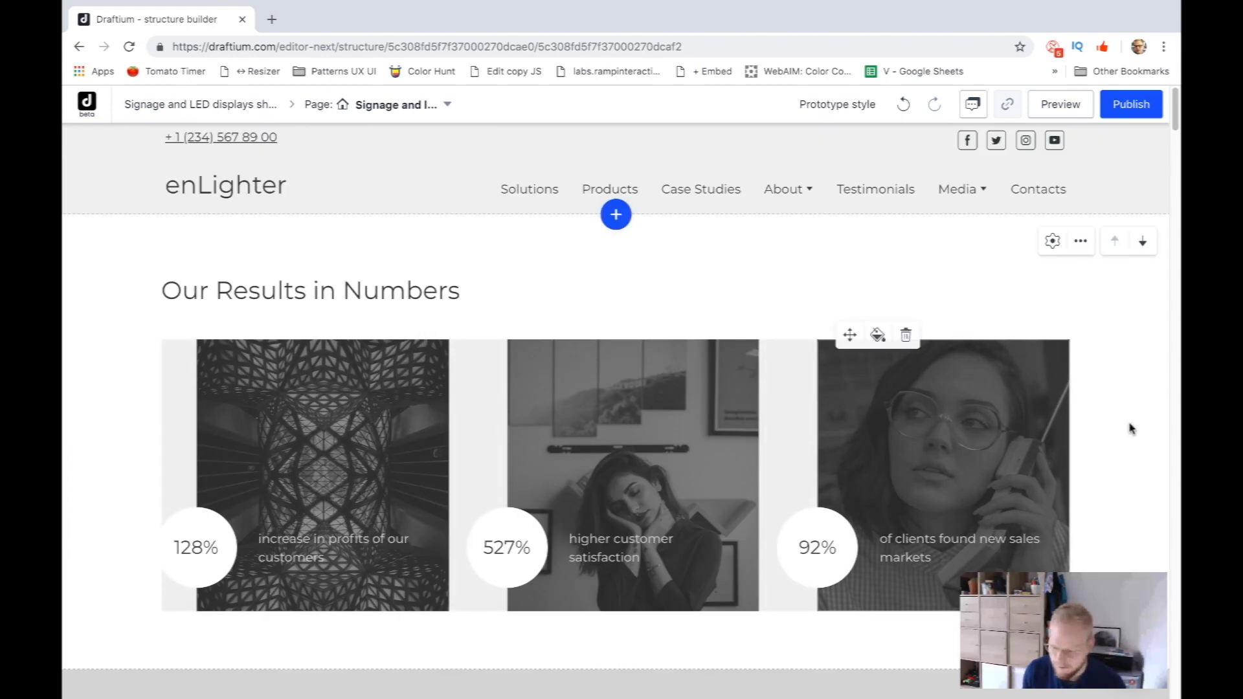
- Check the Pages list and review the Numbers block's two-column photo-card layout
scroll(down, 3)
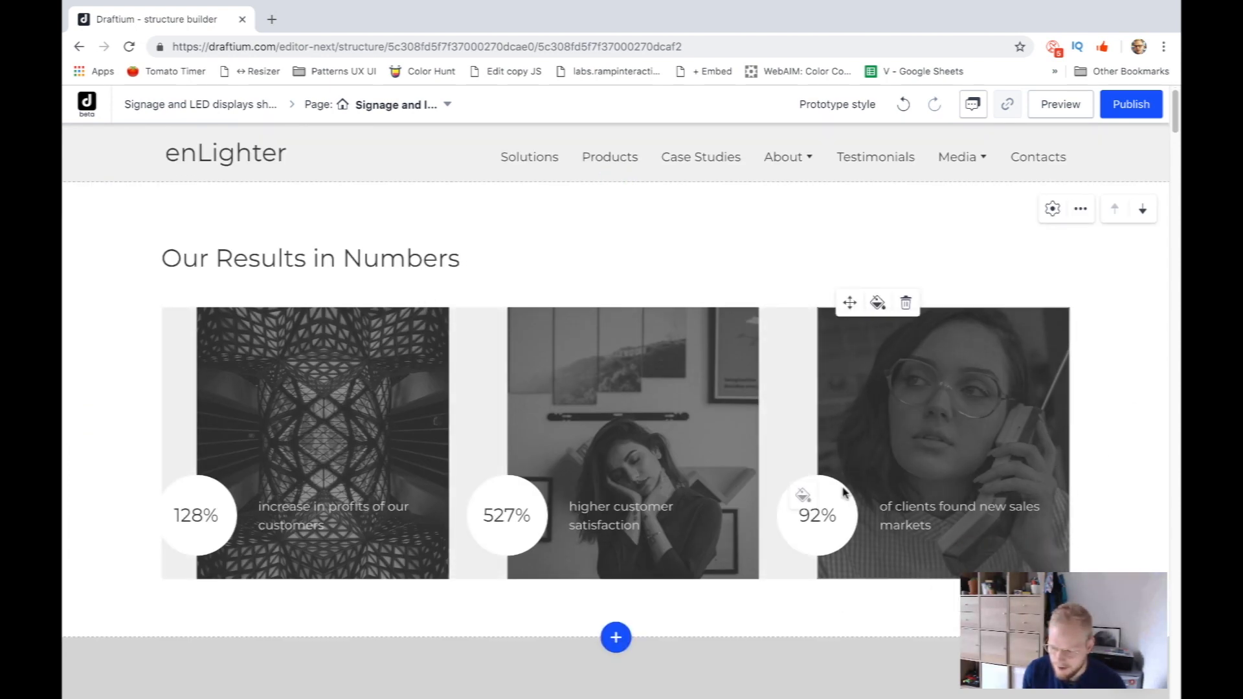
click(396, 104)
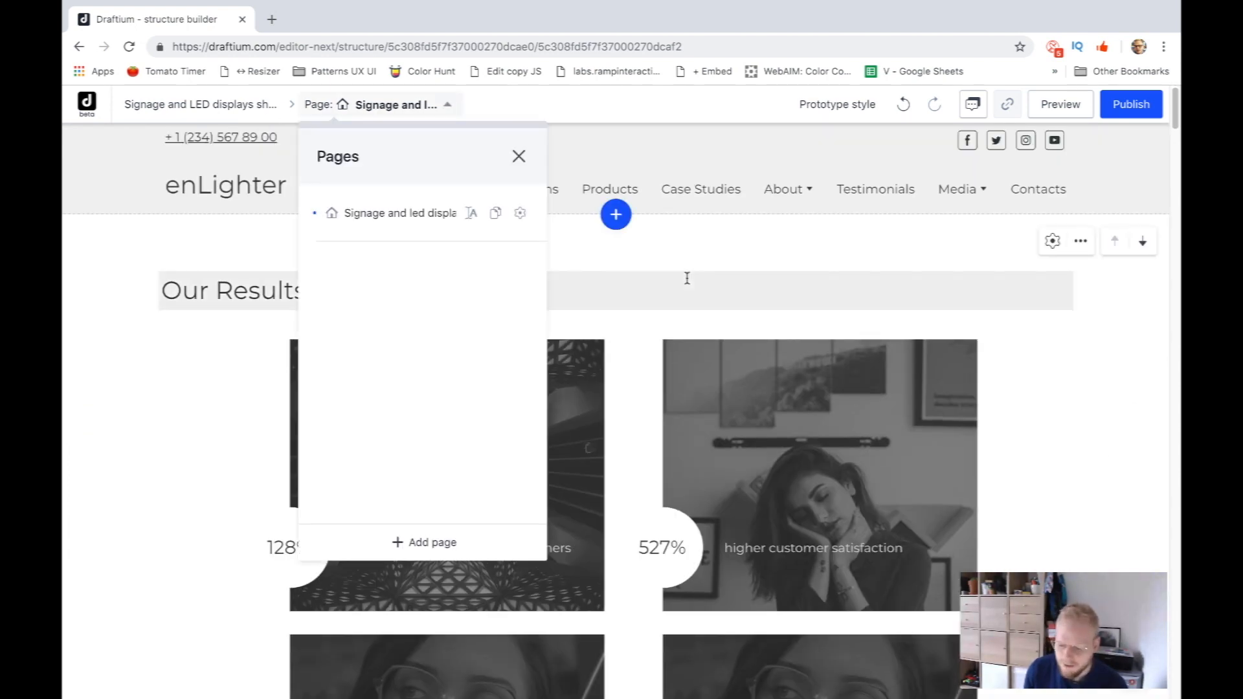
click(518, 157)
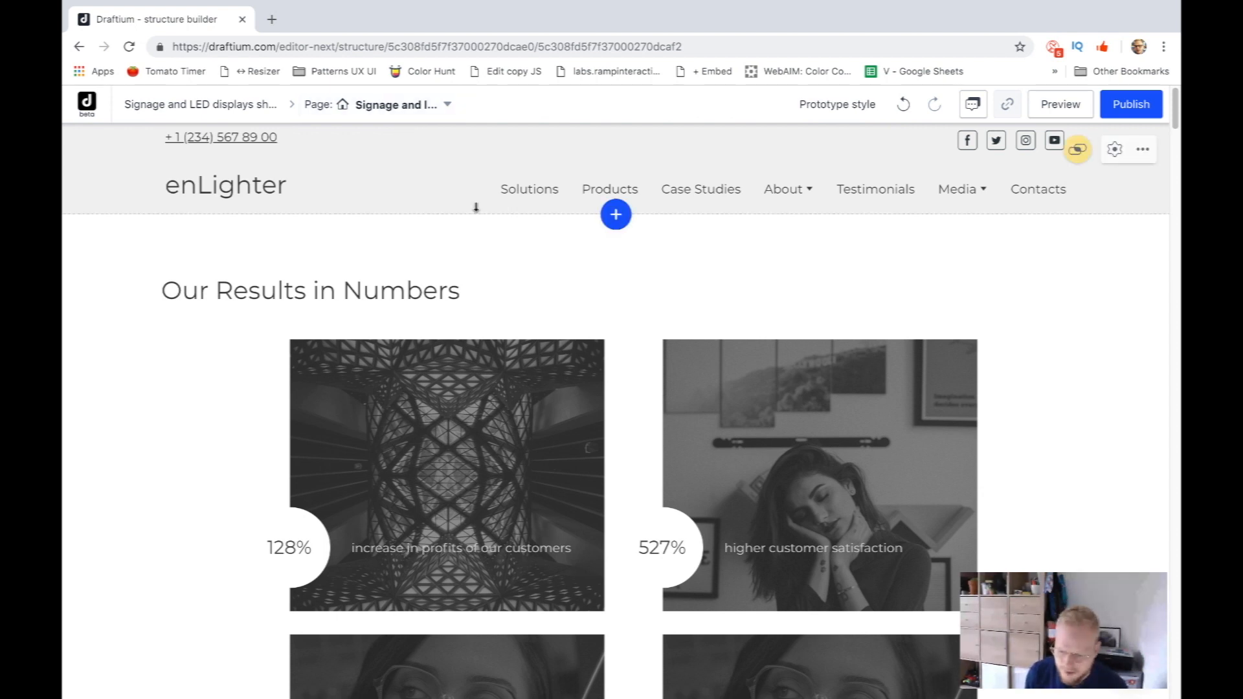
scroll(down, 3)
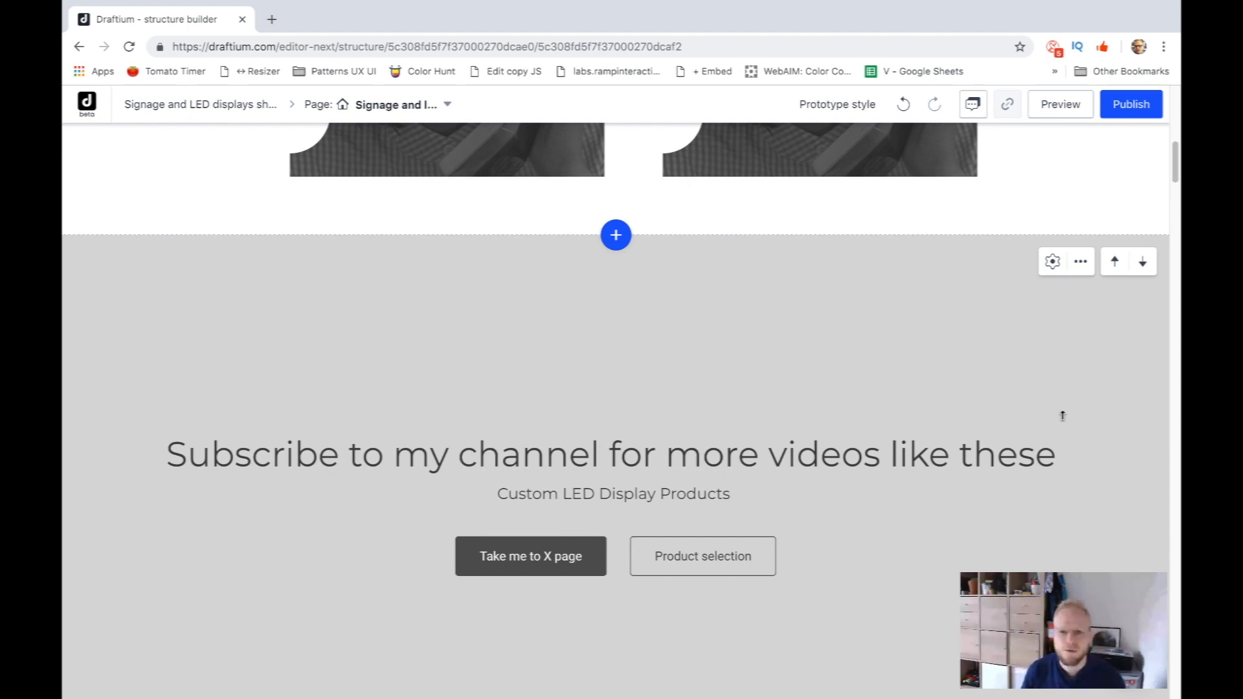
- Publish the prototype to a draftium.site link and open it live
click(1130, 104)
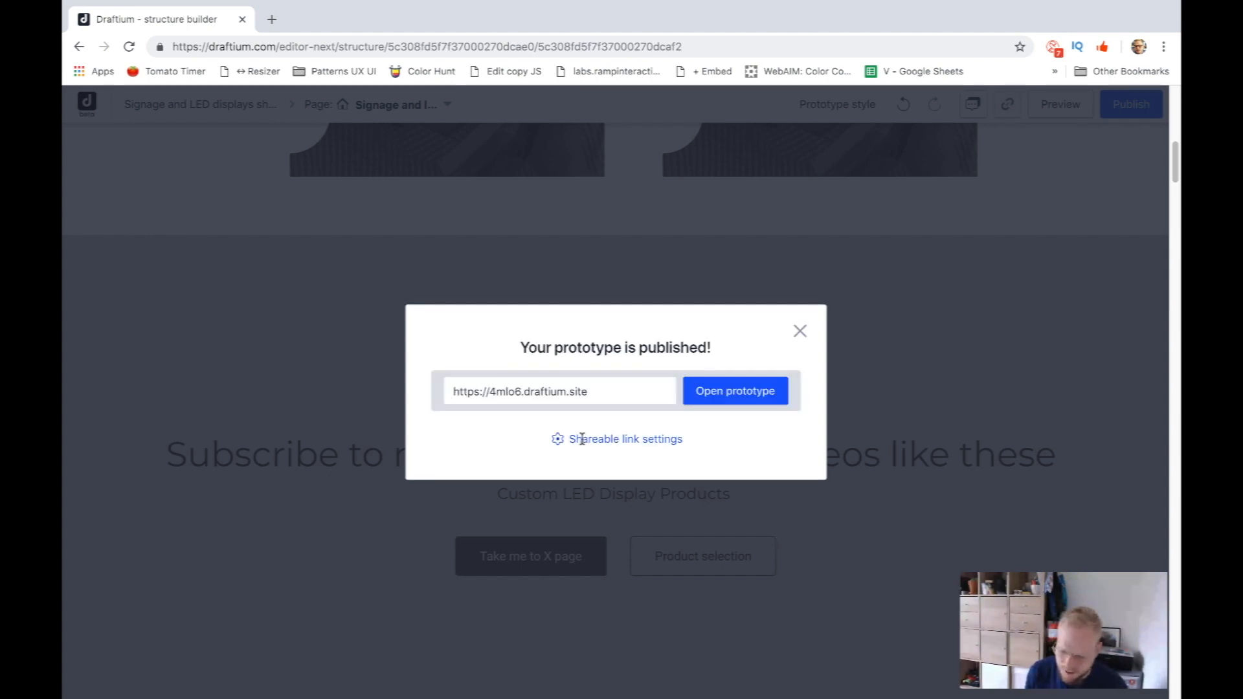
click(627, 438)
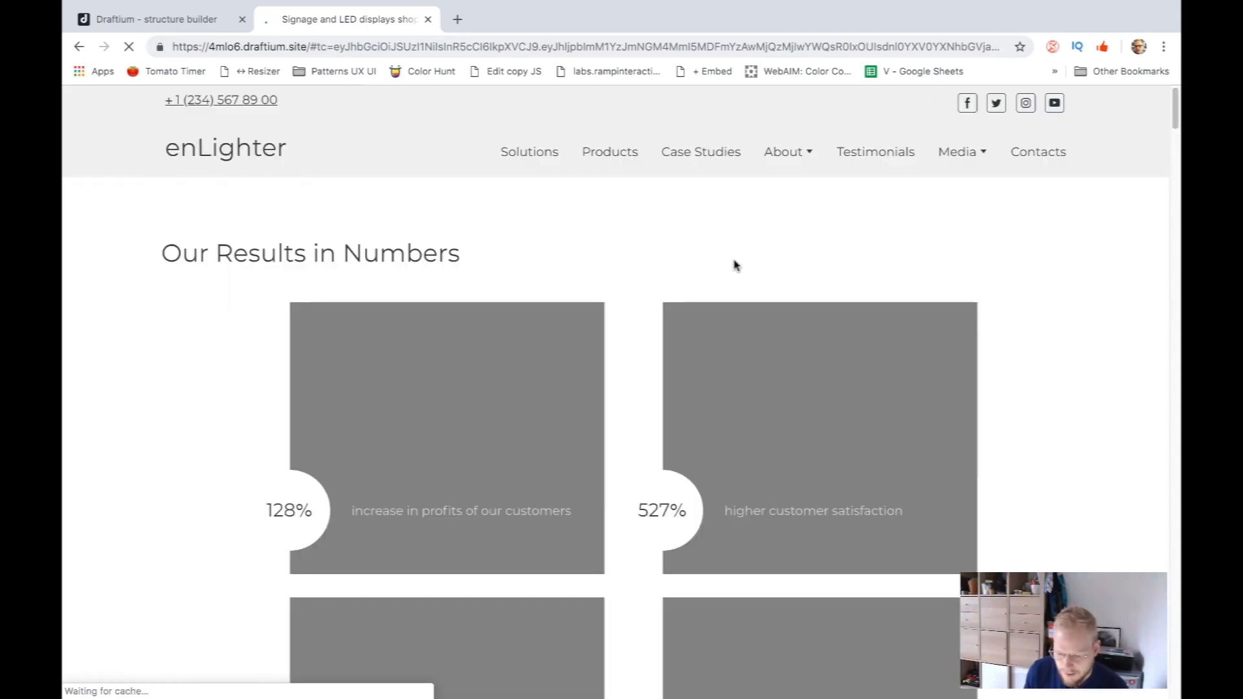
- Scroll the live site past the numbers cards, media and news down to the Get In Touch form
scroll(down, 3)
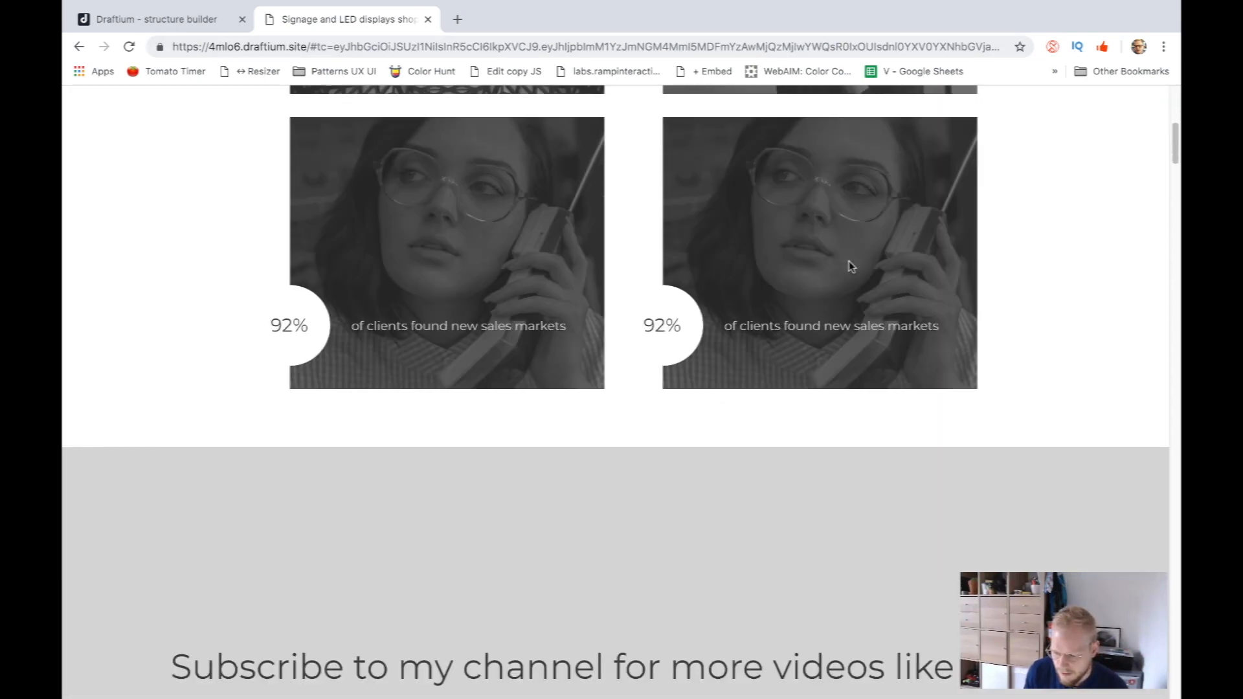
scroll(up, 3)
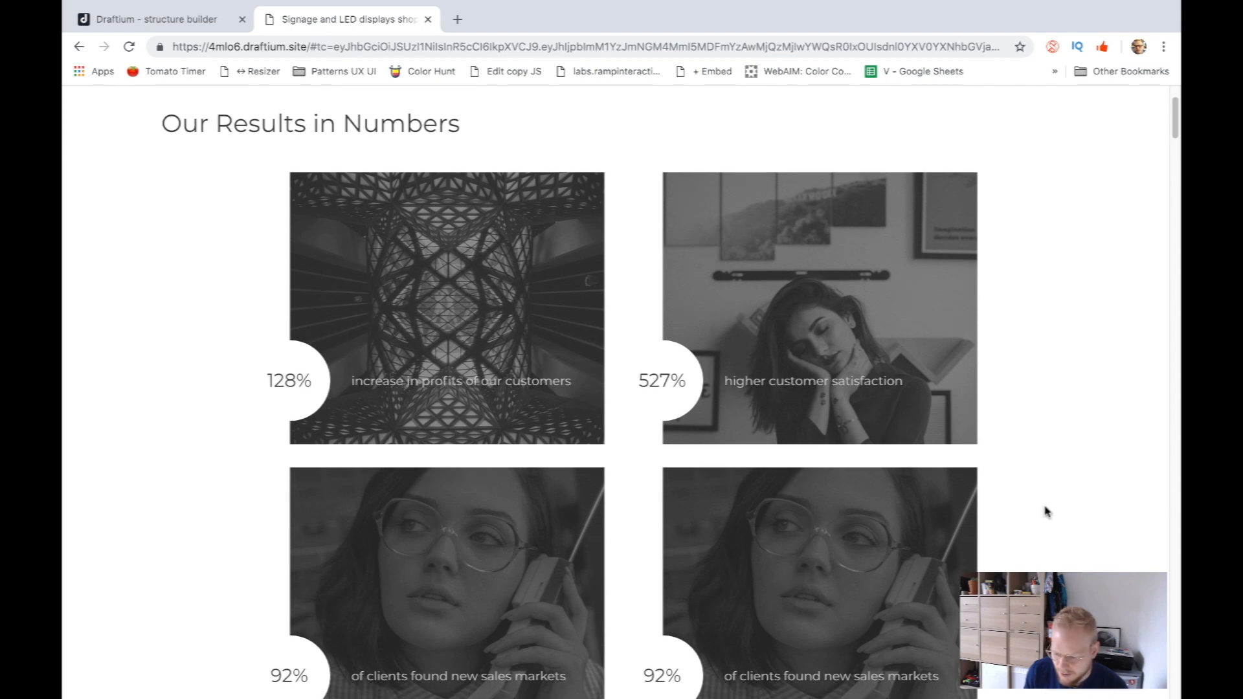
scroll(down, 3)
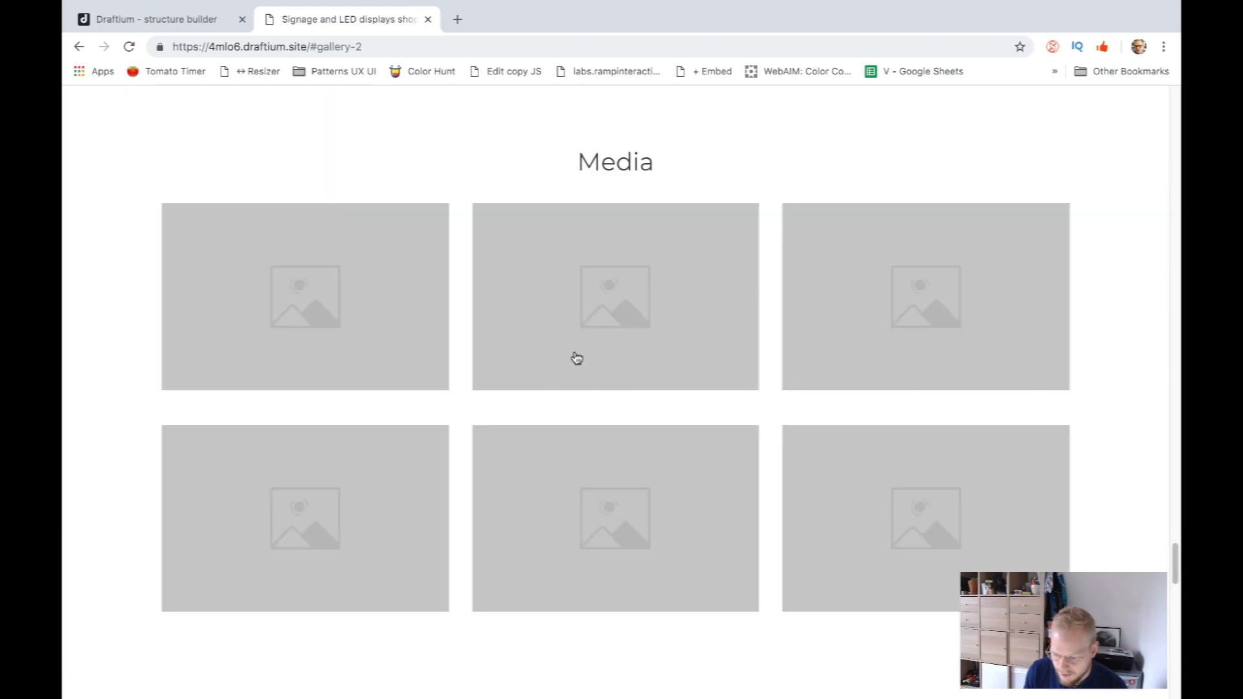
scroll(down, 3)
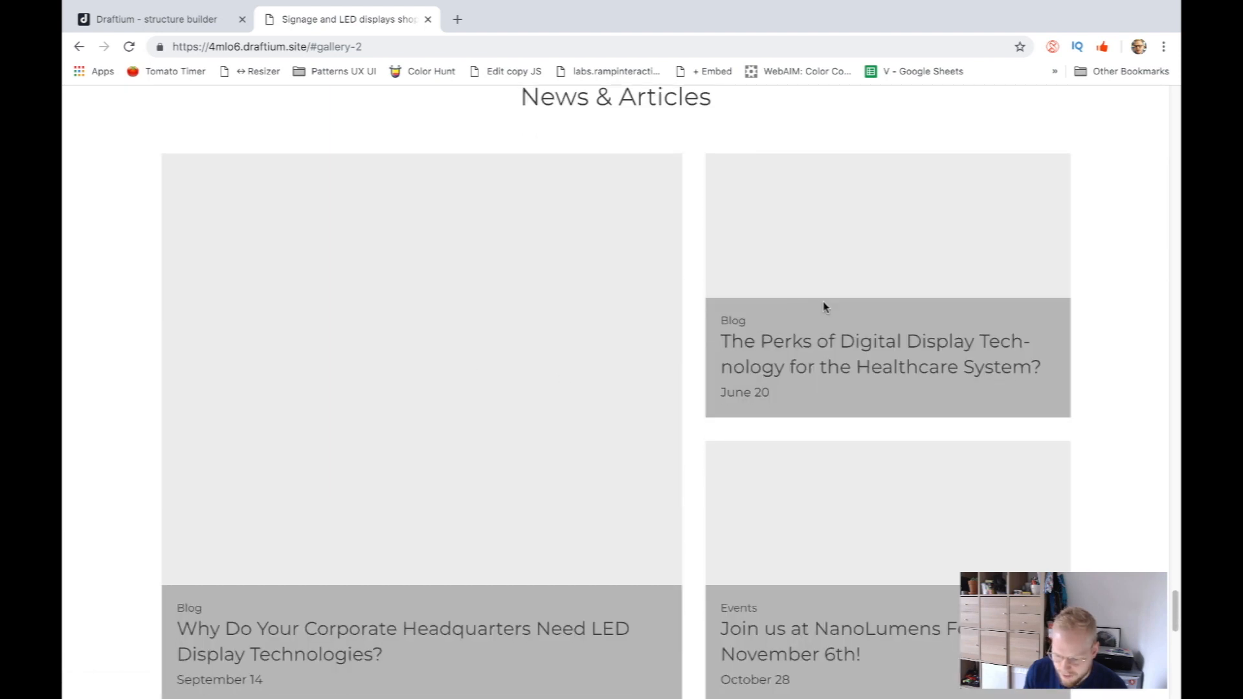
scroll(down, 3)
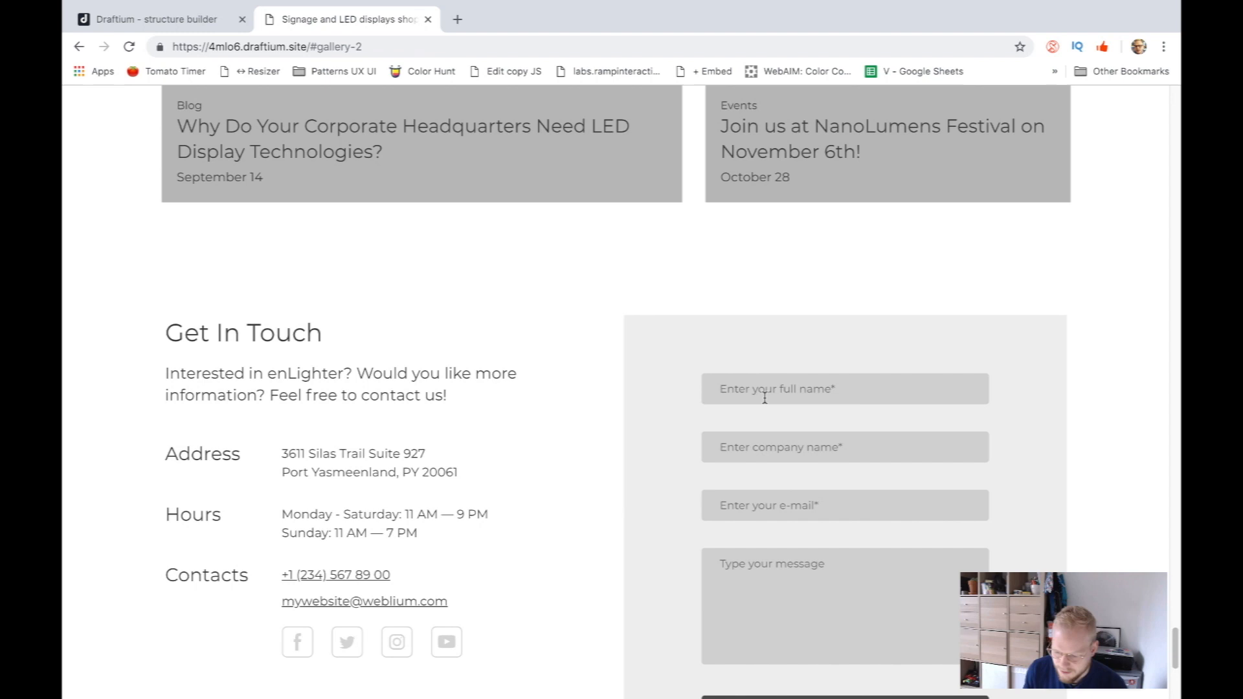
- Fill the contact form with test text ('sjhg', 'sd', 'sdfhjdshf') and request a quote
text(sjhg)
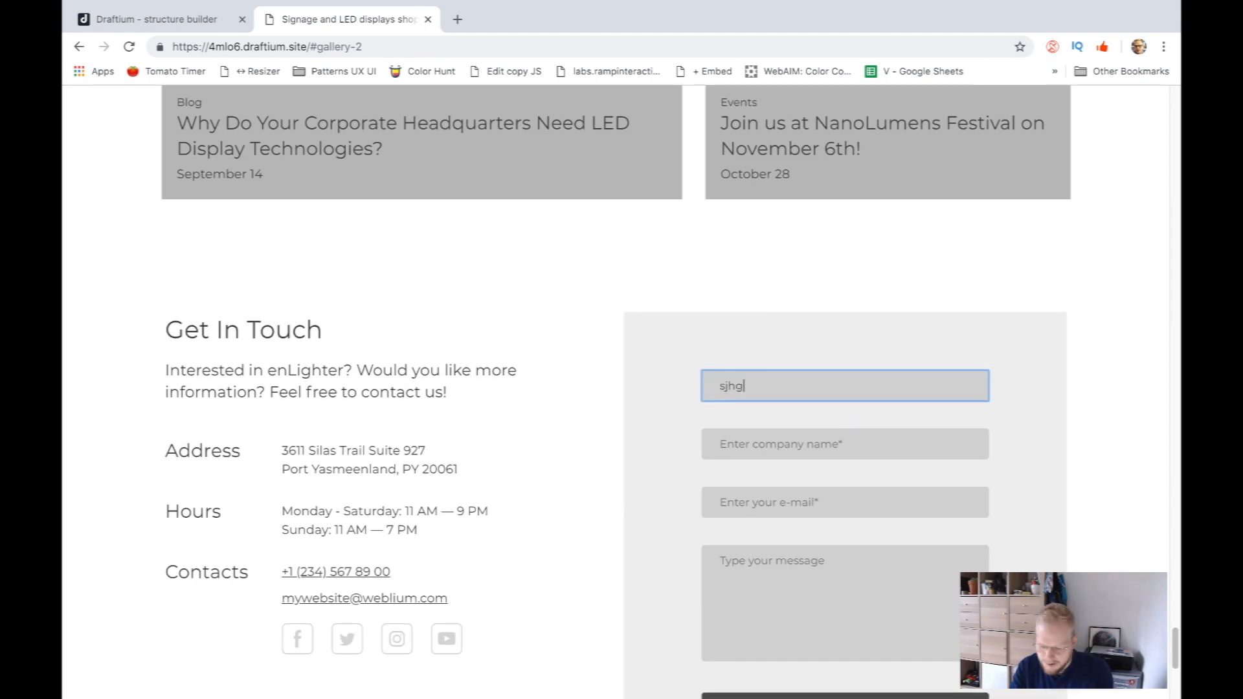
text(sd)
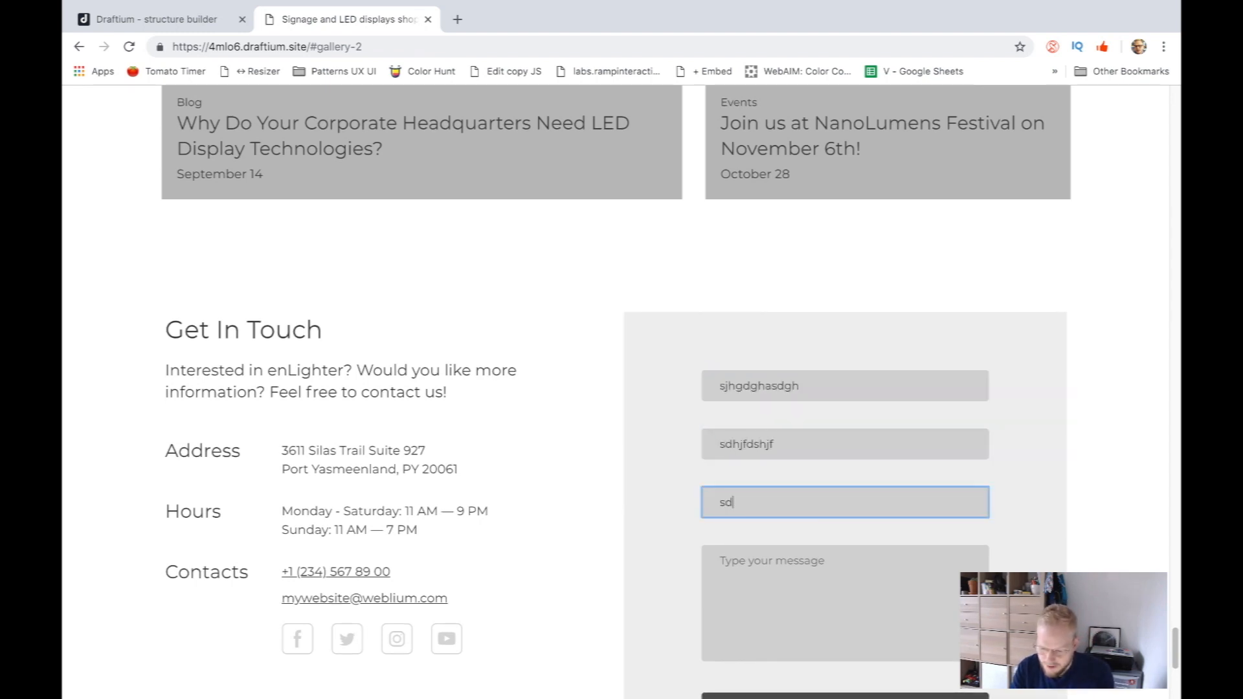
text(sdfhjdshf)
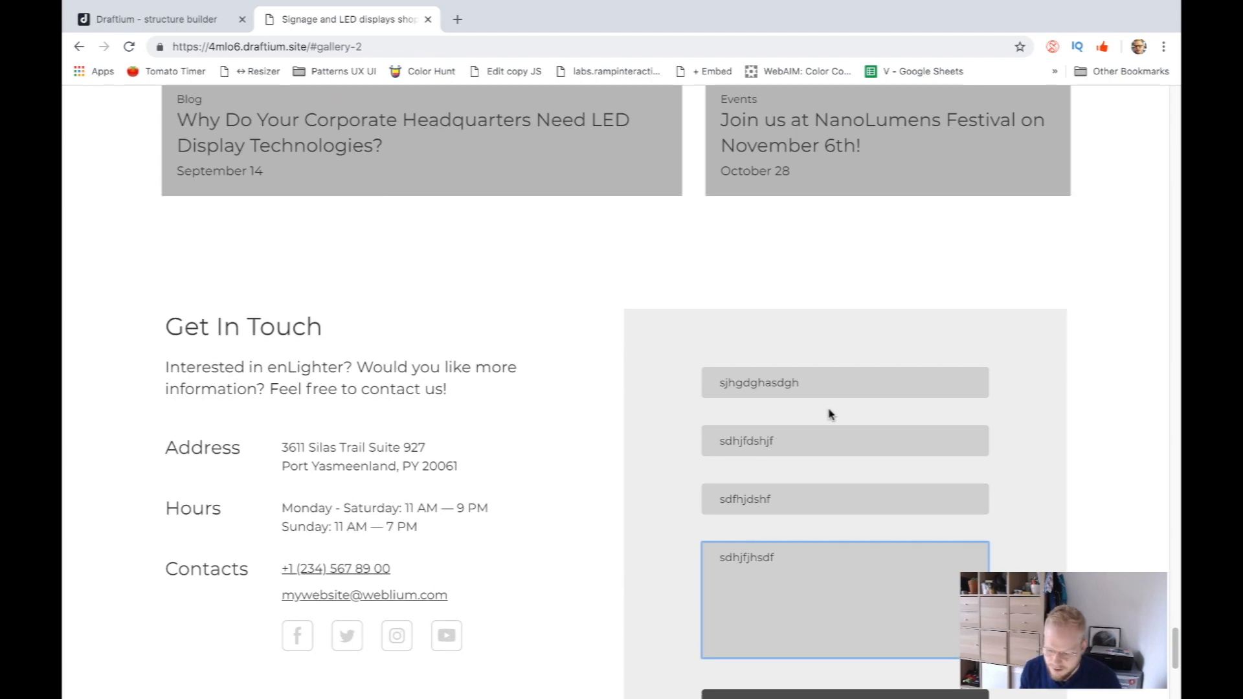
click(844, 574)
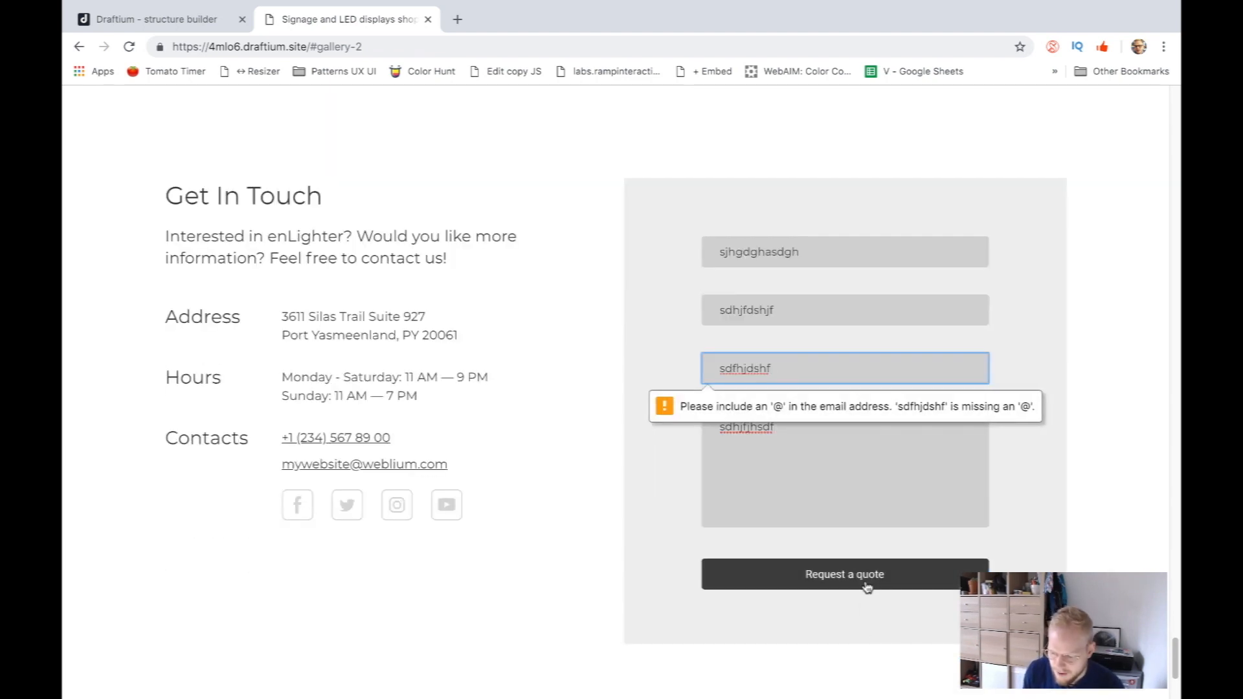
mouse_move(664, 476)
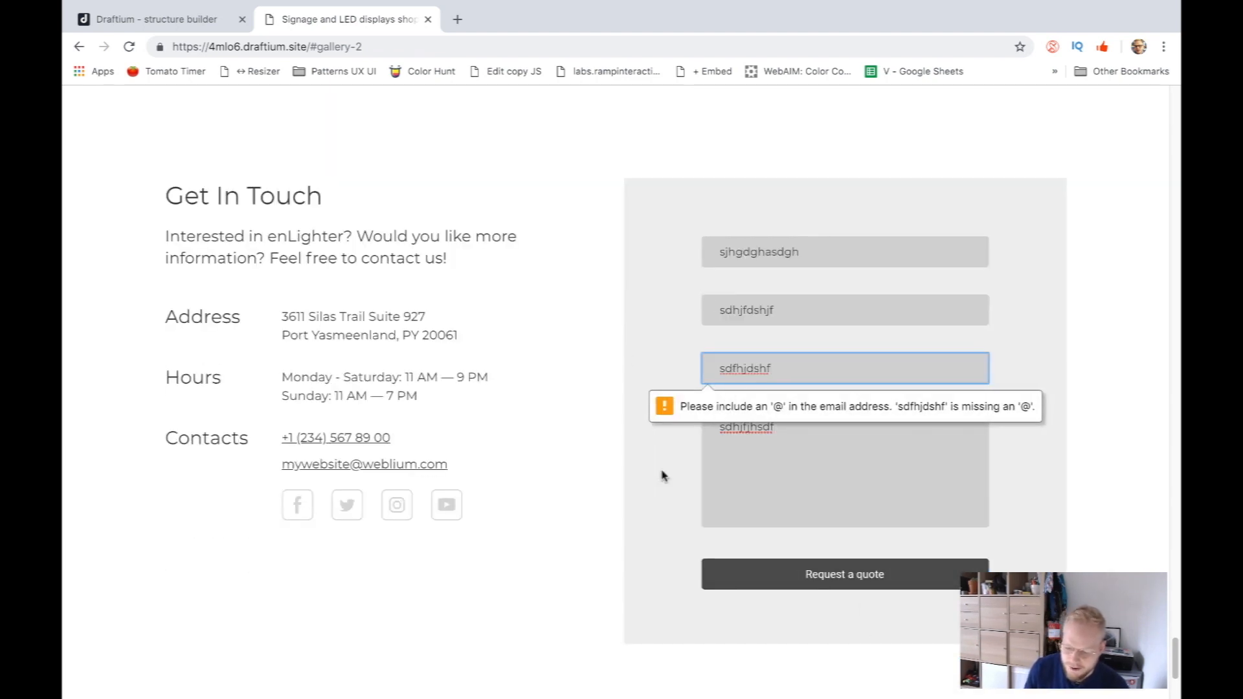
- Fix the email, resubmit the form, dismiss the thank-you confirmation and return to the editor
click(844, 310)
text(dghdsfhg)
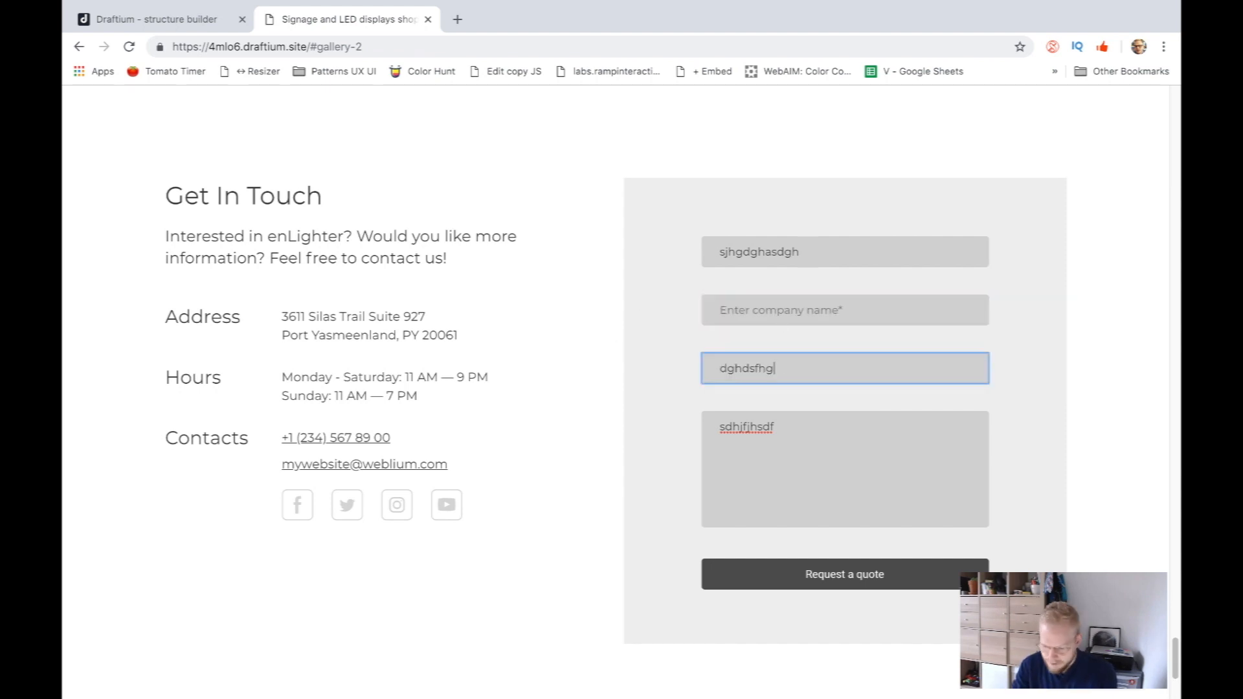
click(844, 574)
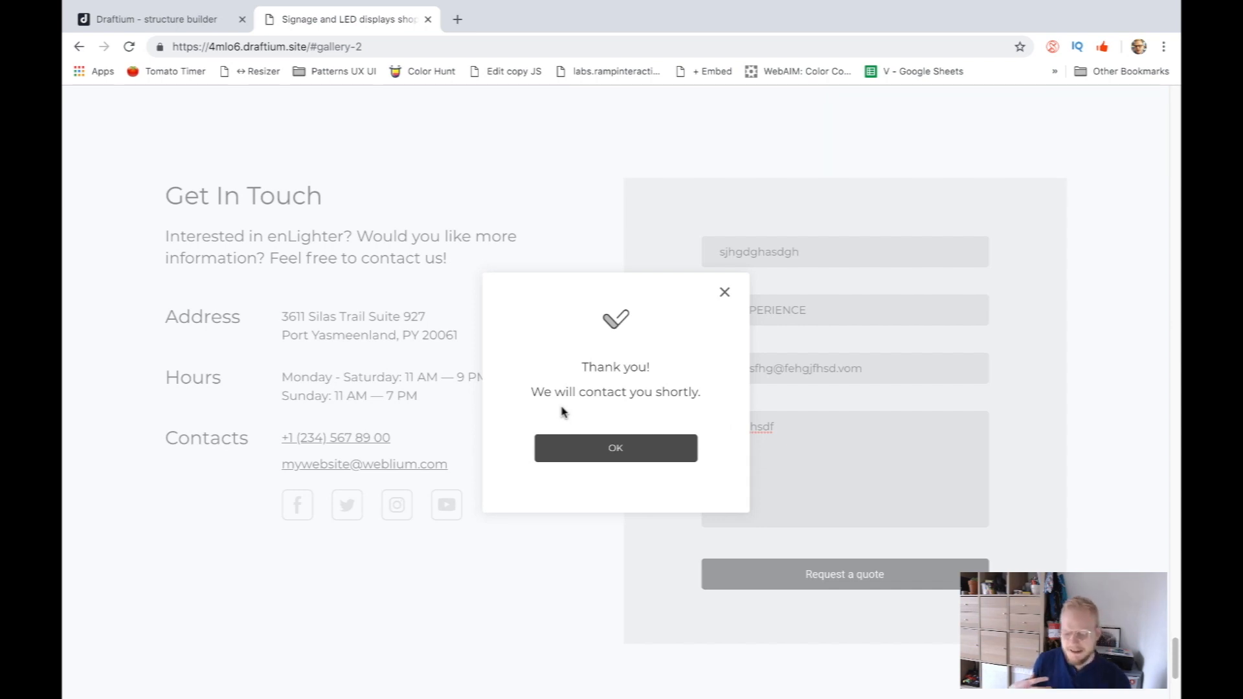
mouse_move(590, 450)
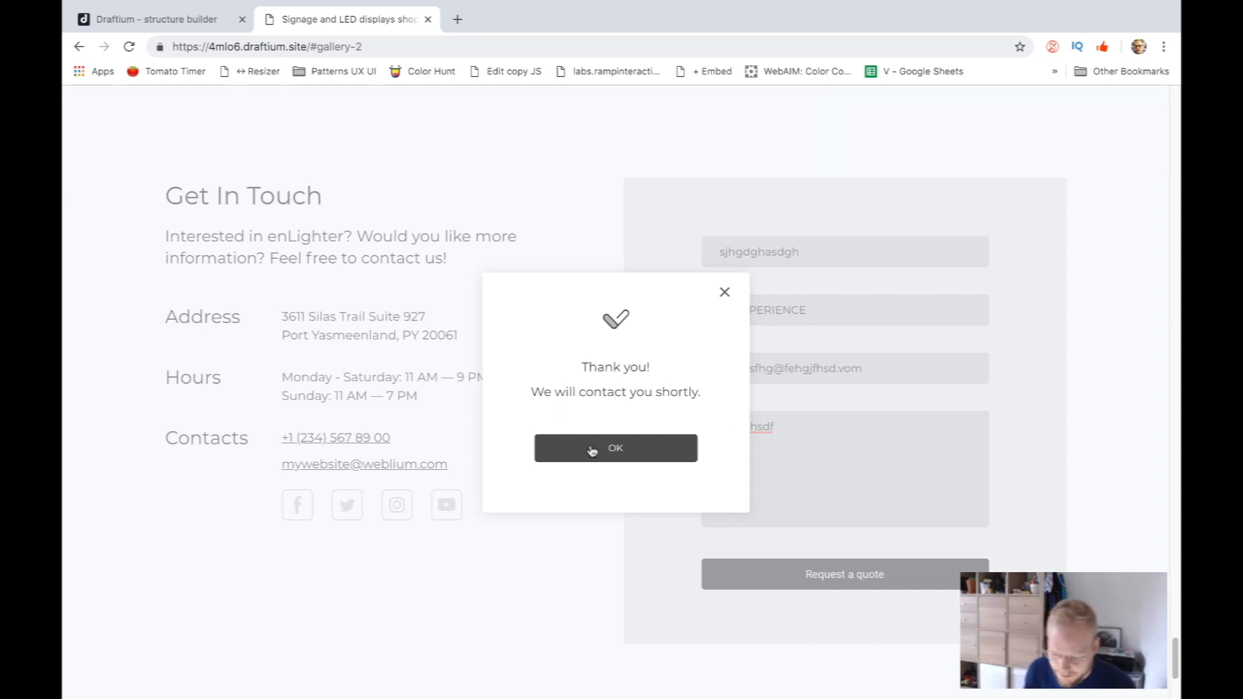
click(616, 448)
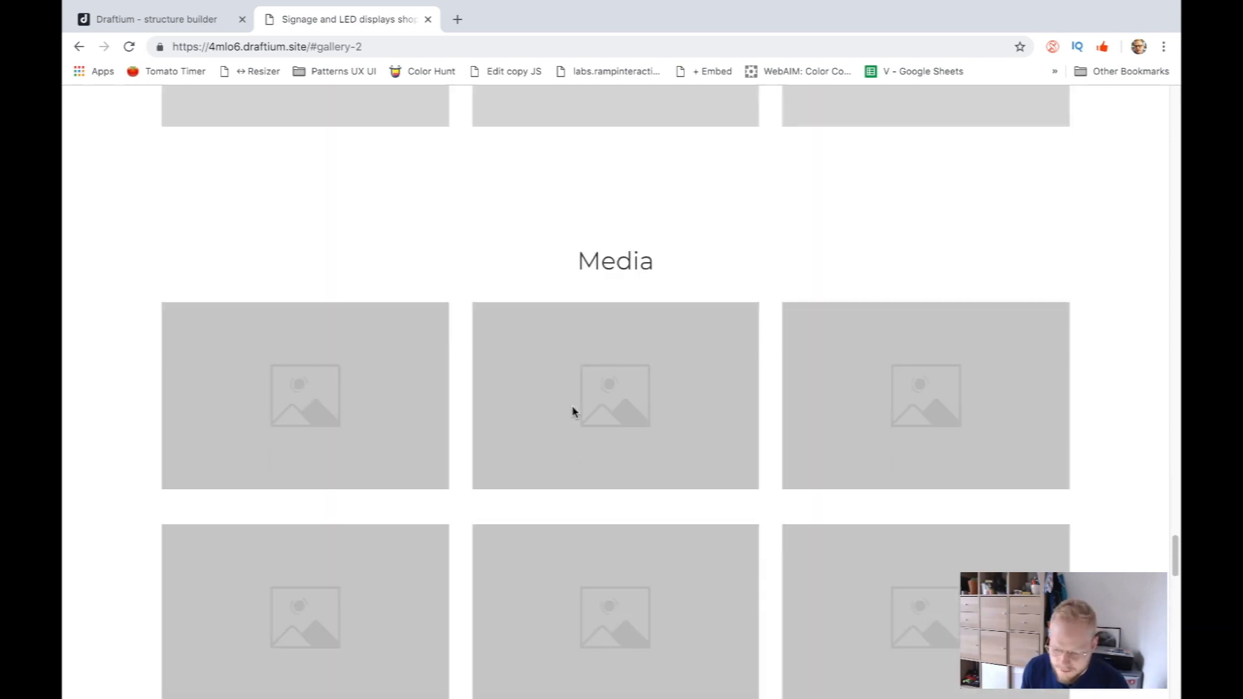
scroll(down, 3)
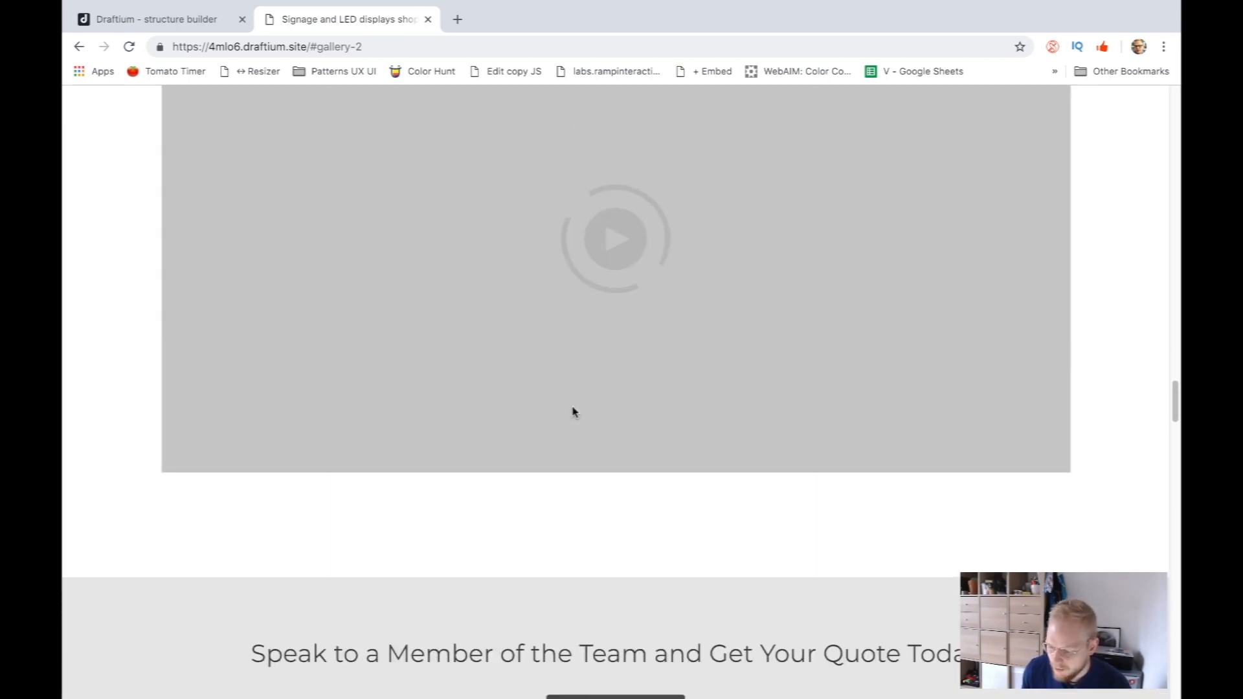
scroll(up, 3)
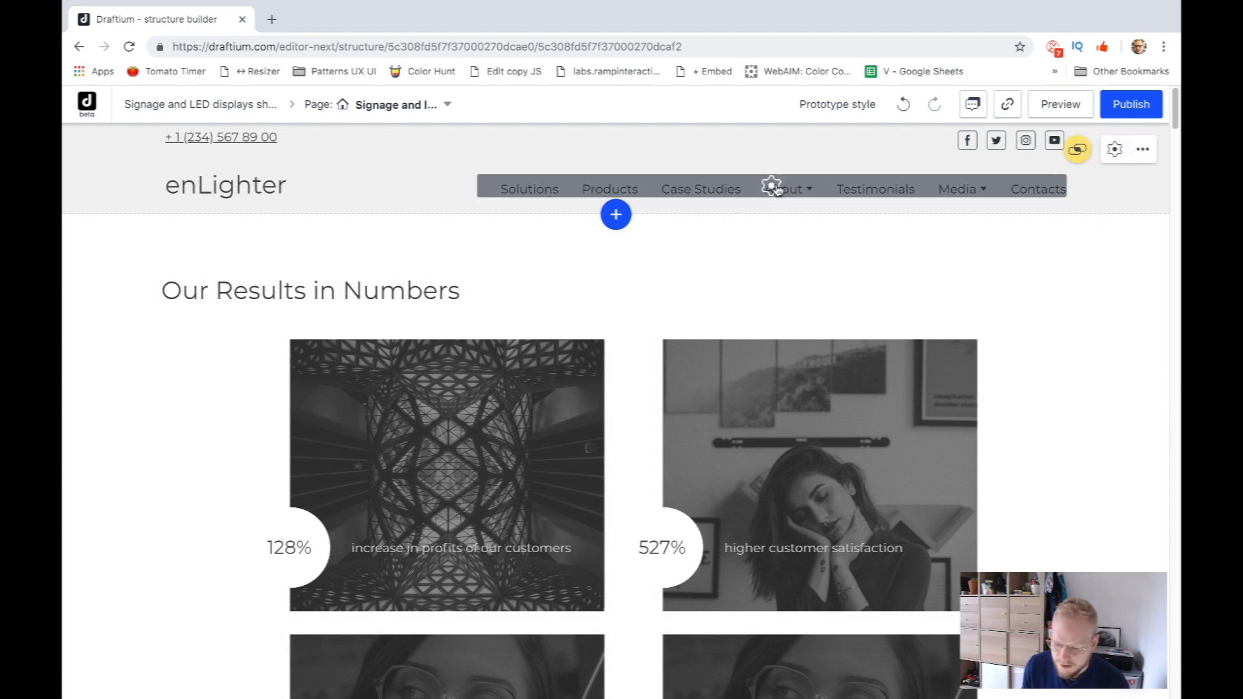
- Enlarge the navigation menu's font size via its Text style settings slider
click(770, 187)
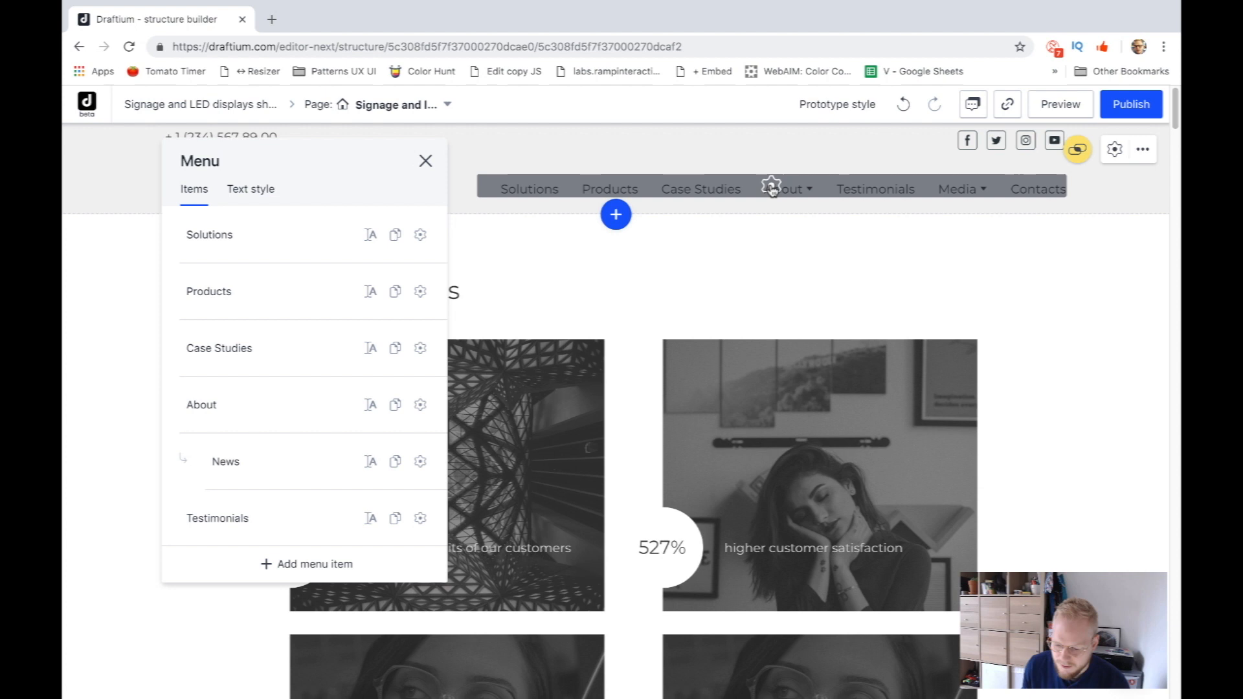
mouse_move(370, 291)
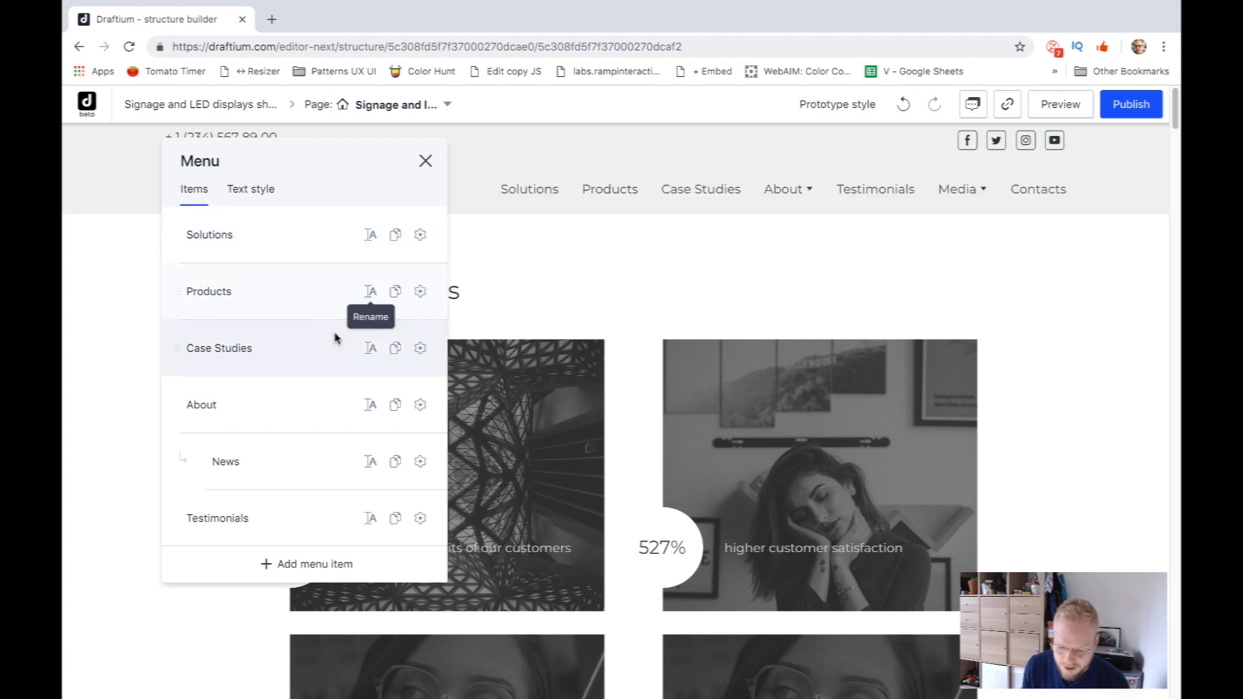
mouse_move(180, 349)
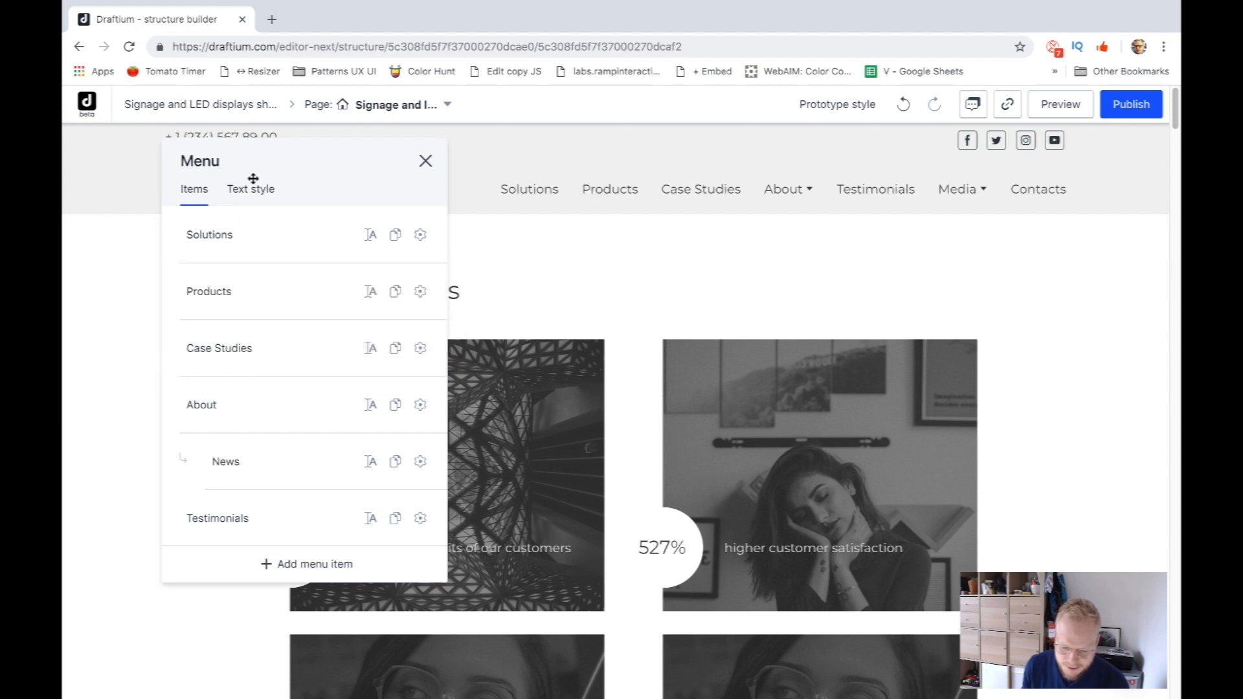
click(251, 189)
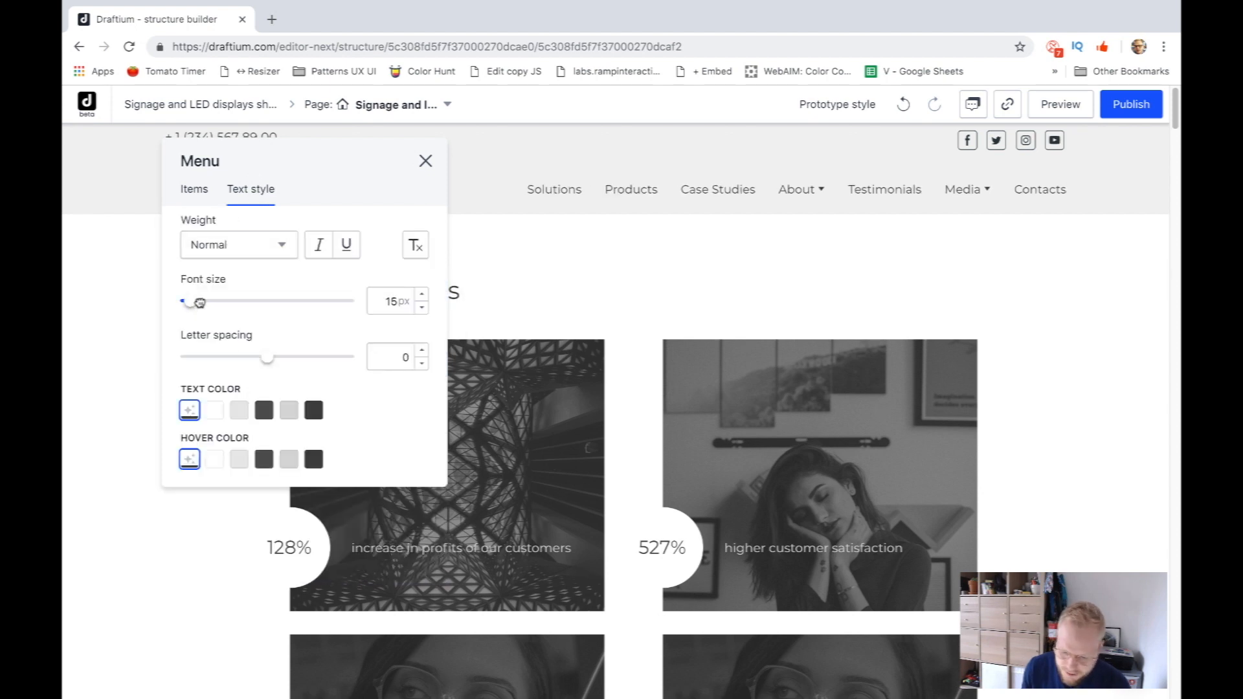
drag(197, 301, 210, 301)
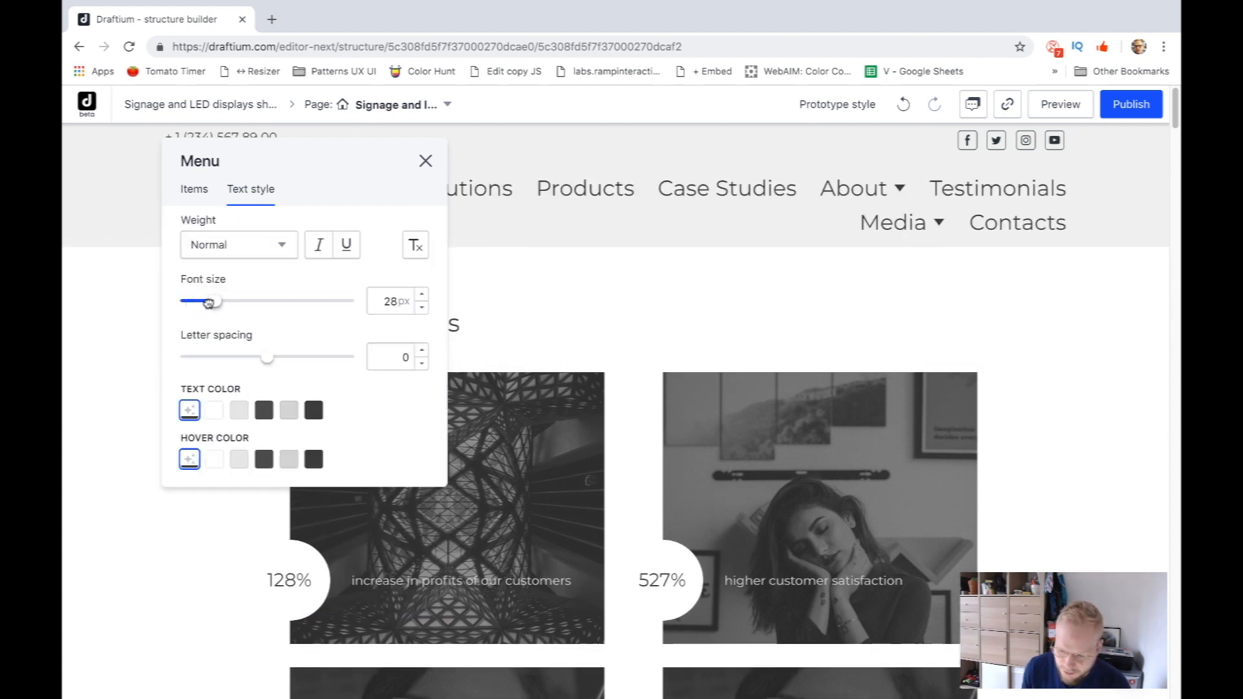
drag(210, 301, 201, 301)
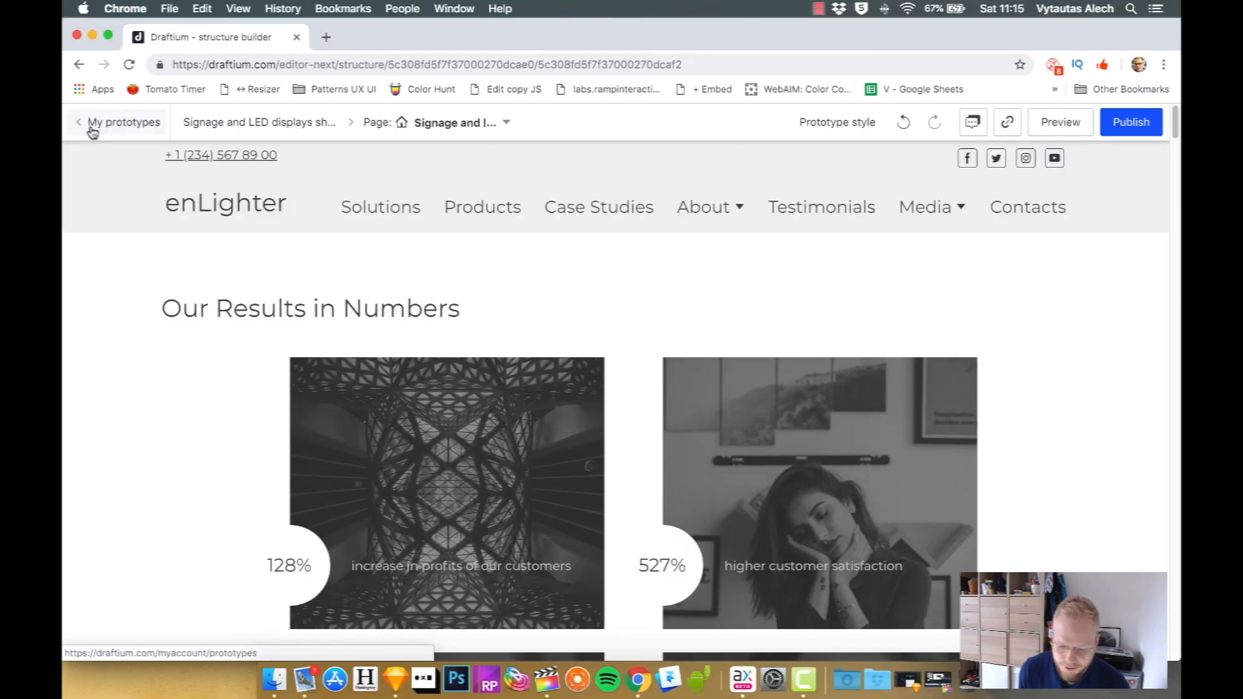
- Return from the shop editor to the My prototypes list
click(123, 121)
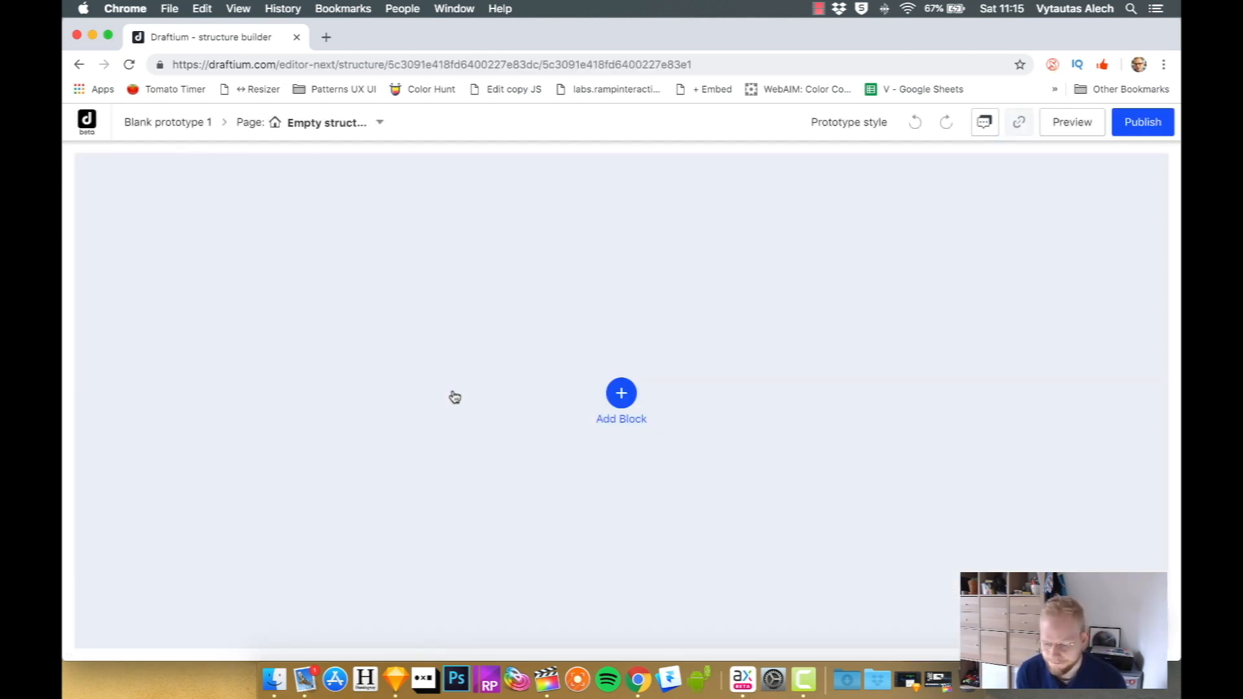
mouse_move(701, 336)
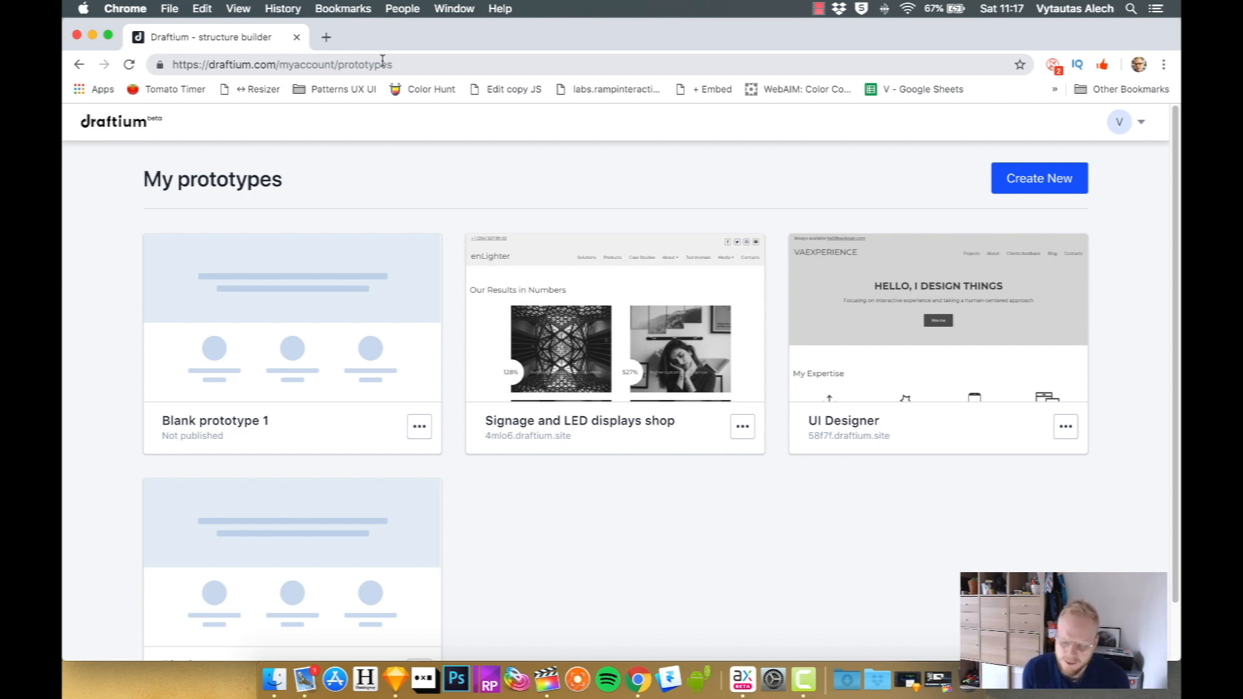
- Start a new prototype with Create New to reach the template picker
click(1039, 178)
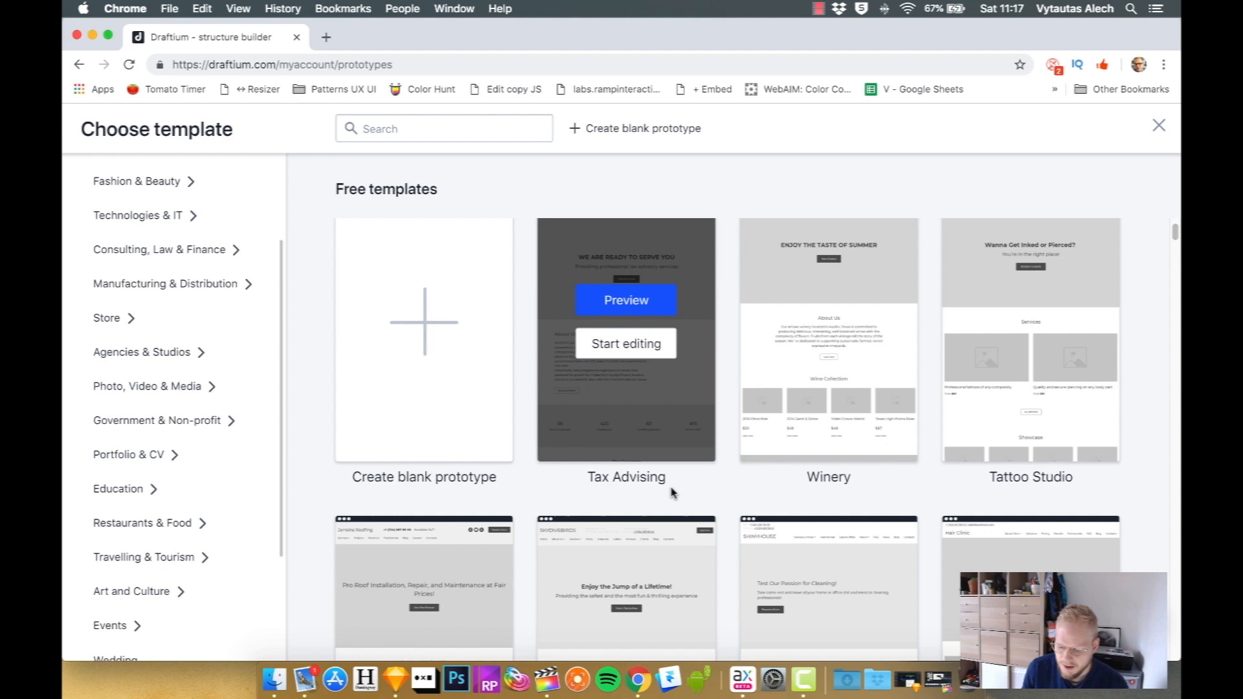
mouse_move(1030, 341)
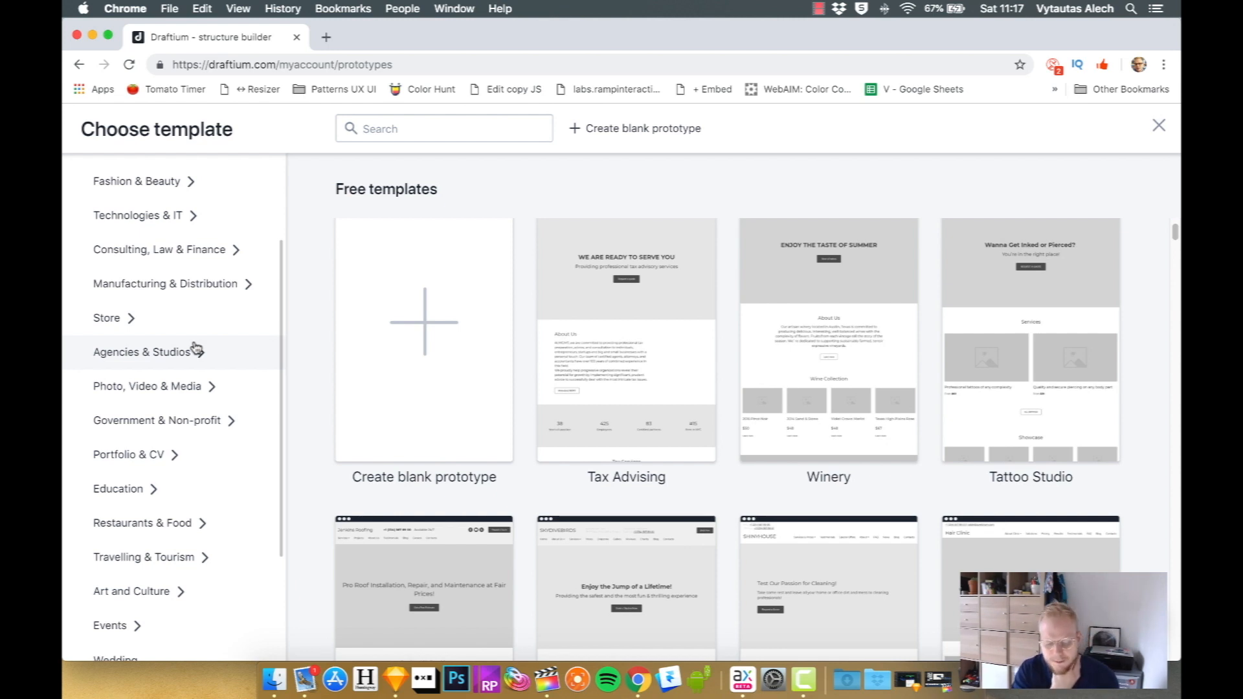
mouse_move(190, 428)
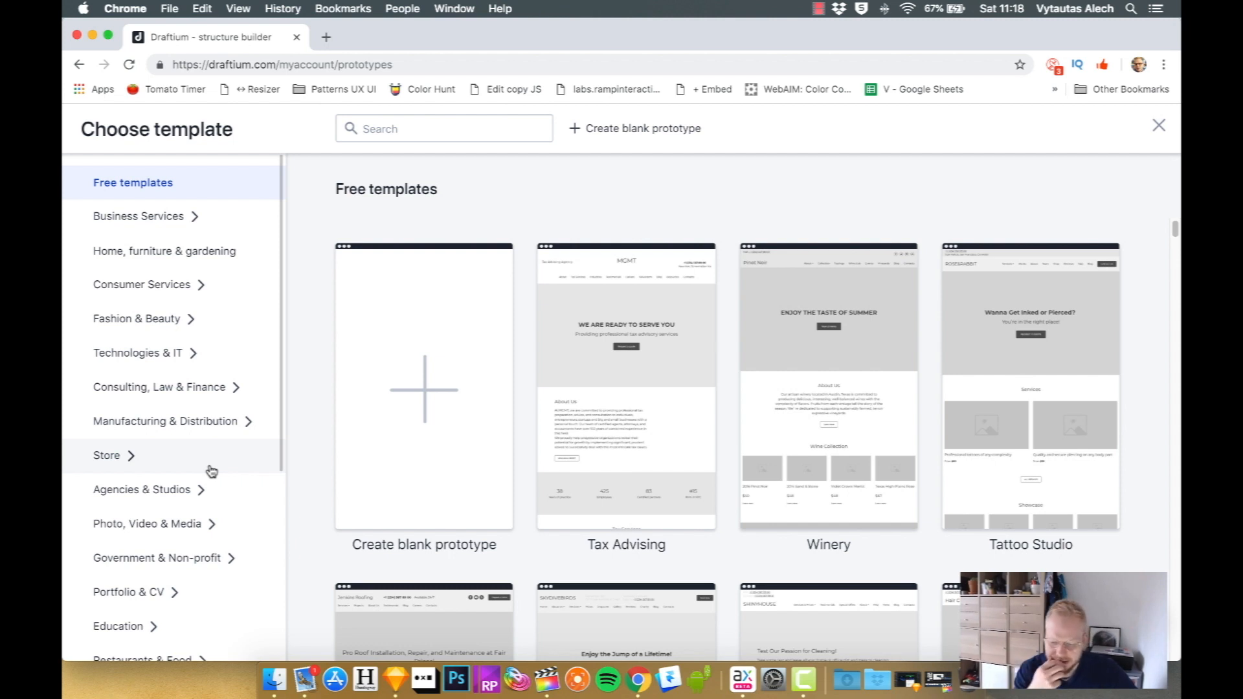
mouse_move(631, 367)
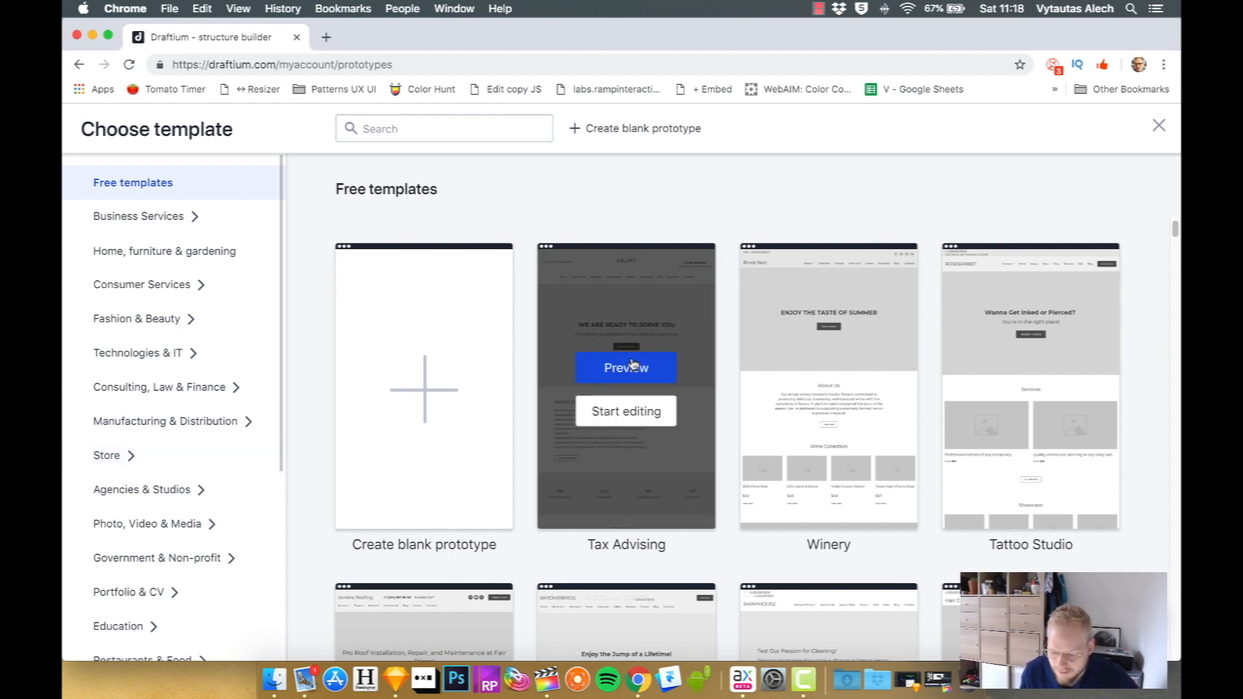
- Preview the Tax Advising template in full
click(625, 368)
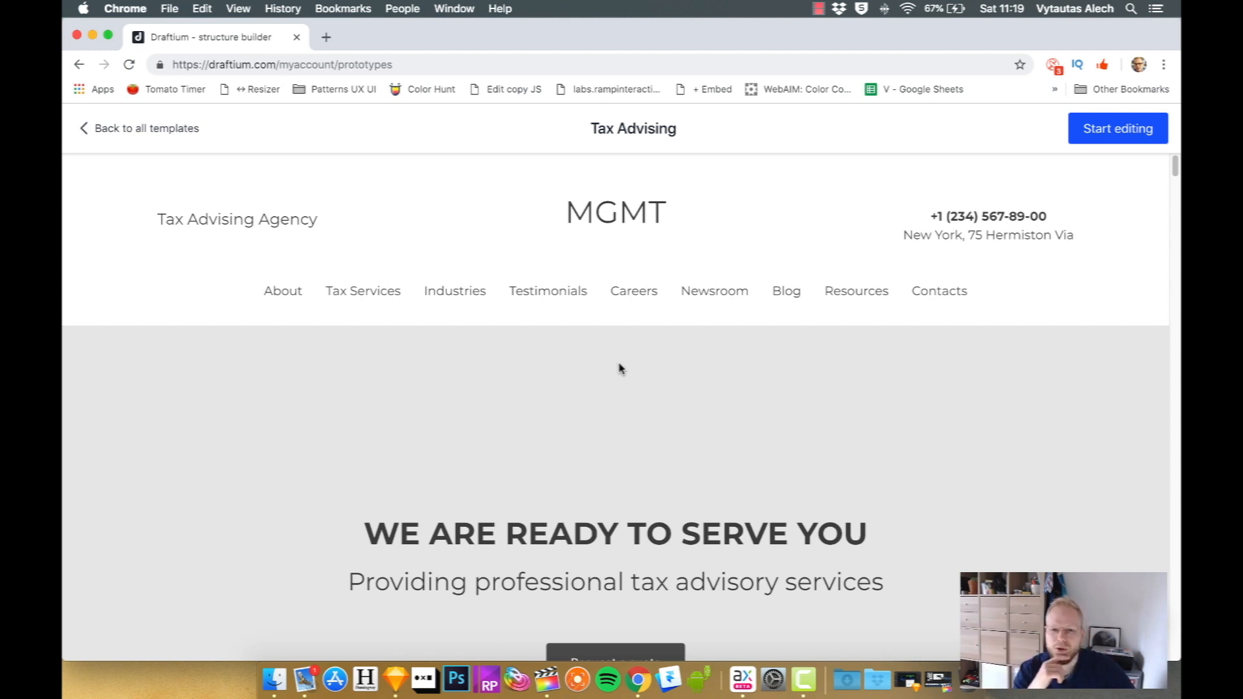
mouse_move(826, 389)
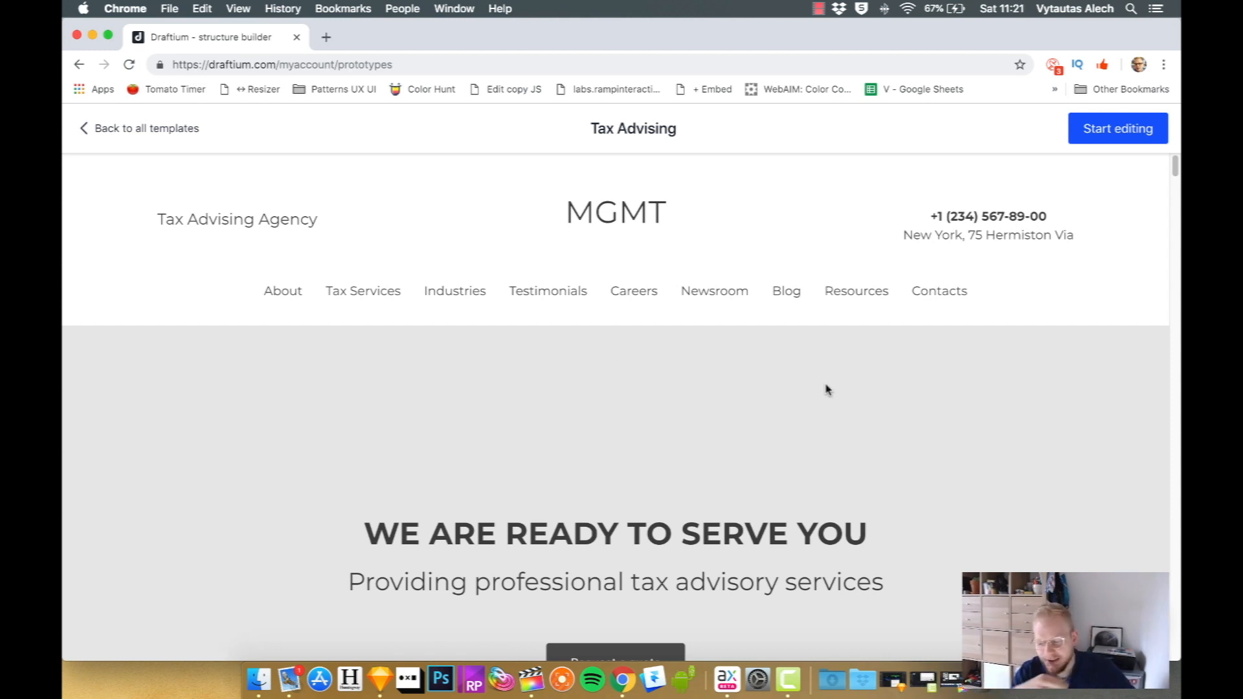